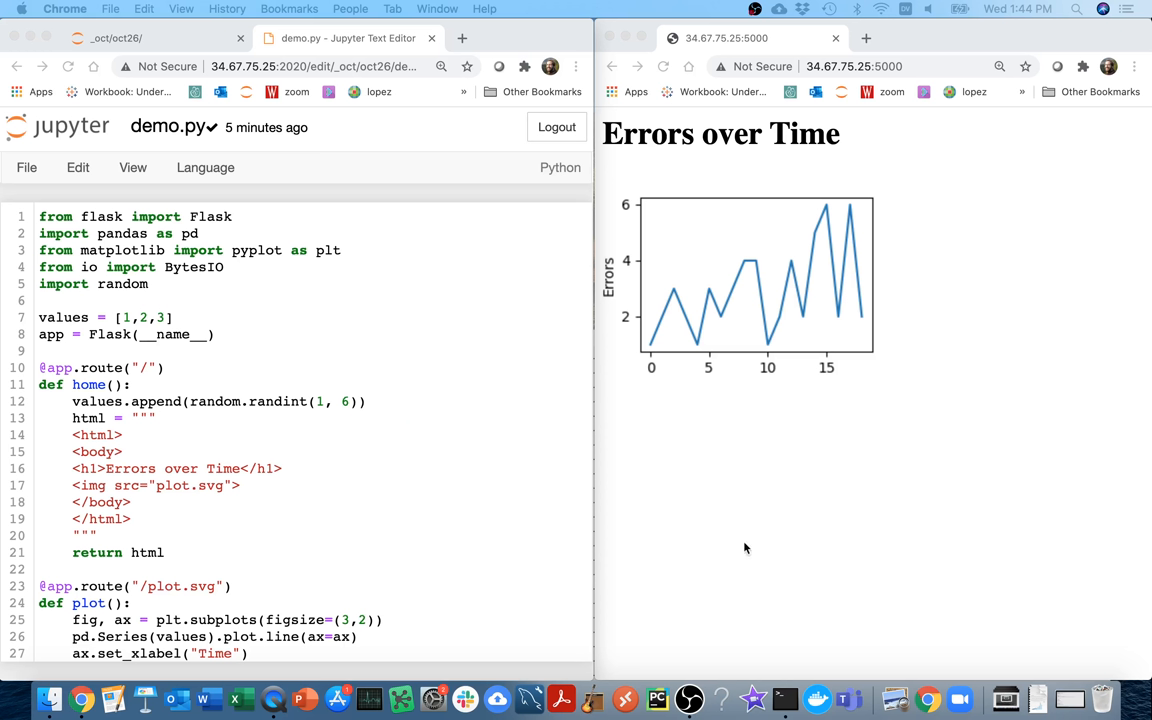
{"action": "mouse_move", "coordinate": [790, 415]}
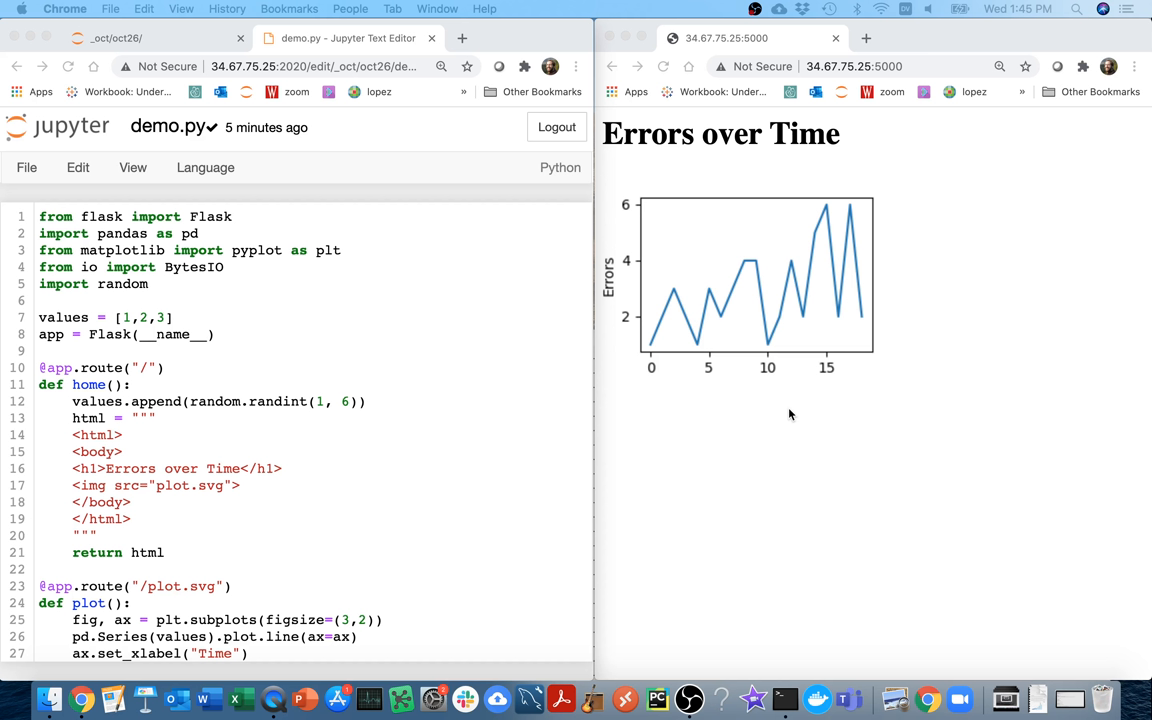
{"action": "mouse_move", "coordinate": [703, 437]}
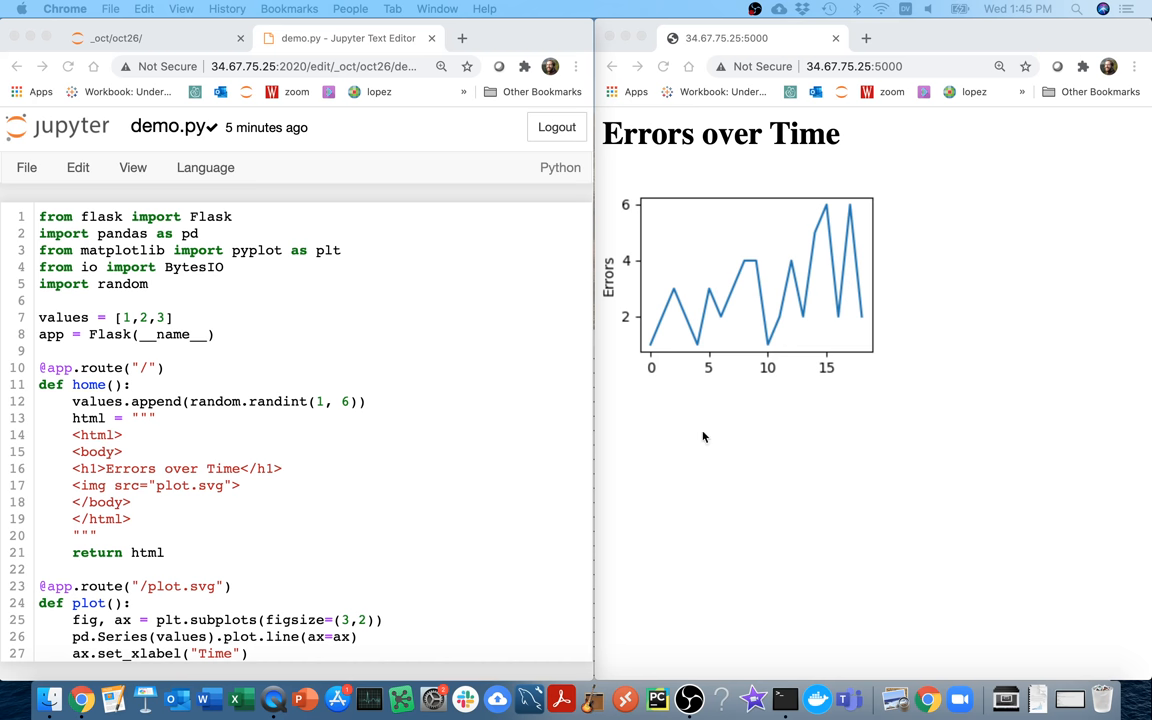
Add a 'Distribution' h1 heading and a dist.svg image below the Errors over Time plot.
{"action": "scroll", "scroll_direction": "down", "scroll_amount": 3}
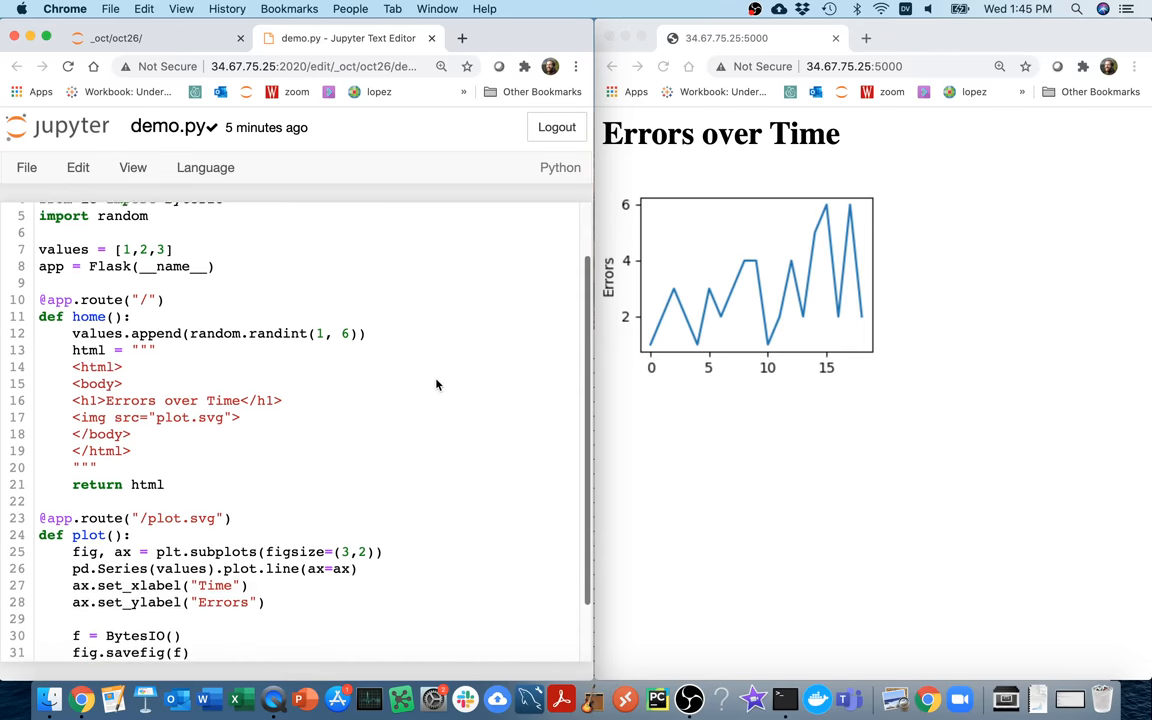
{"action": "scroll", "scroll_direction": "down", "scroll_amount": 3}
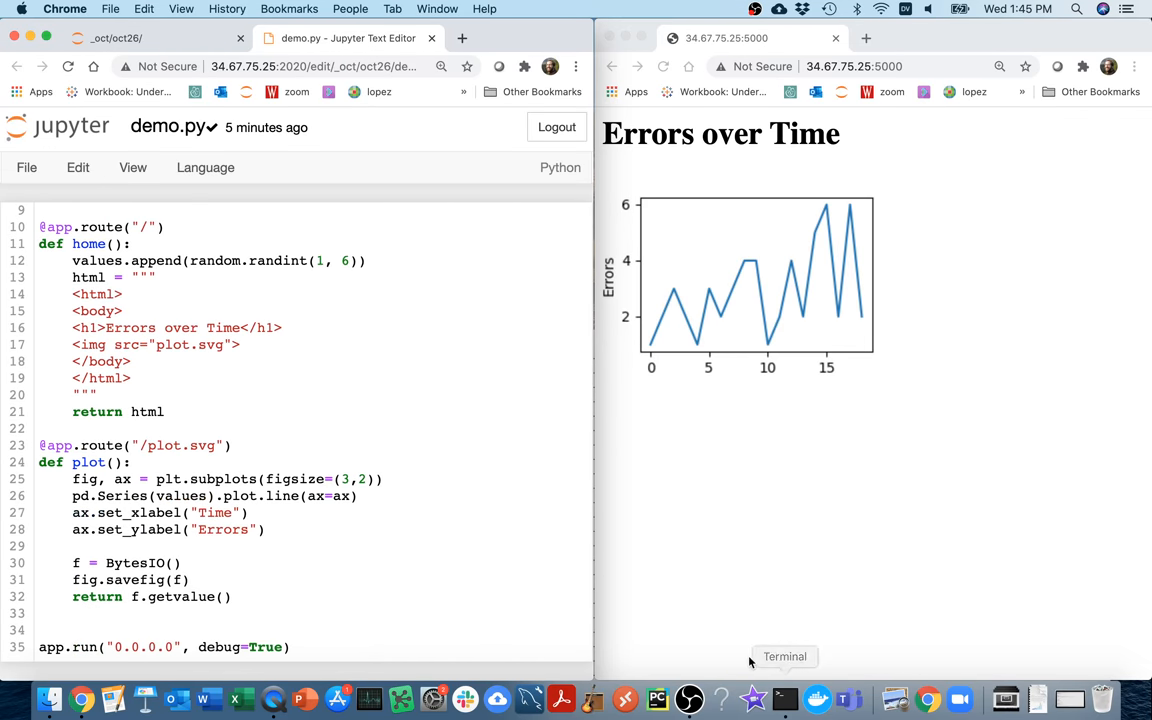
{"action": "left_click", "coordinate": [784, 698]}
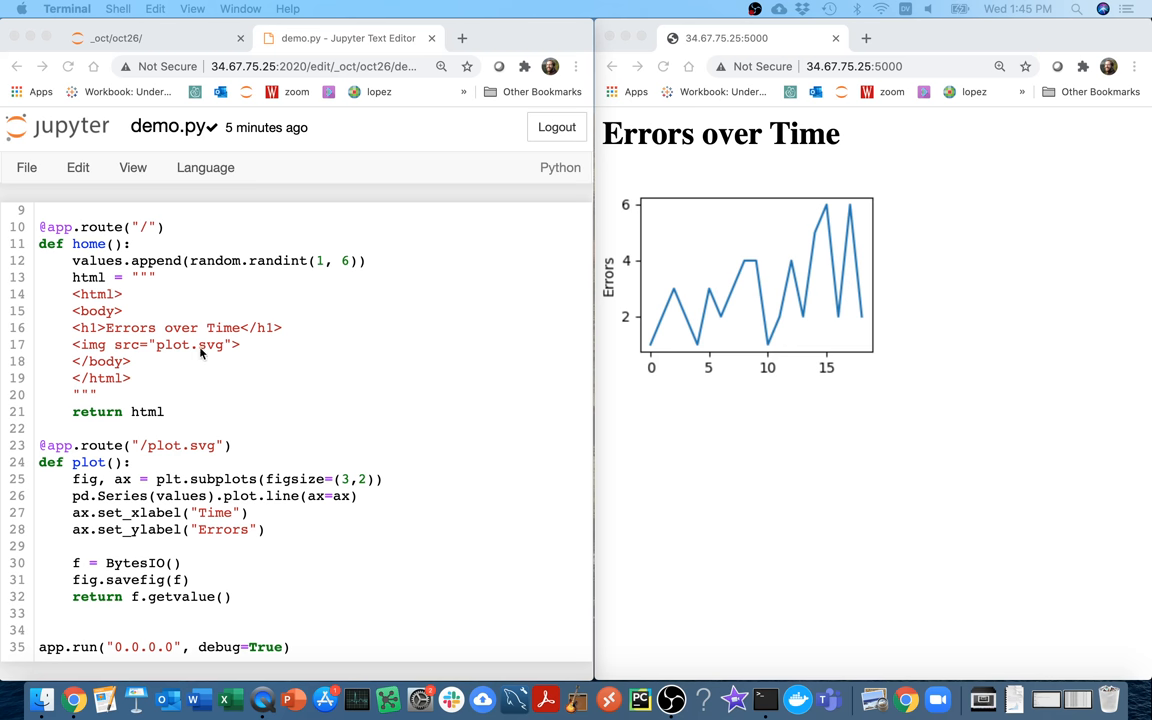
{"action": "left_click", "coordinate": [200, 361]}
{"action": "type", "text": "<img src=\"dist.svg\">"}
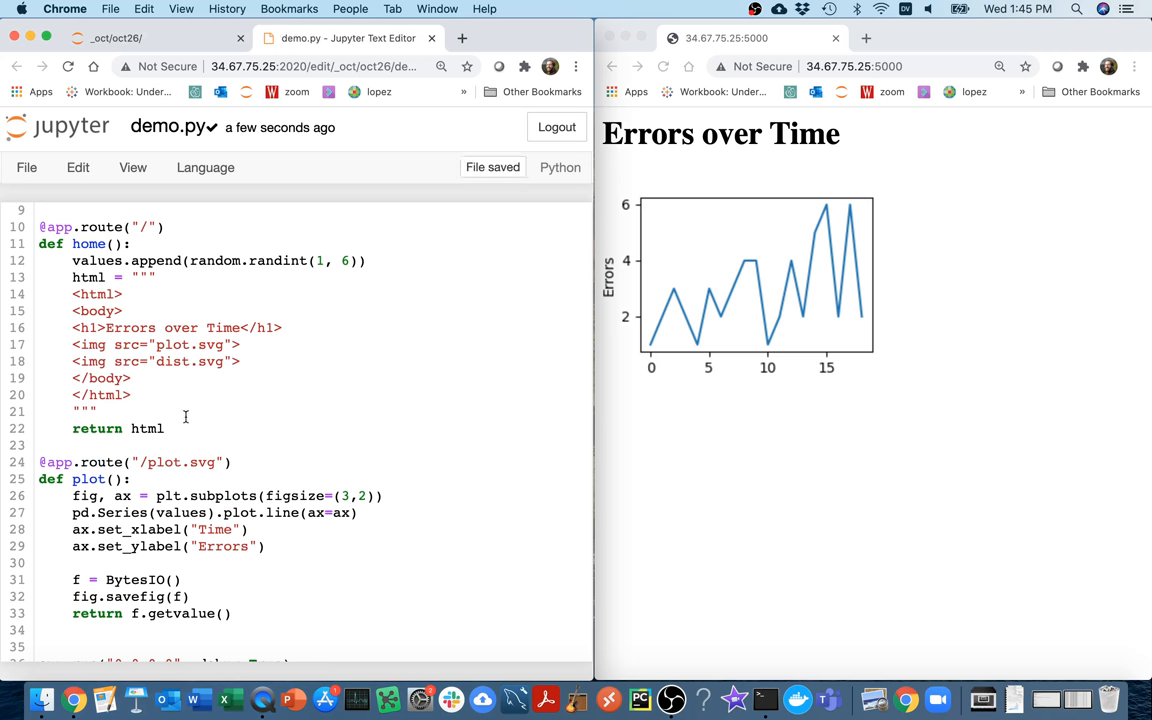
{"action": "scroll", "scroll_direction": "down", "scroll_amount": 3}
{"action": "type", "text": "<"}
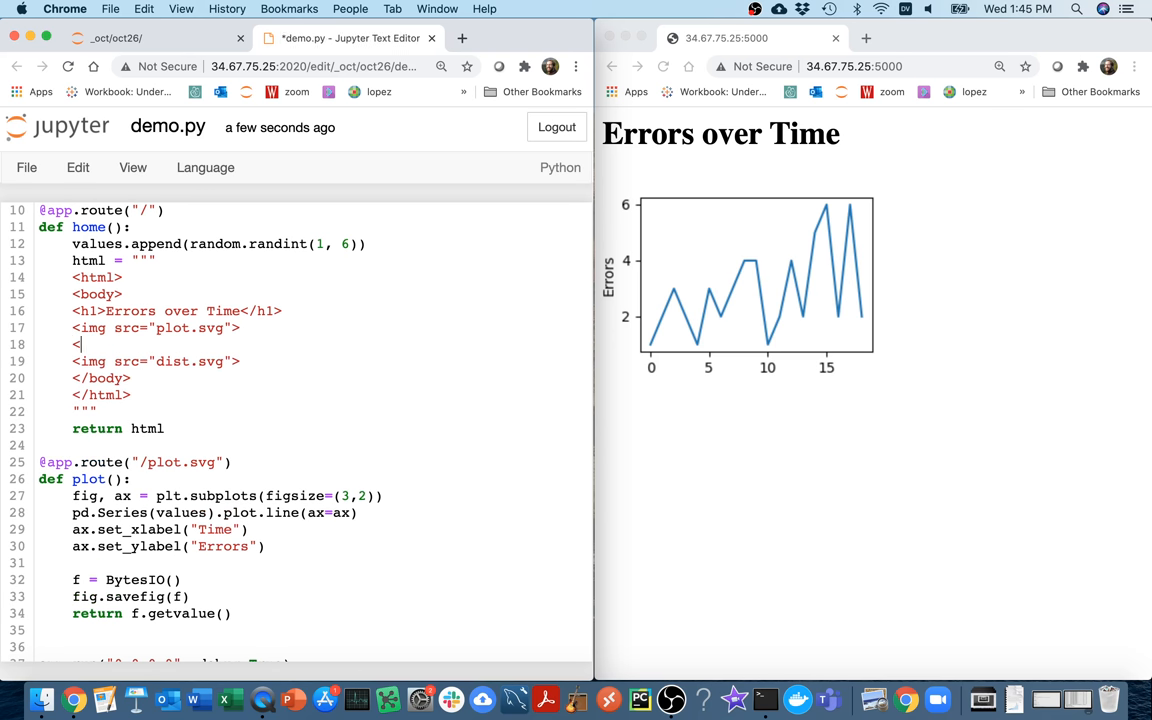
{"action": "type", "text": "h1><"}
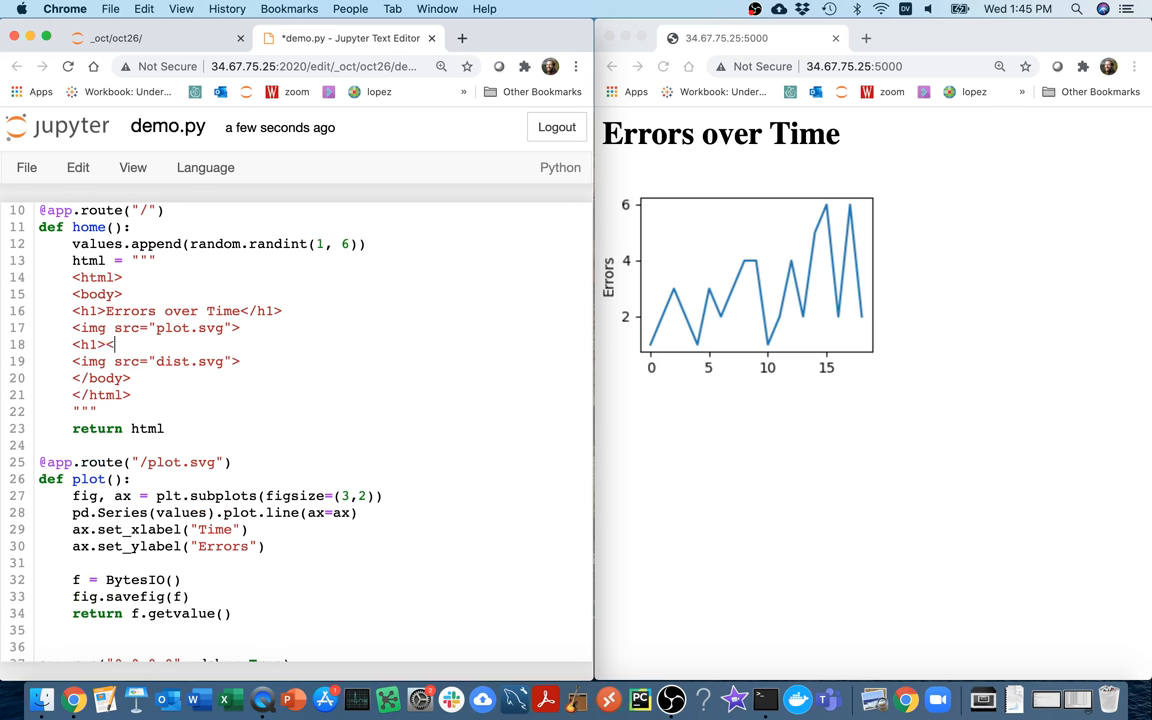
{"action": "type", "text": "</h1>"}
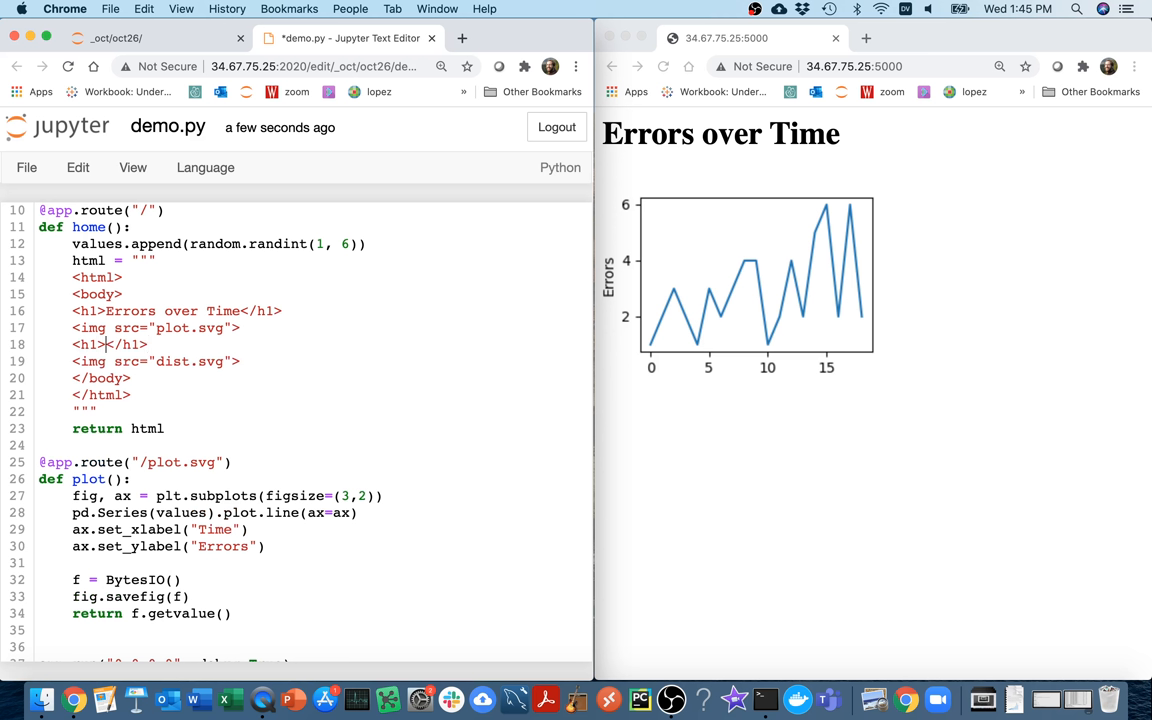
{"action": "type", "text": "Distribution"}
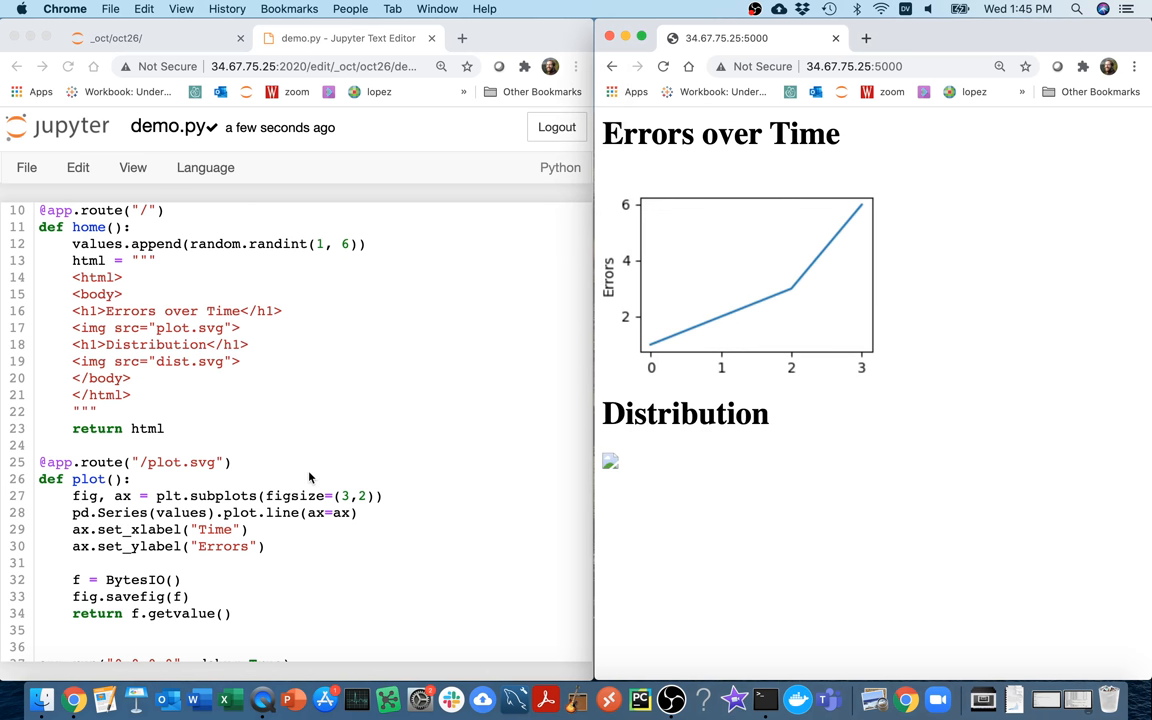
Scroll down to the plot function in demo.py.
{"action": "scroll", "scroll_direction": "down", "scroll_amount": 3}
{"action": "type", "text": "dis"}
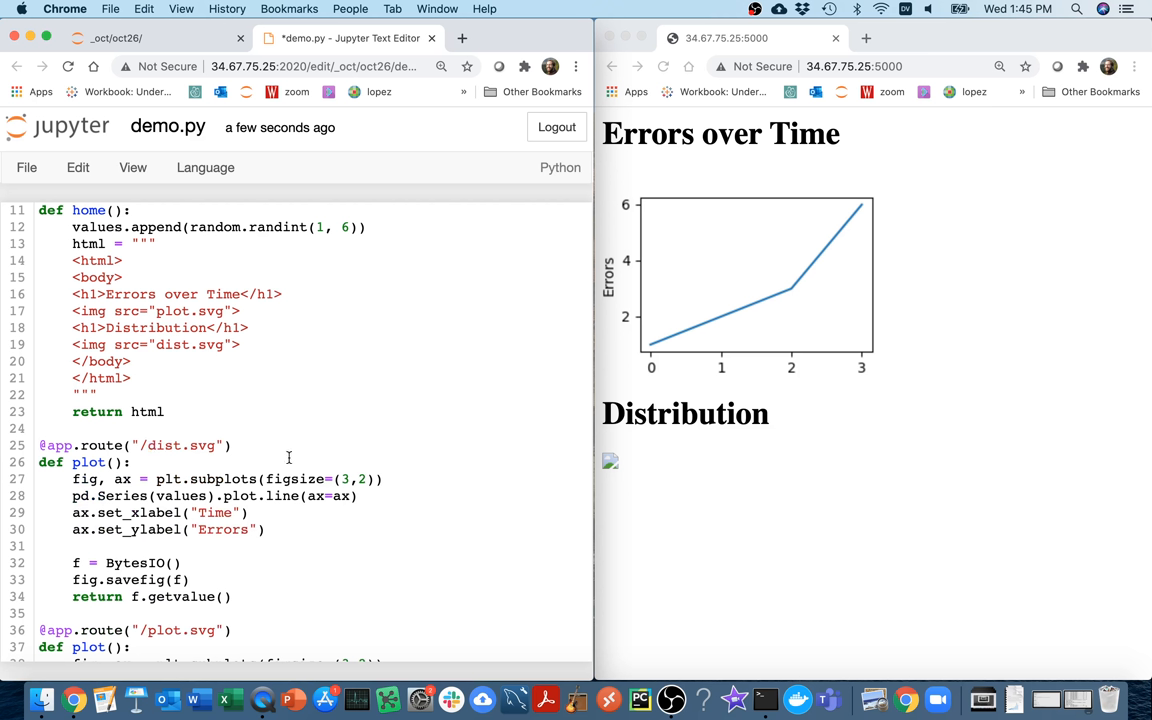
{"action": "mouse_move", "coordinate": [234, 492]}
{"action": "type", "text": "his"}
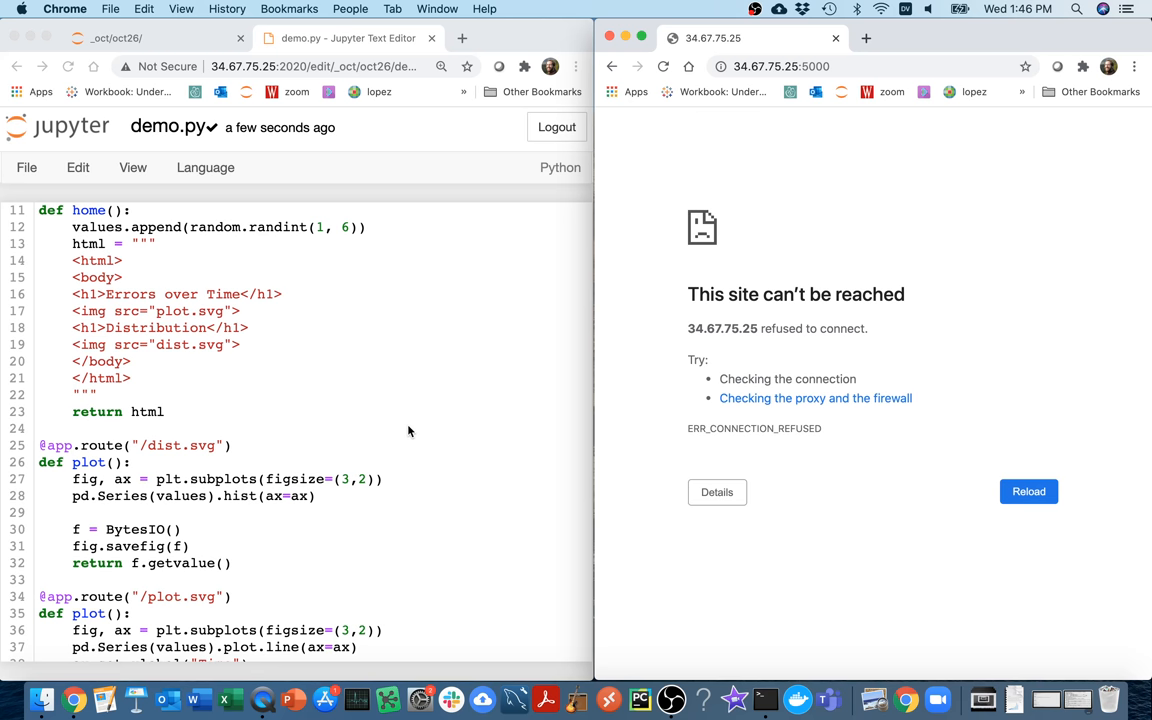
{"action": "mouse_move", "coordinate": [765, 663]}
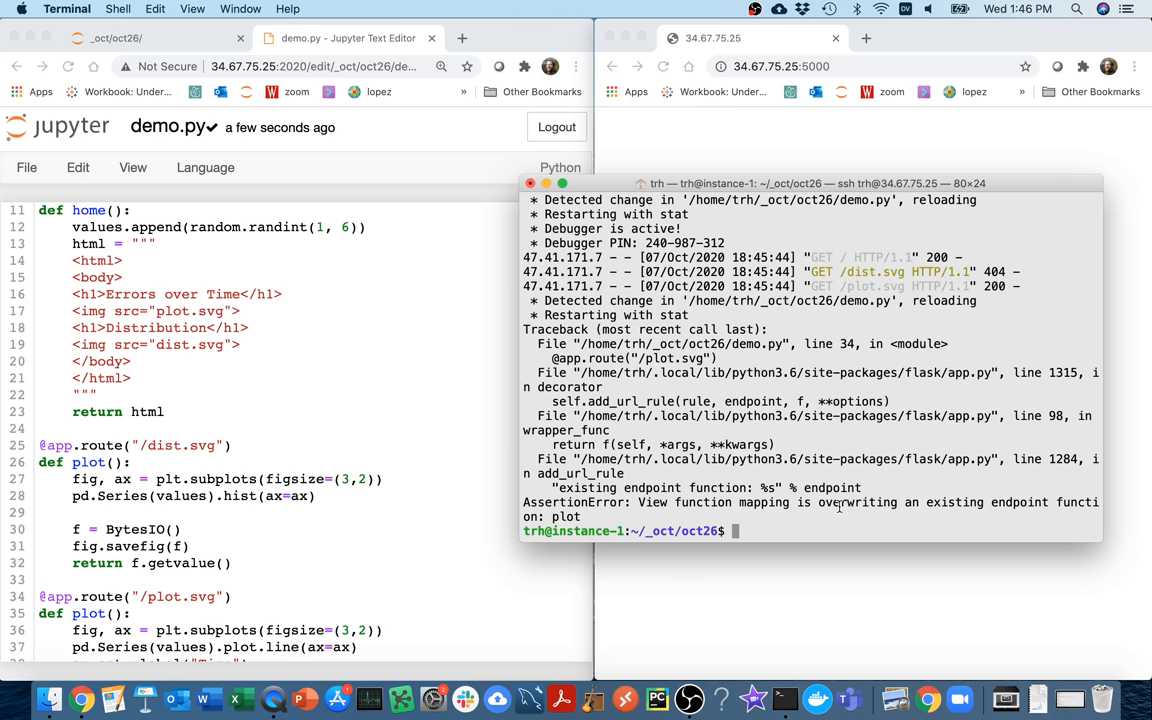
Rename the histogram function to dist, rerun demo.py, and reload the page five times.
{"action": "left_click", "coordinate": [198, 511]}
{"action": "type", "text": "dis"}
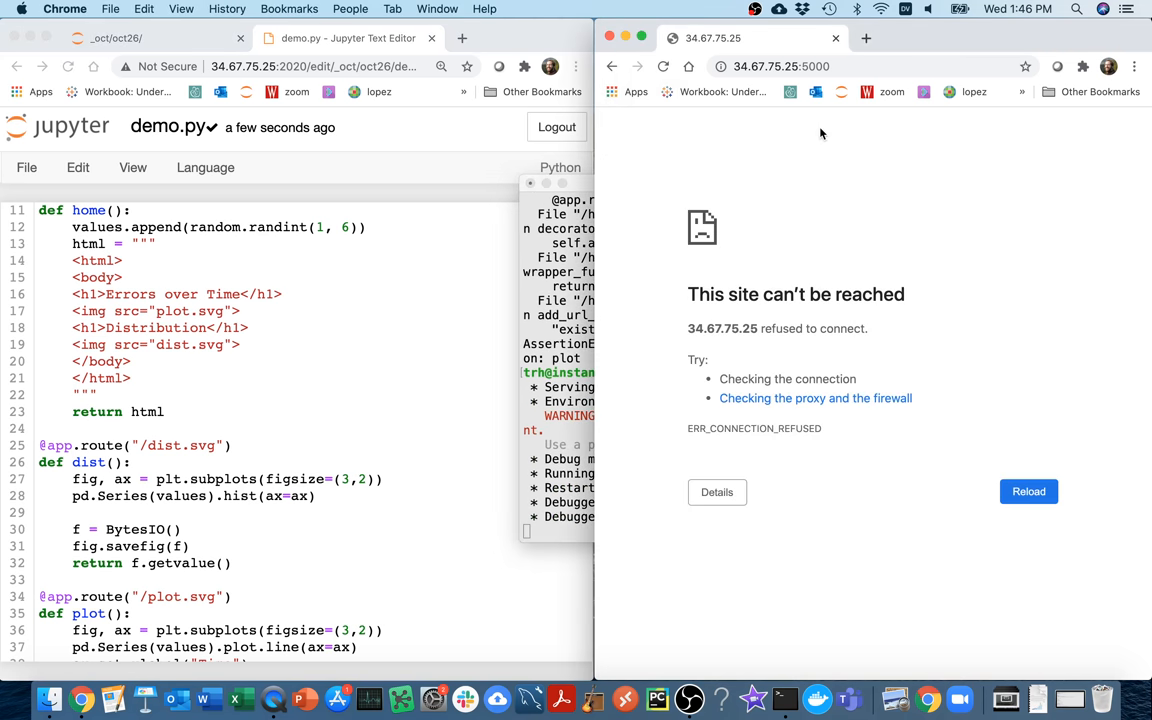
{"action": "left_click", "coordinate": [1028, 491]}
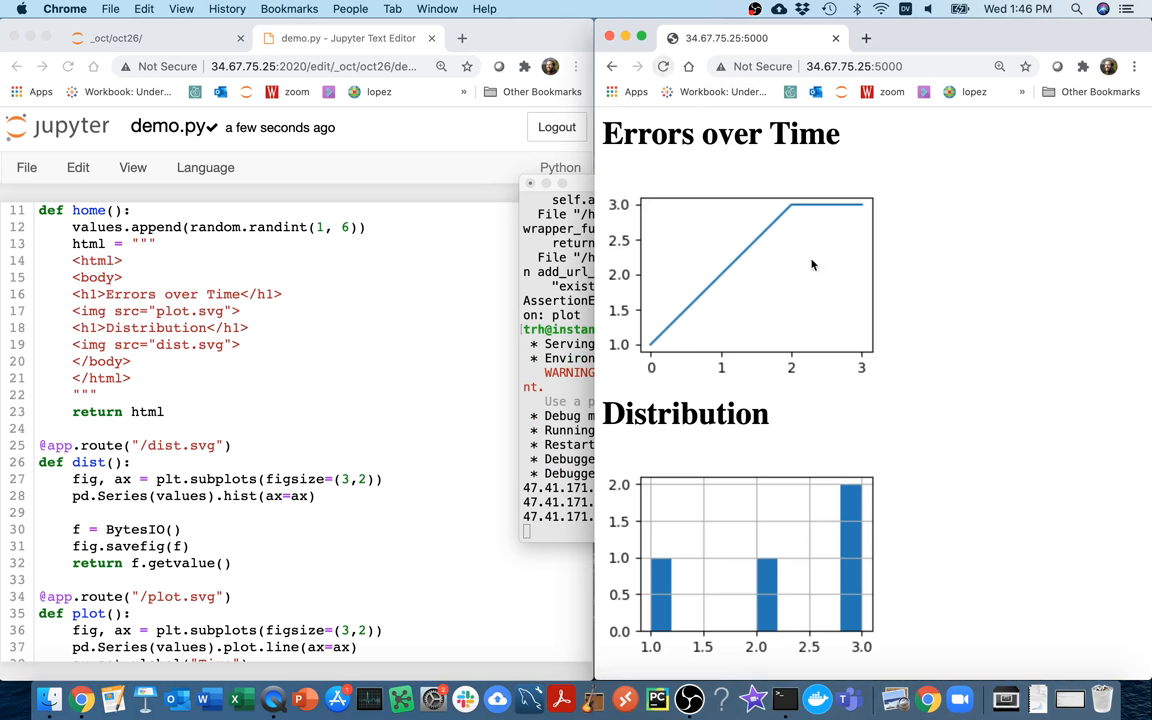
{"action": "left_click", "coordinate": [663, 66]}
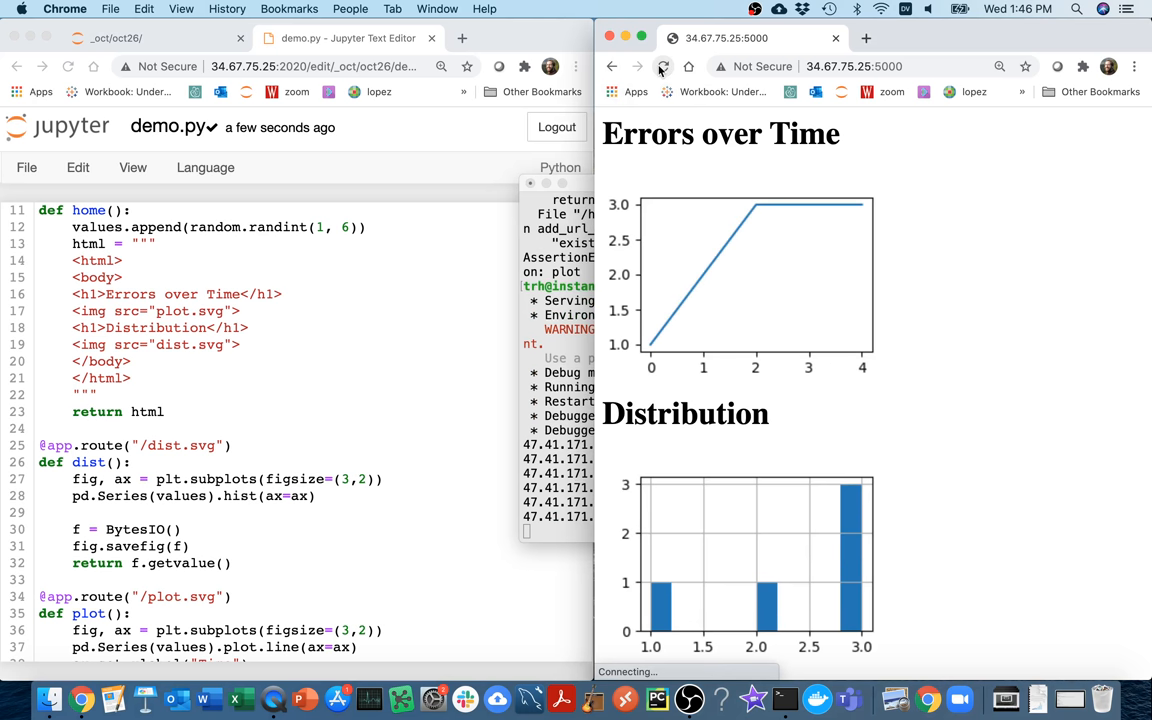
{"action": "left_click", "coordinate": [659, 66]}
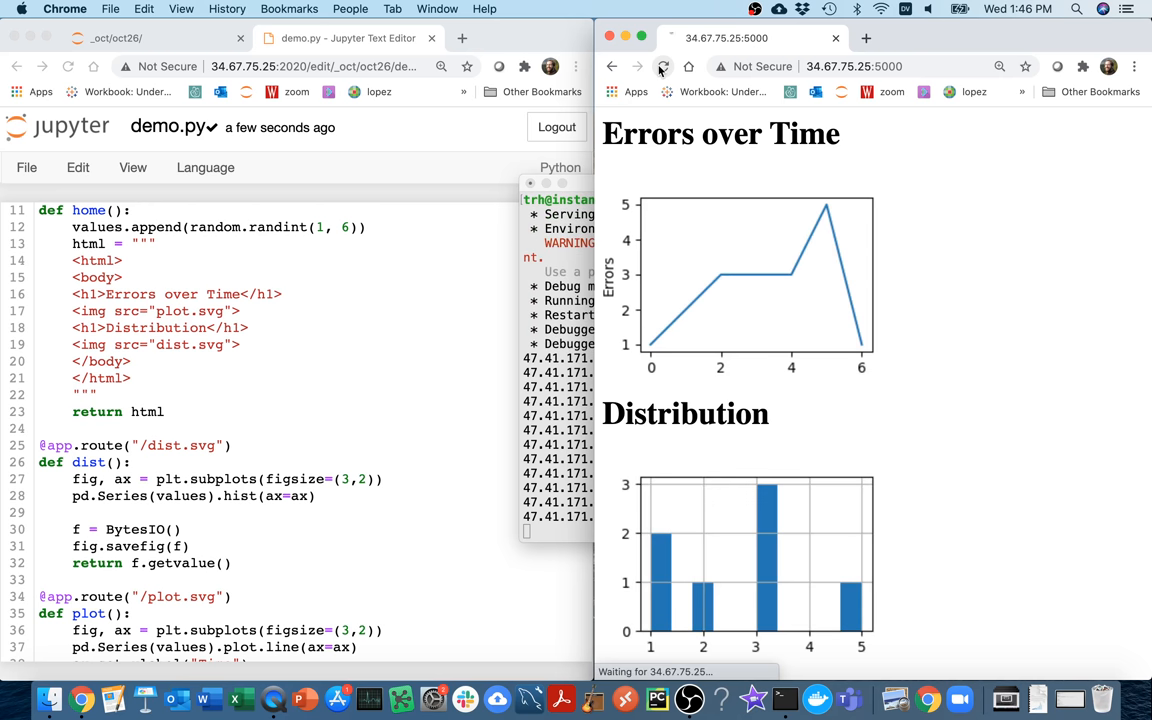
{"action": "left_click", "coordinate": [660, 66]}
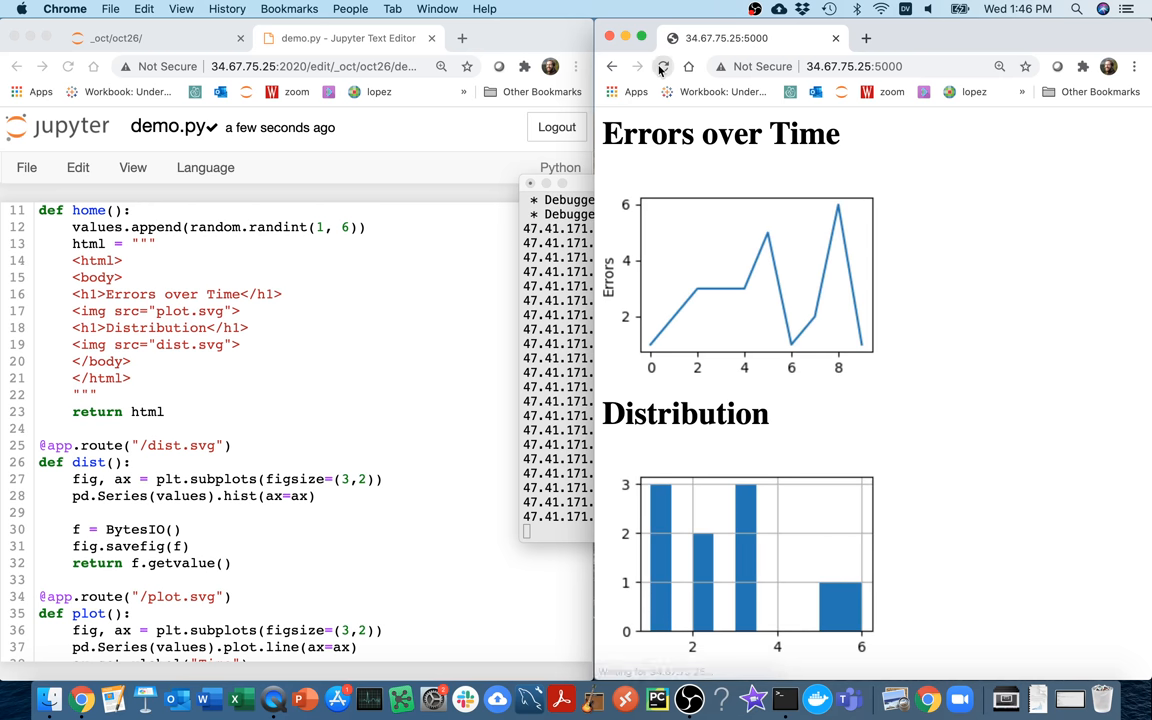
{"action": "left_click", "coordinate": [659, 66]}
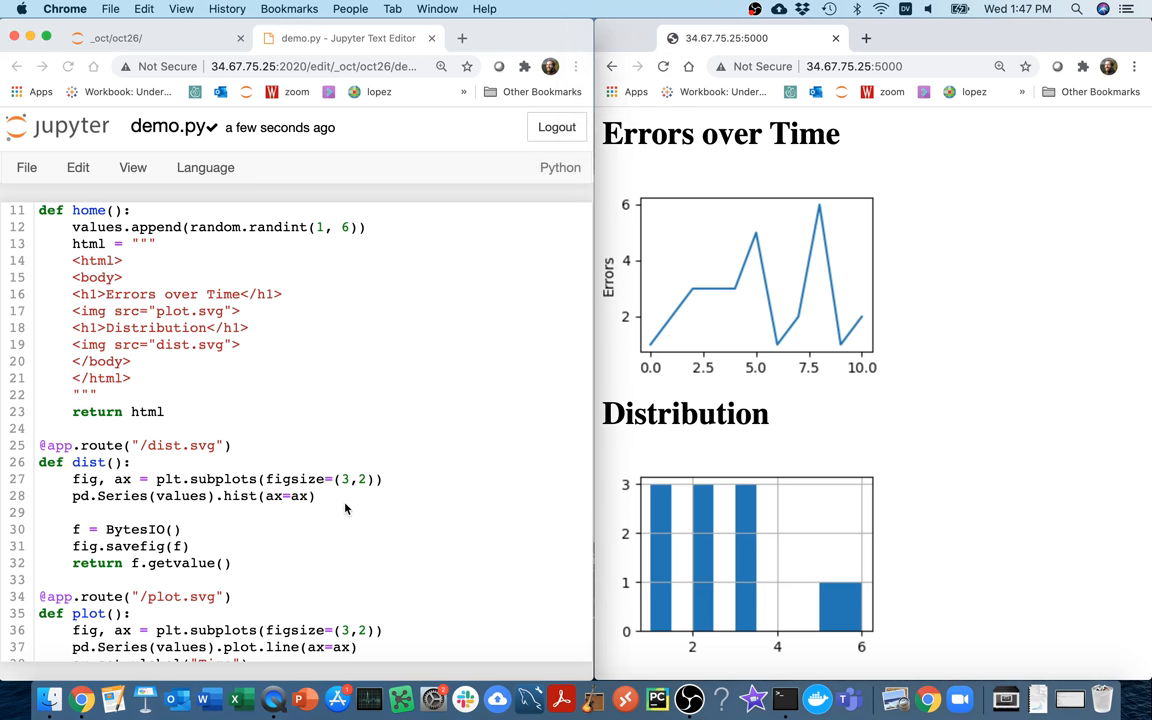
{"action": "mouse_move", "coordinate": [435, 383]}
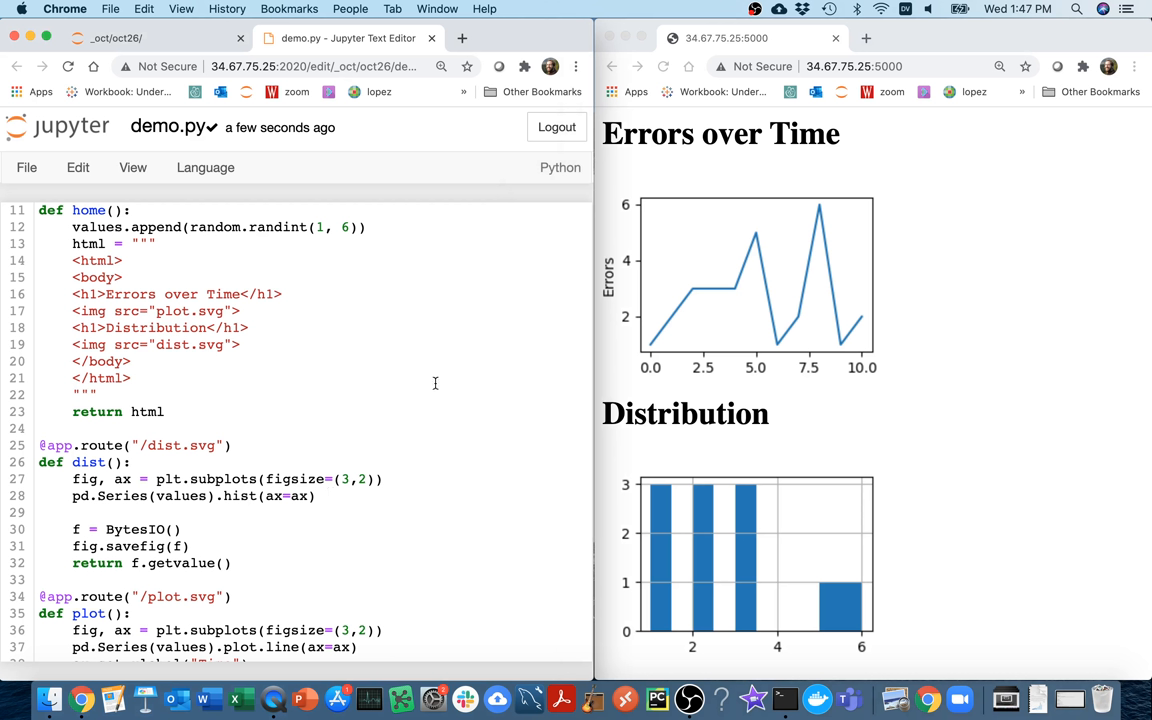
Give the hist call bins=100 and reload to see thin Distribution bars.
{"action": "type", "text": ", bins=100"}
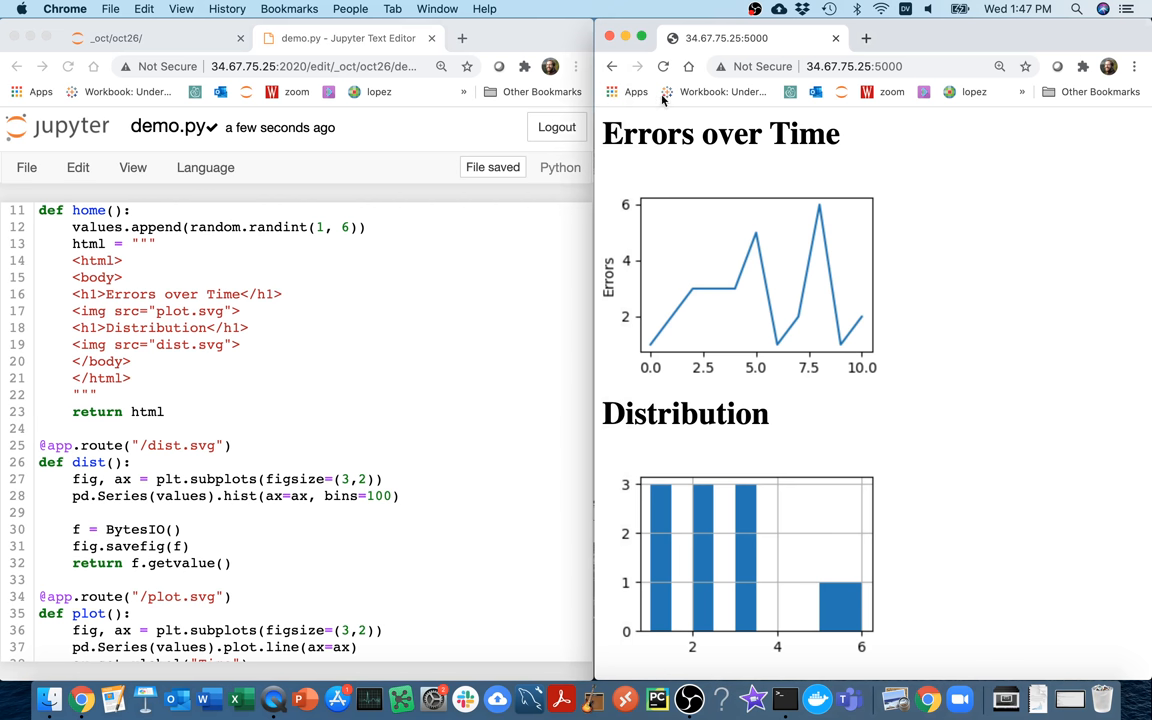
{"action": "left_click", "coordinate": [337, 461]}
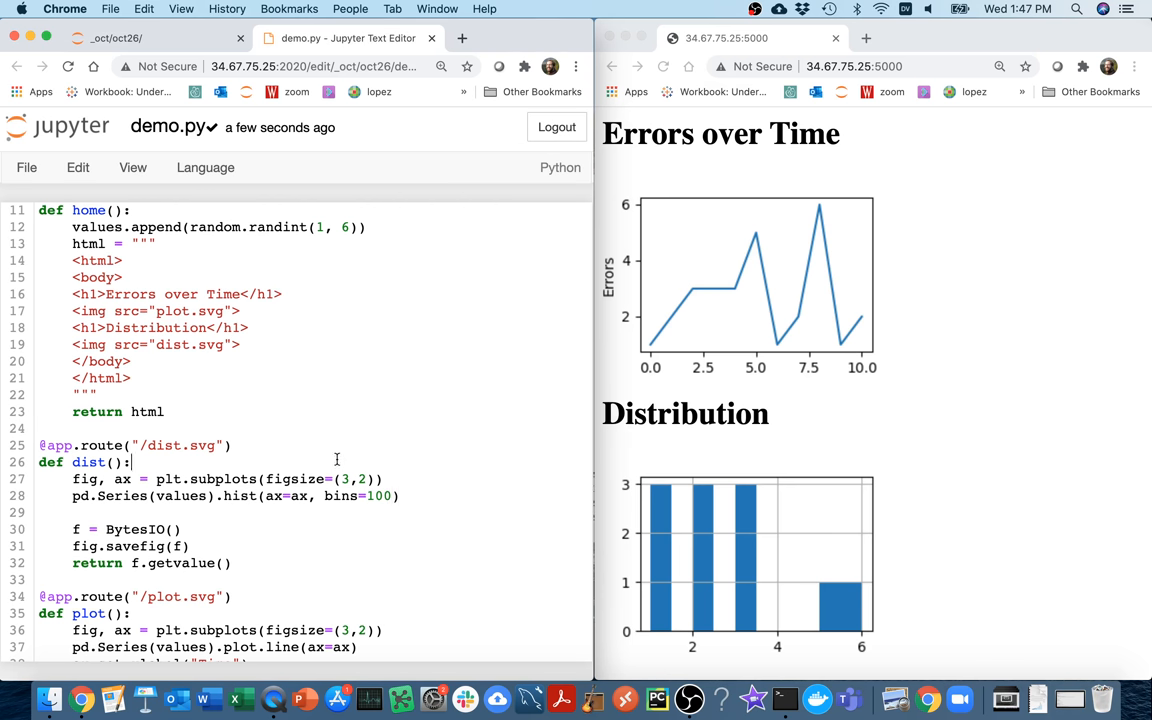
{"action": "left_click", "coordinate": [662, 66]}
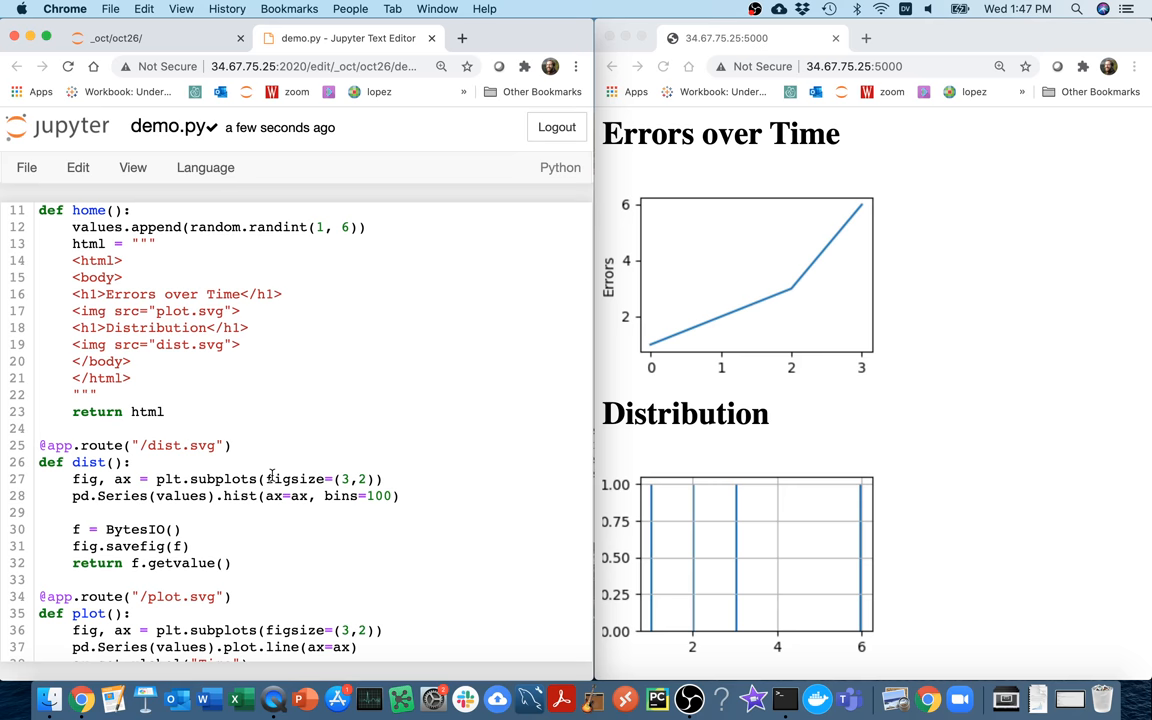
{"action": "scroll", "scroll_direction": "up", "scroll_amount": 3}
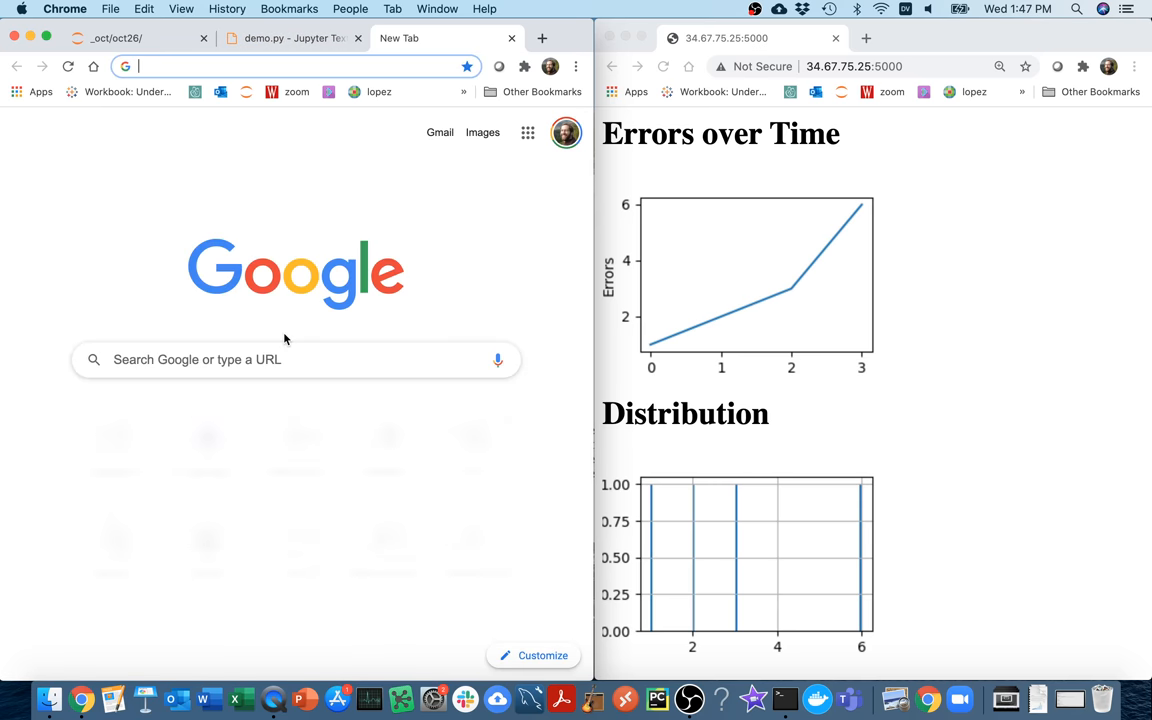
Look up the Python random module docs and read the random.random() entry.
{"action": "type", "text": "python randum"}
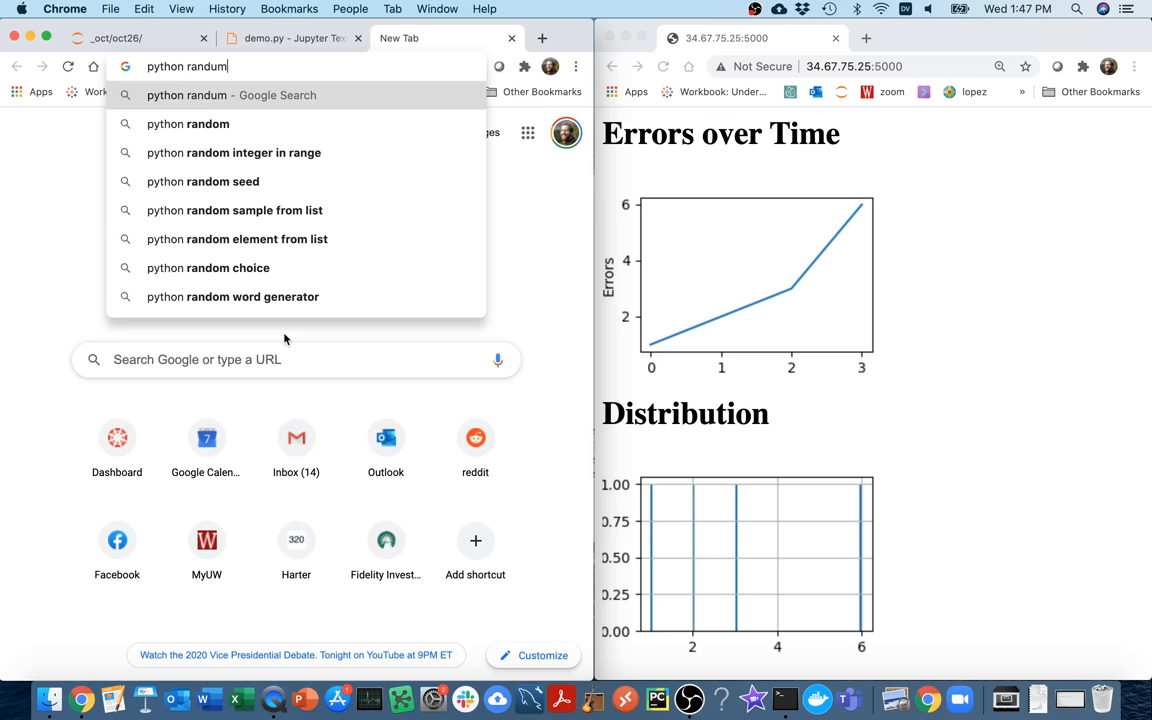
{"action": "left_click", "coordinate": [188, 123]}
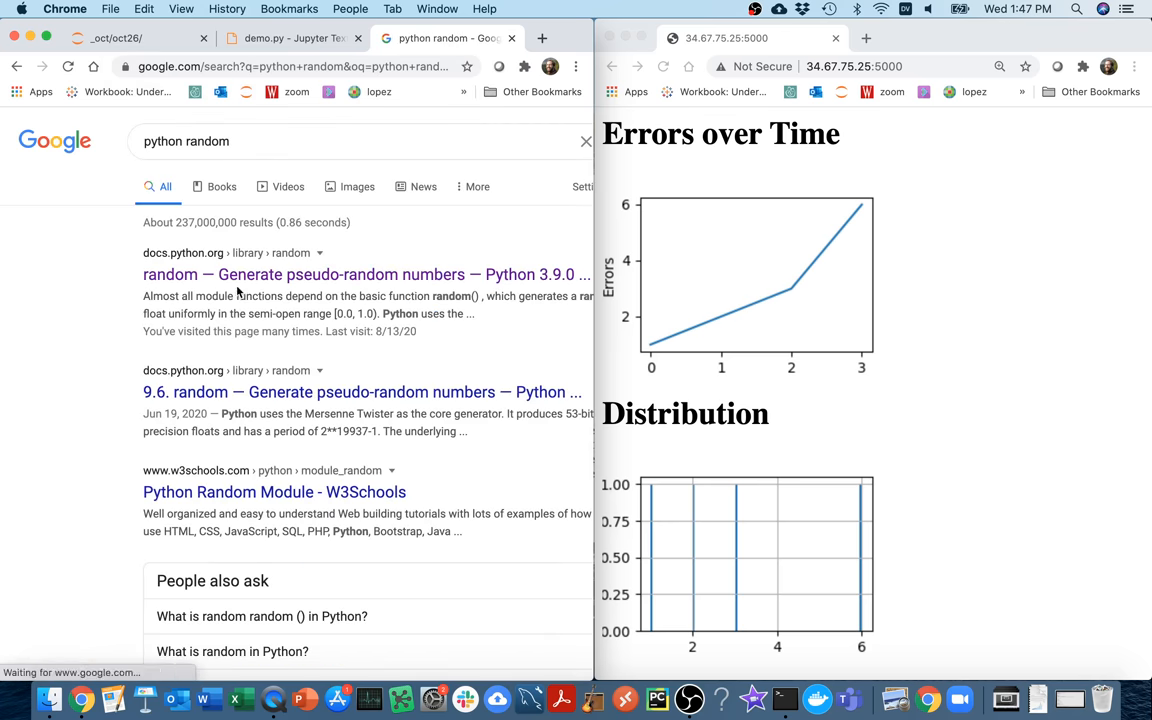
{"action": "left_click", "coordinate": [366, 274]}
{"action": "type", "text": "rando"}
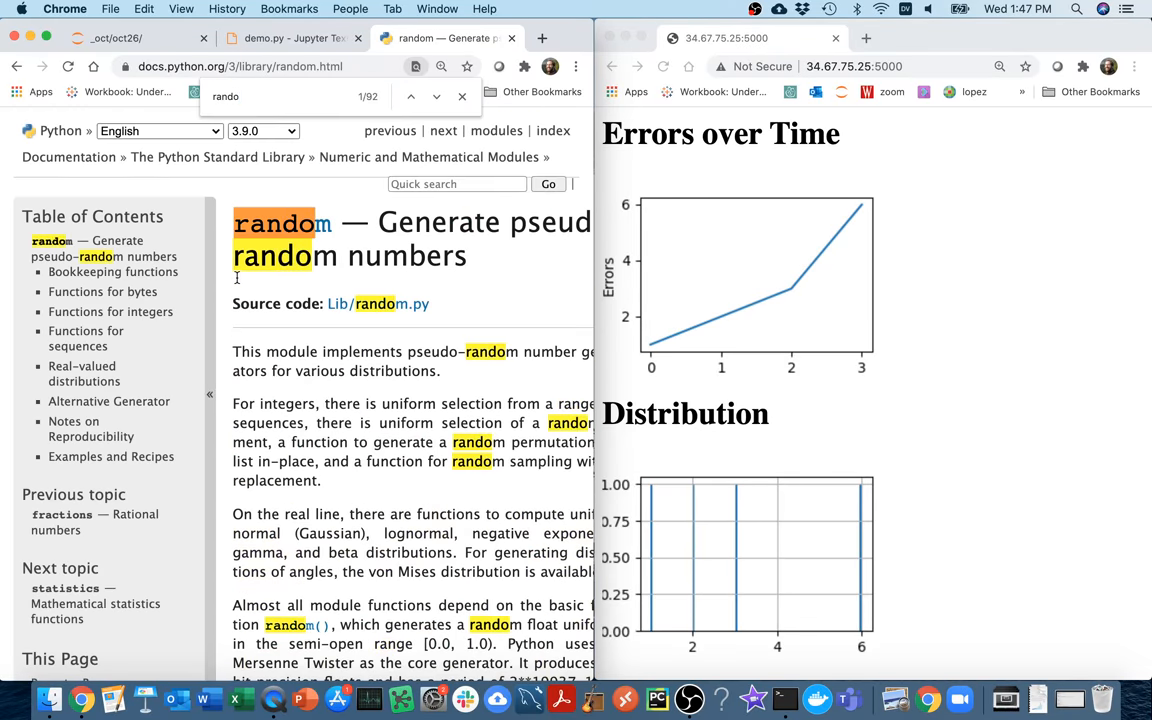
{"action": "scroll", "scroll_direction": "down", "scroll_amount": 3}
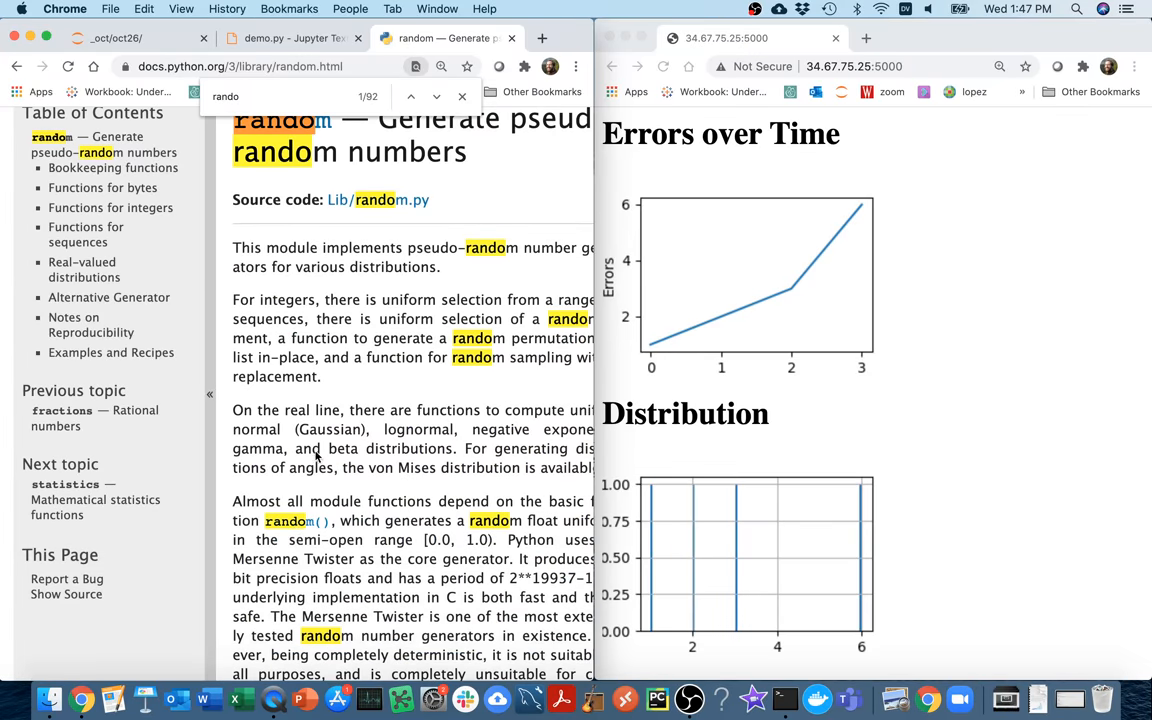
{"action": "scroll", "scroll_direction": "down", "scroll_amount": 3}
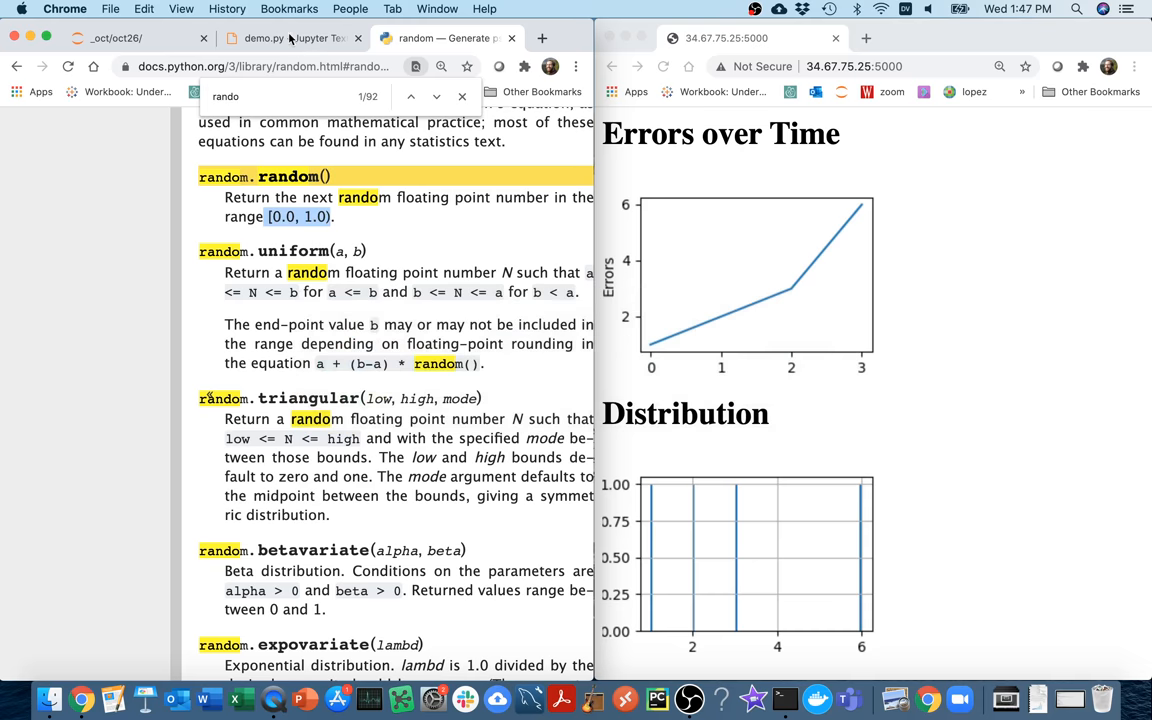
{"action": "left_click", "coordinate": [290, 38]}
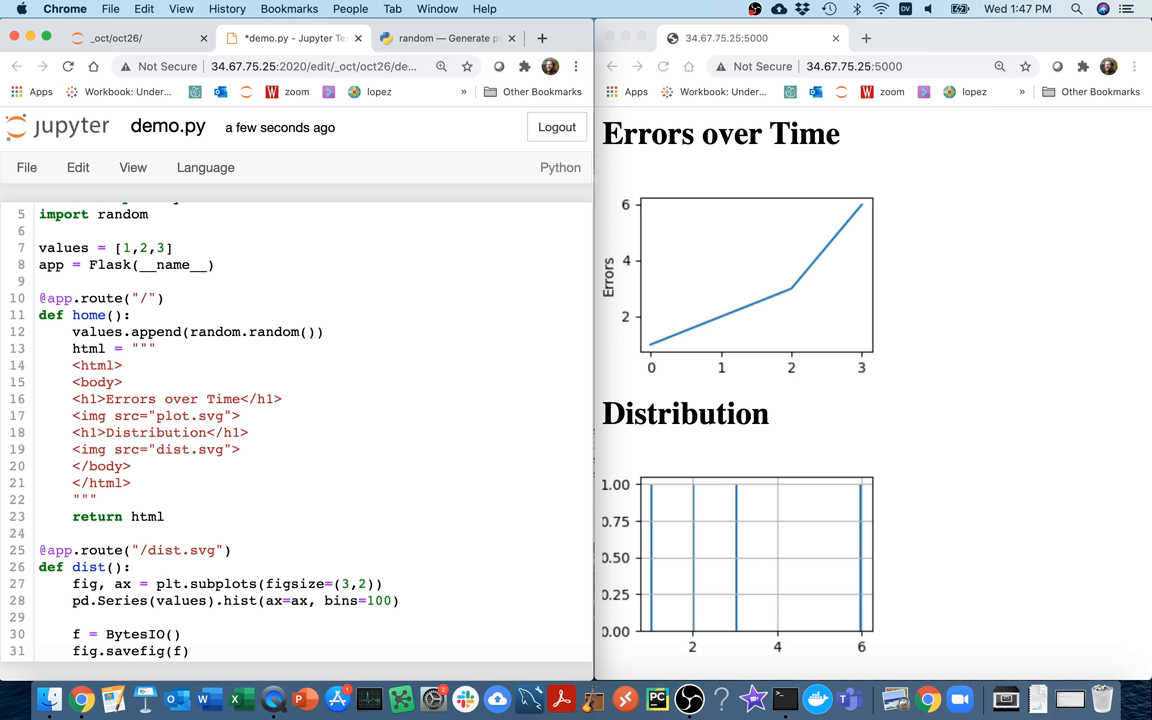
Multiply random.random() by 6 and reload the page six times to add samples.
{"action": "type", "text": "* 6"}
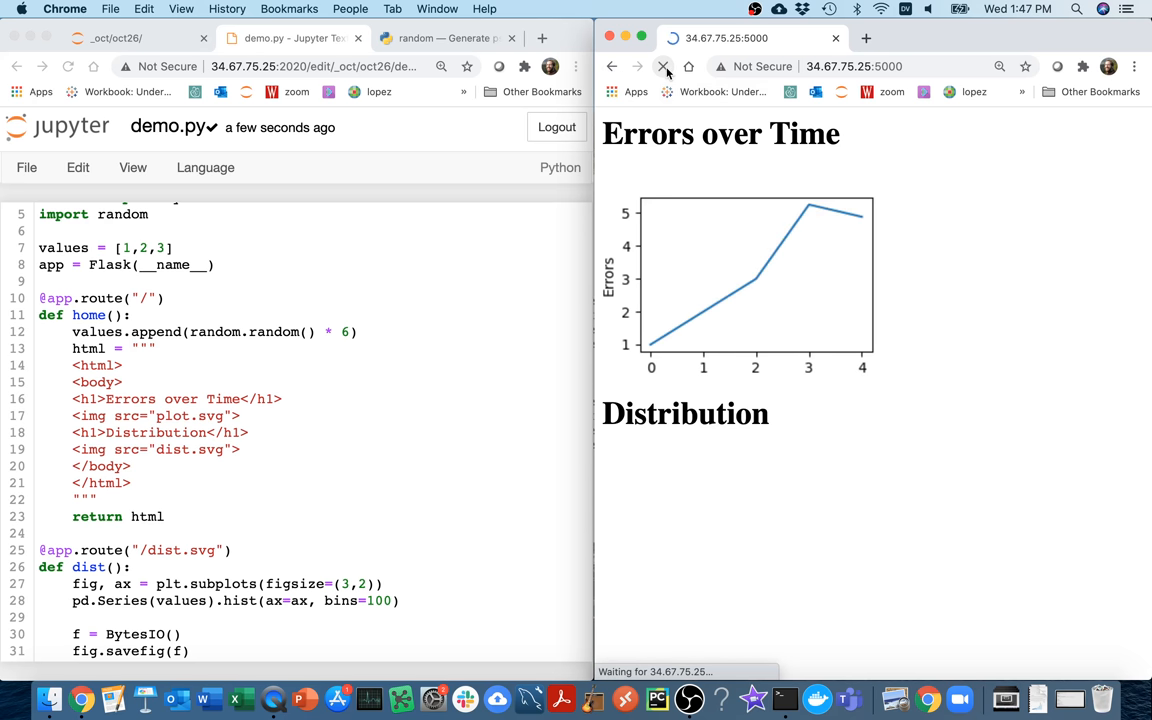
{"action": "left_click", "coordinate": [664, 66]}
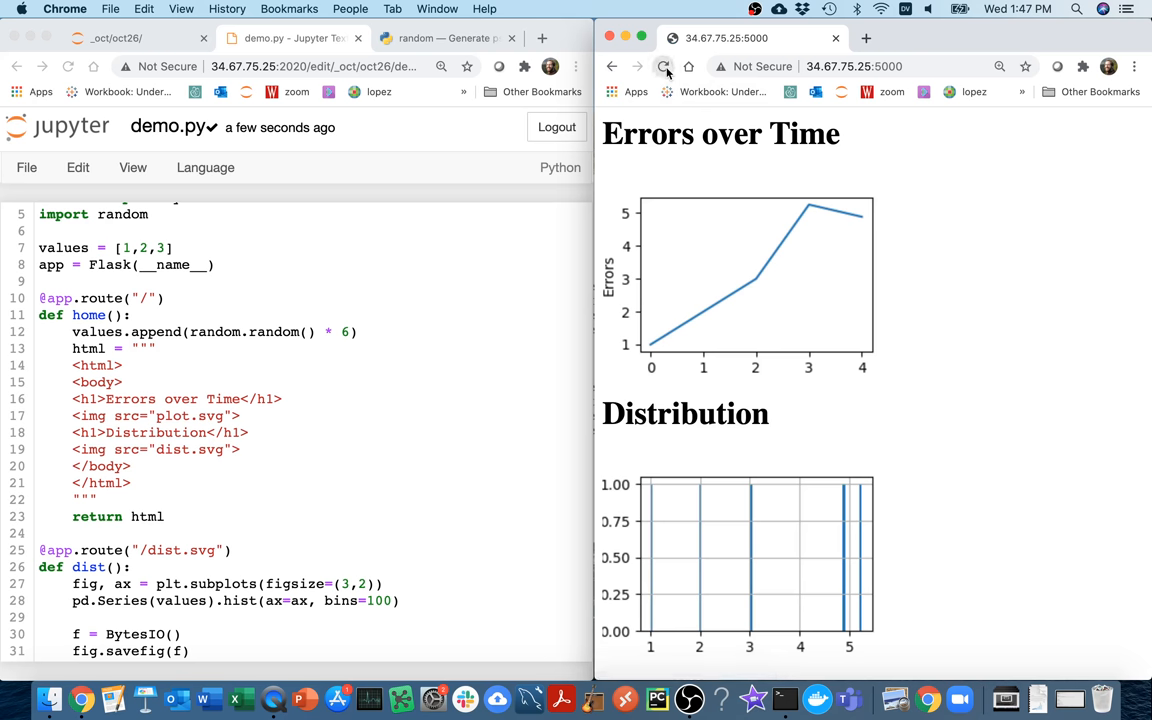
{"action": "left_click", "coordinate": [666, 66]}
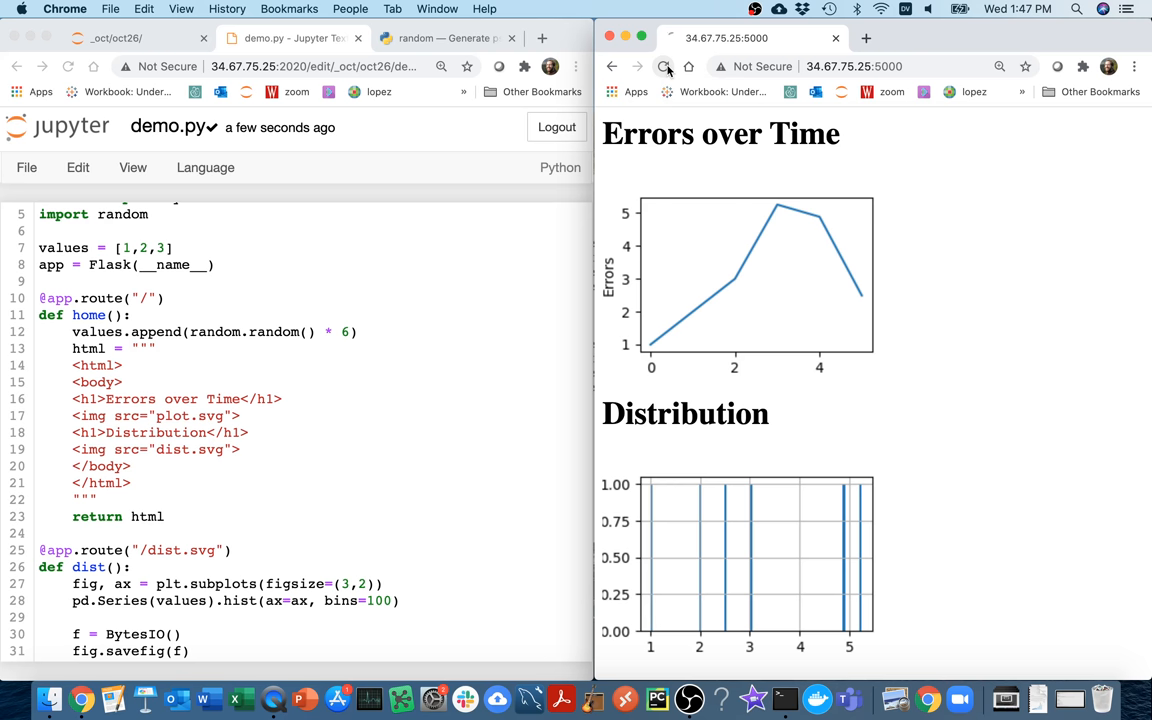
{"action": "left_click", "coordinate": [668, 66]}
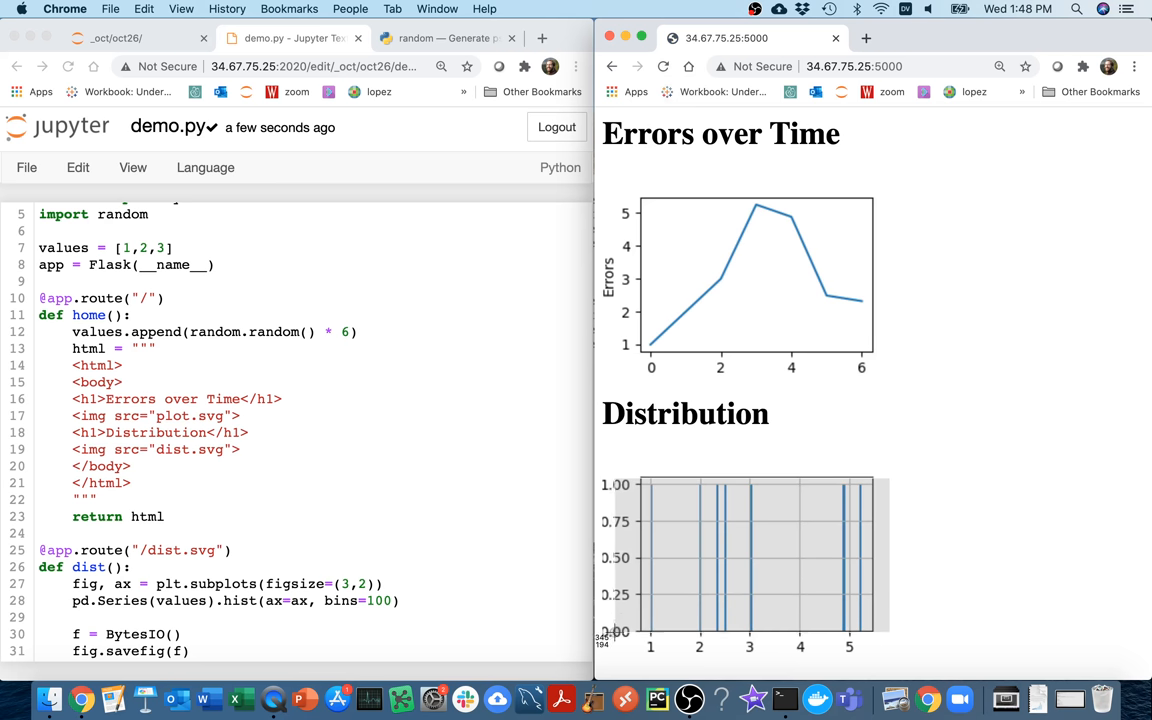
{"action": "left_click", "coordinate": [663, 66]}
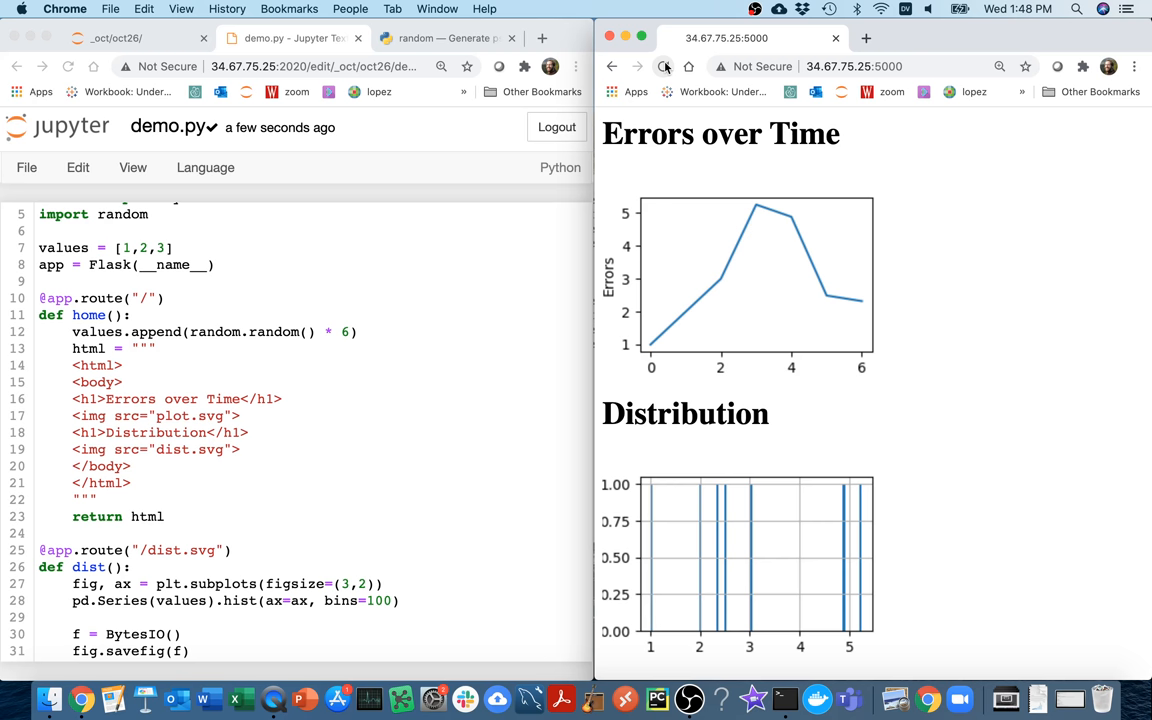
{"action": "left_click", "coordinate": [664, 66]}
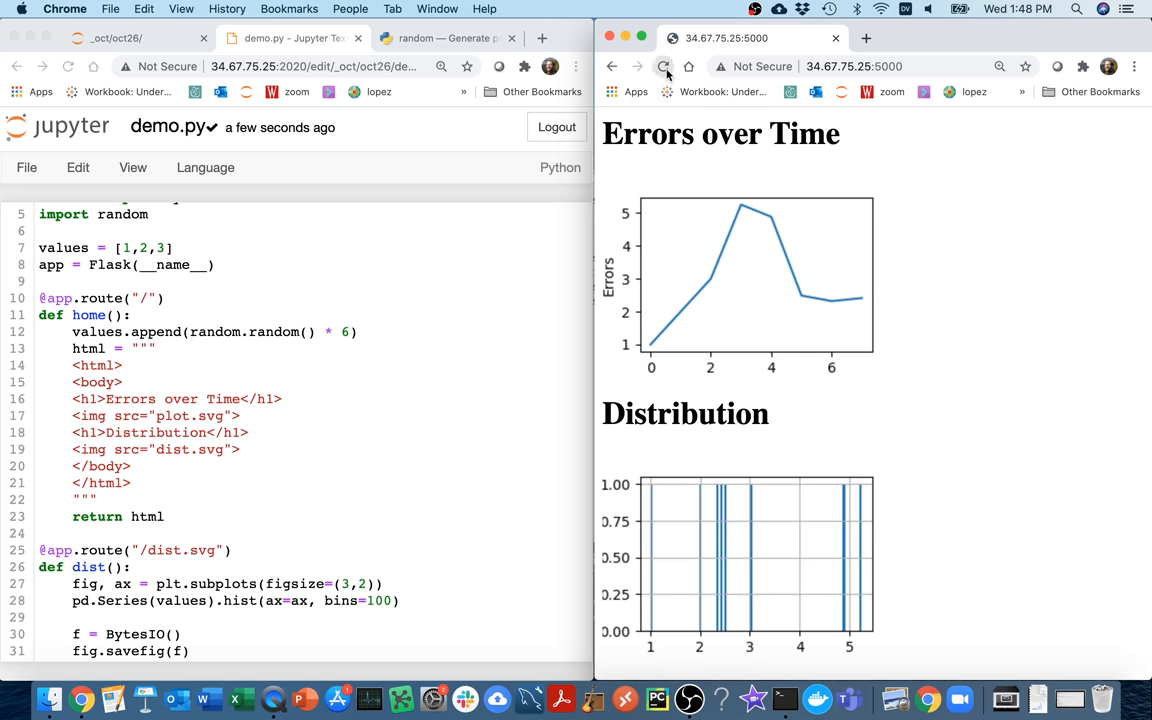
{"action": "left_click", "coordinate": [663, 66]}
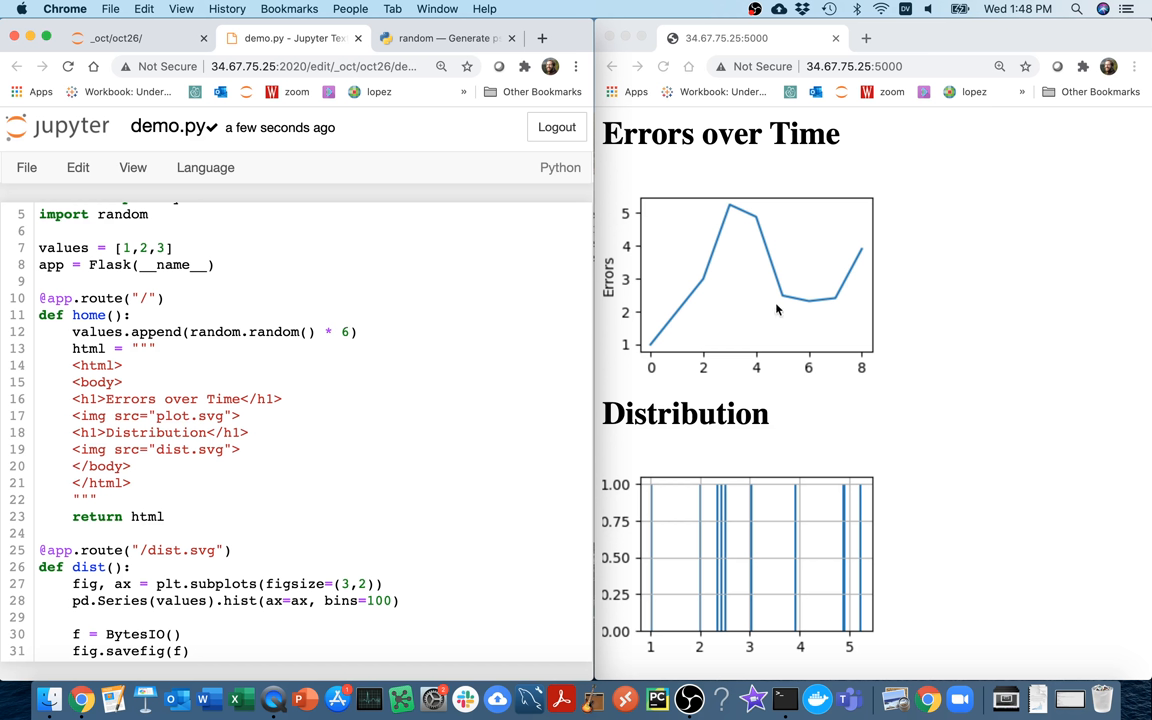
{"action": "mouse_move", "coordinate": [848, 297]}
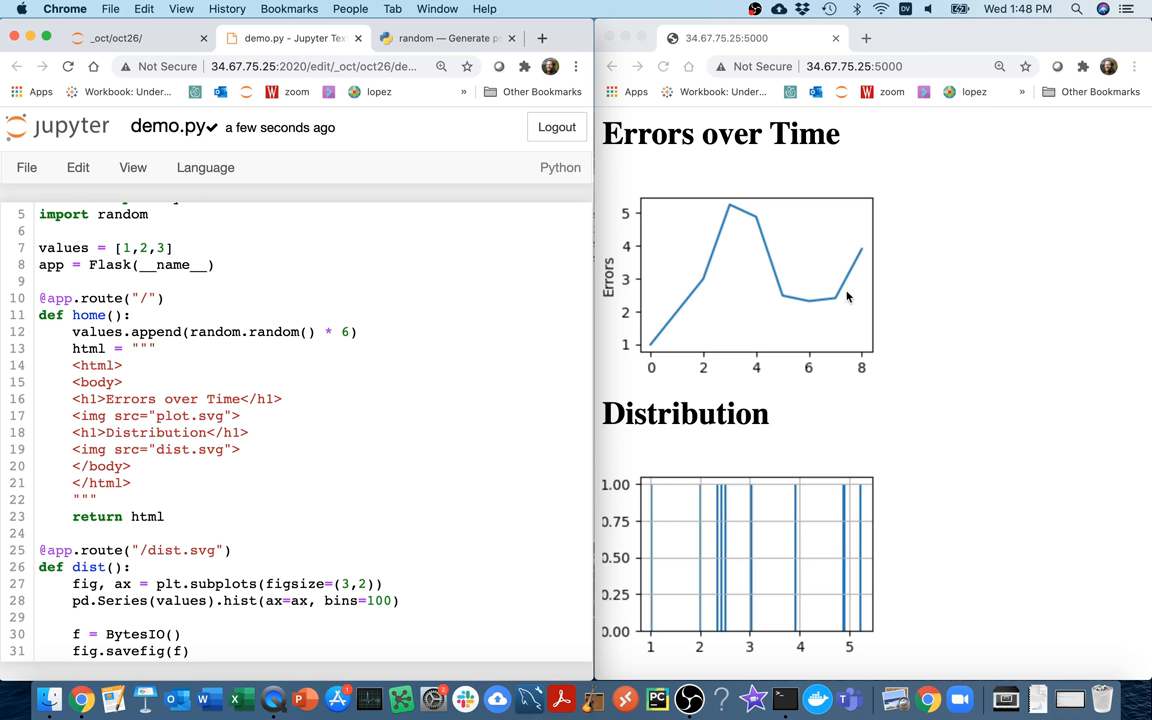
{"action": "mouse_move", "coordinate": [937, 270]}
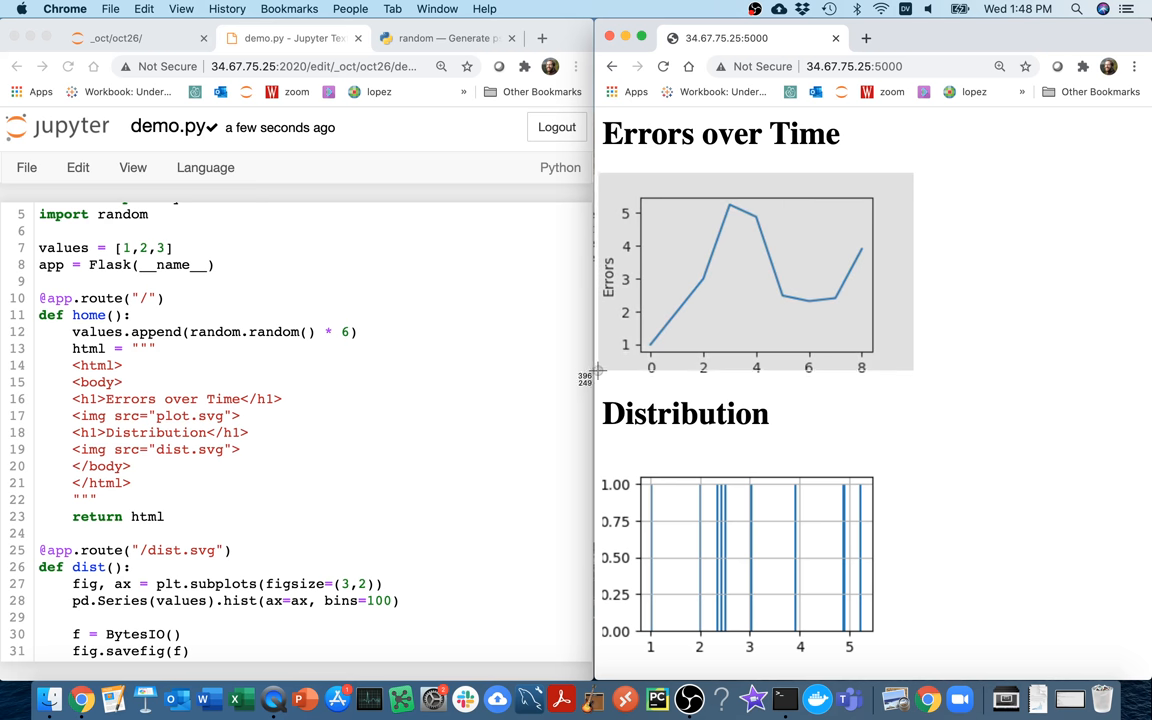
{"action": "mouse_move", "coordinate": [595, 375]}
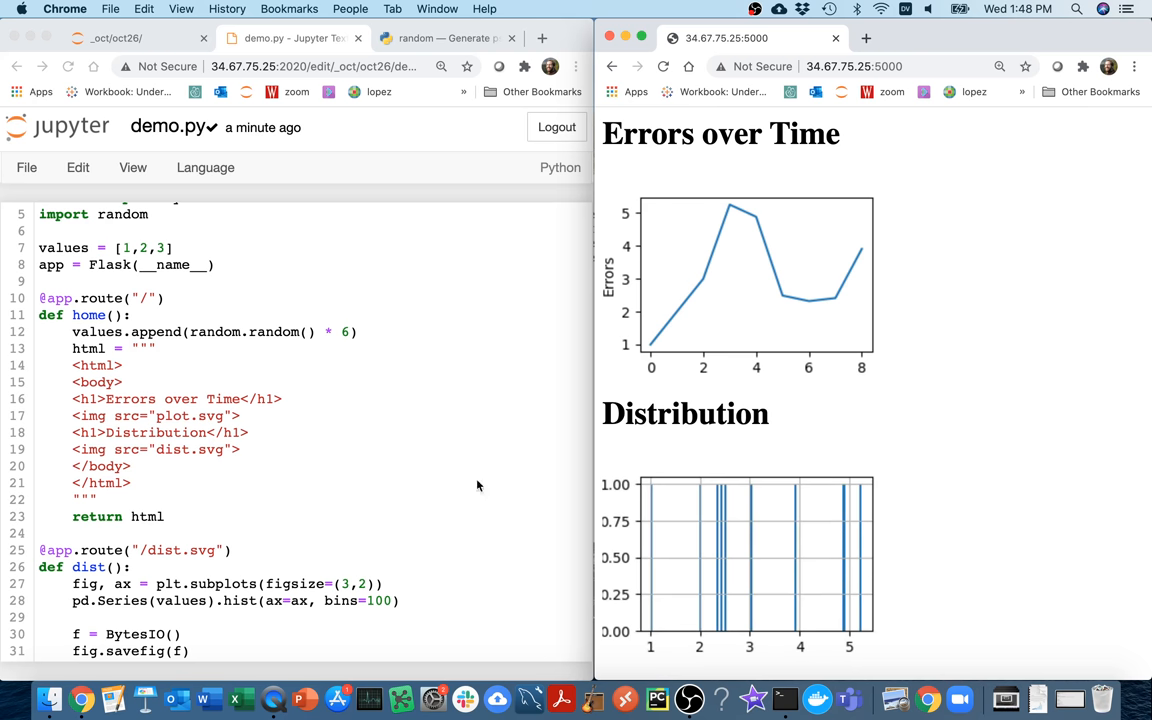
Make dist() line-plot sorted(values) instead of a histogram, then reload the page.
{"action": "scroll", "scroll_direction": "down", "scroll_amount": 3}
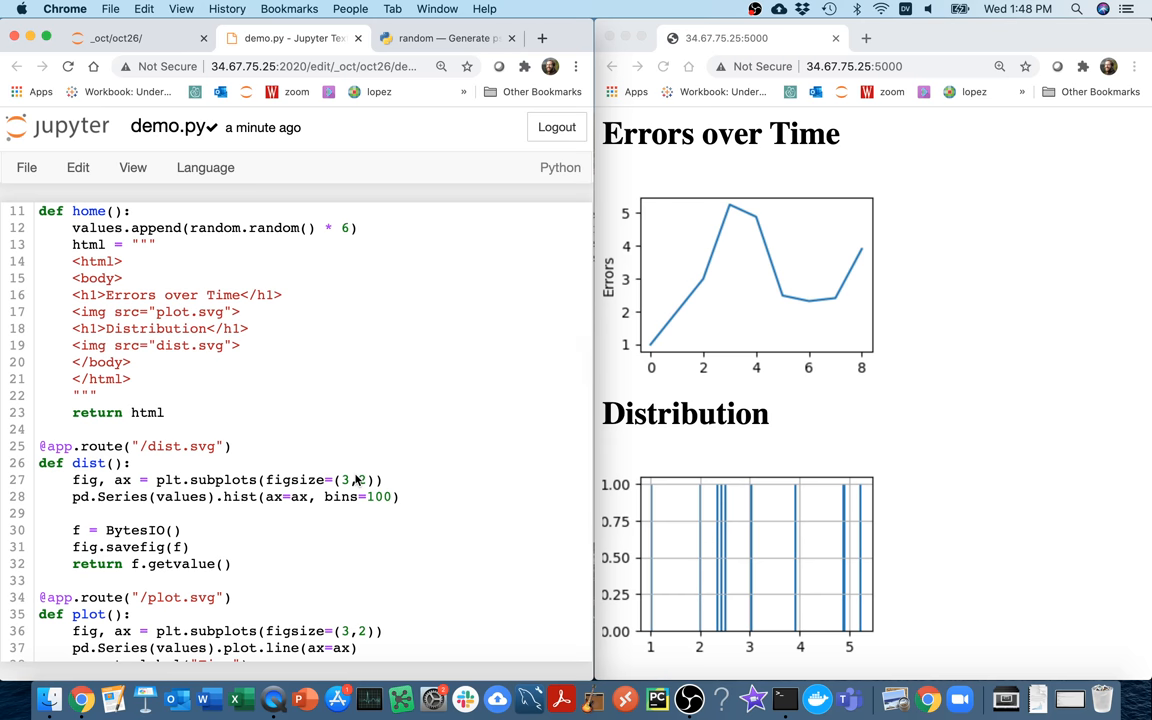
{"action": "scroll", "scroll_direction": "down", "scroll_amount": 3}
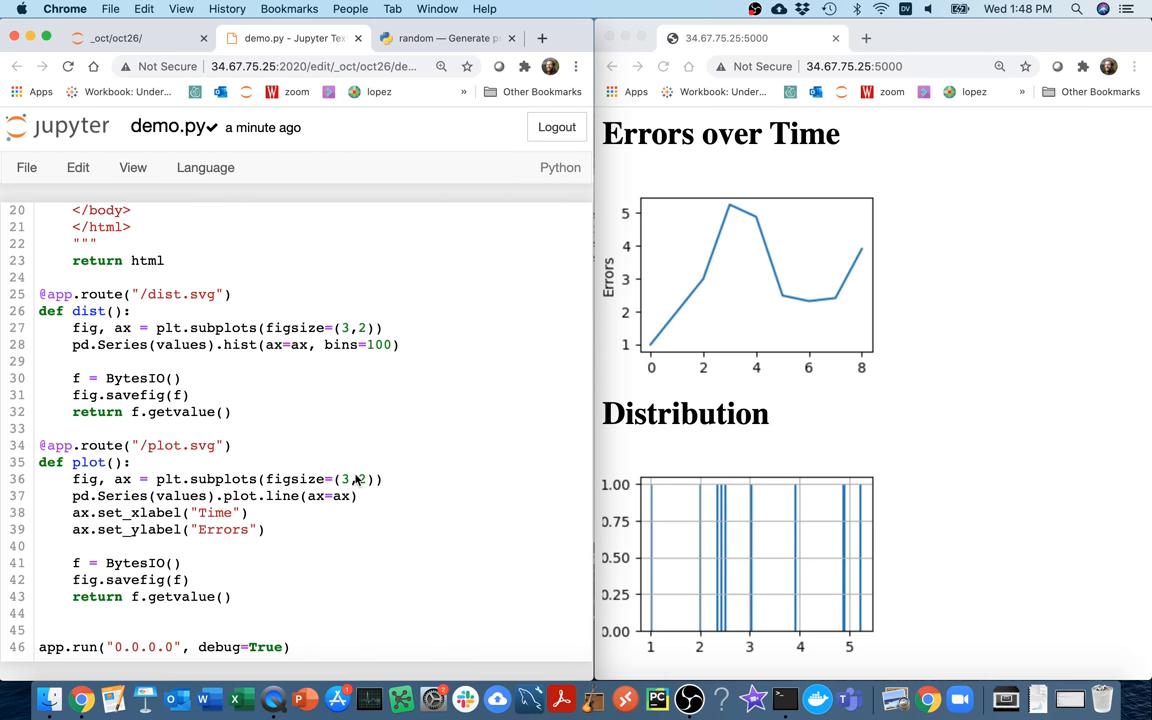
{"action": "mouse_move", "coordinate": [243, 364]}
{"action": "type", "text": "plot.line"}
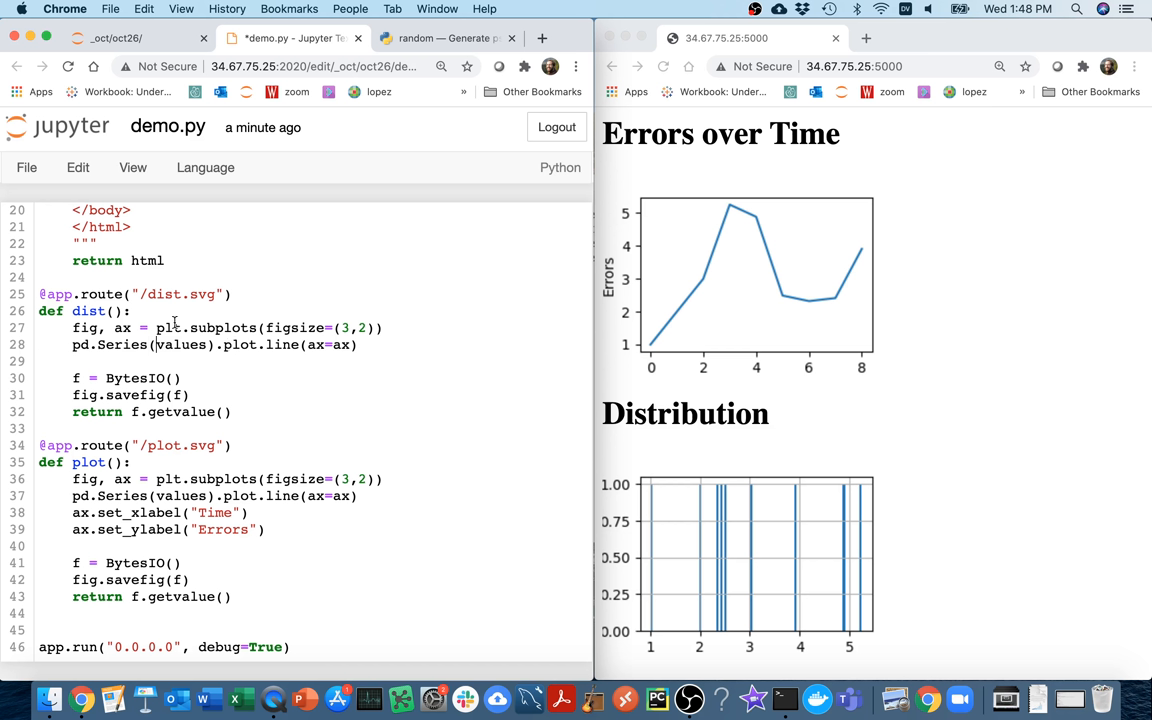
{"action": "type", "text": "sorted("}
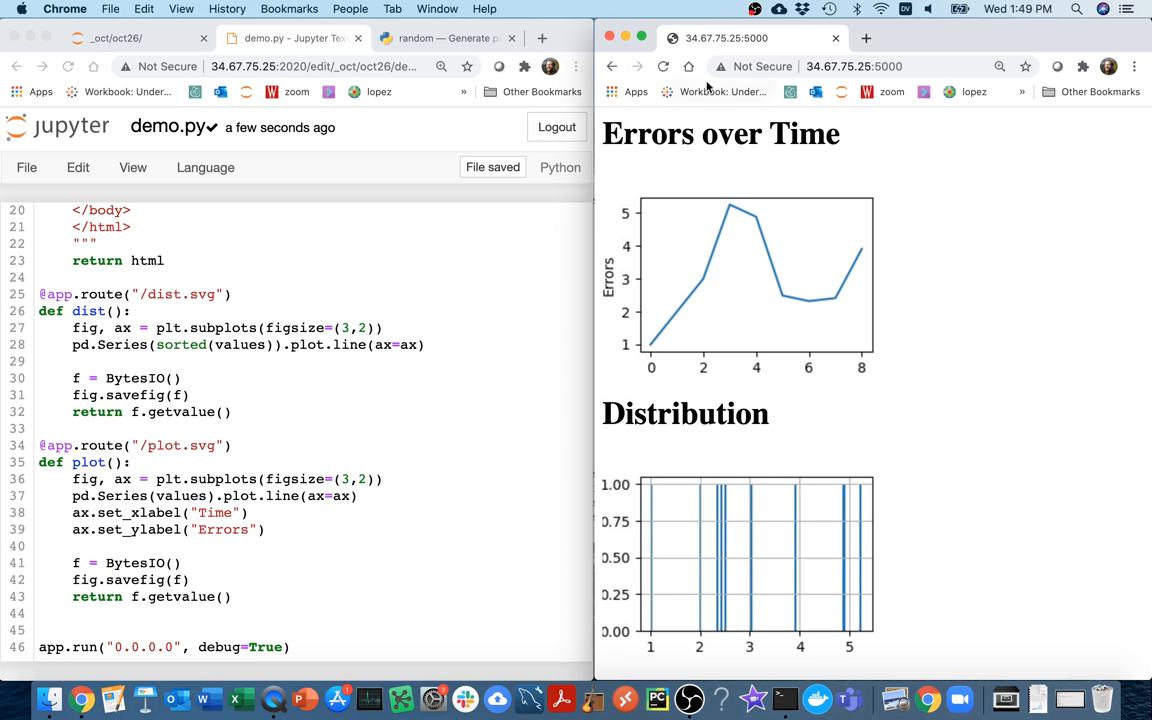
{"action": "left_click", "coordinate": [664, 66]}
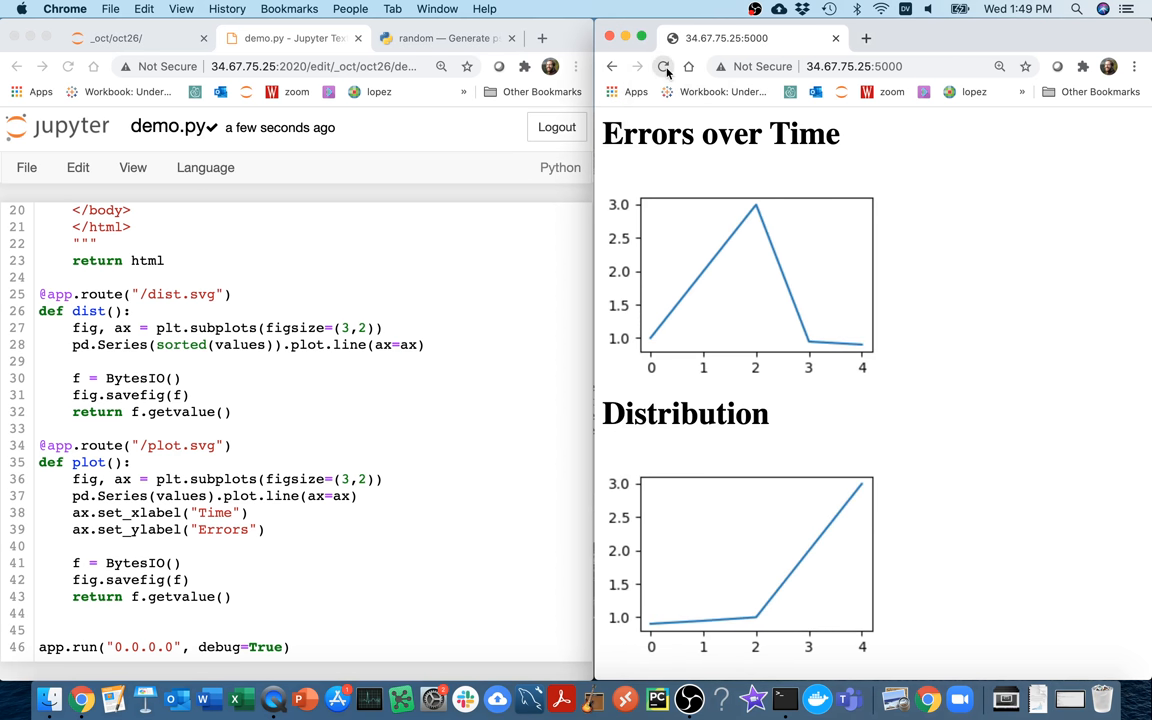
Reload the page twice more to grow the sorted Distribution curve toward 6.
{"action": "left_click", "coordinate": [664, 66]}
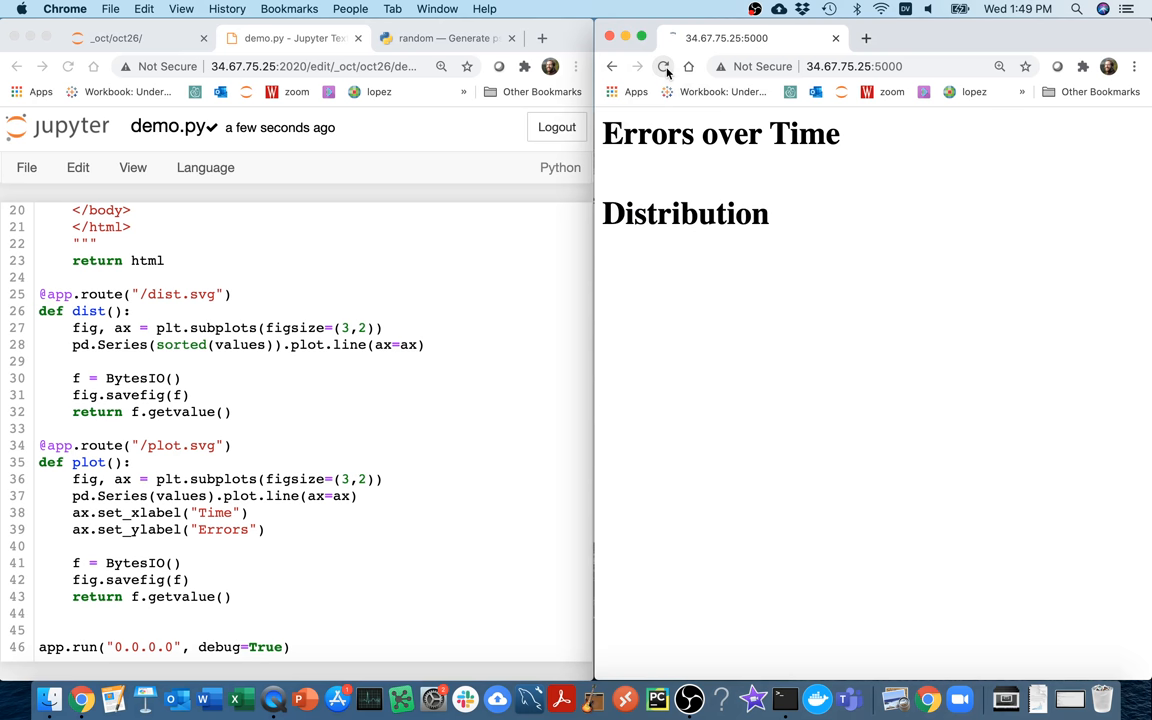
{"action": "left_click", "coordinate": [663, 66]}
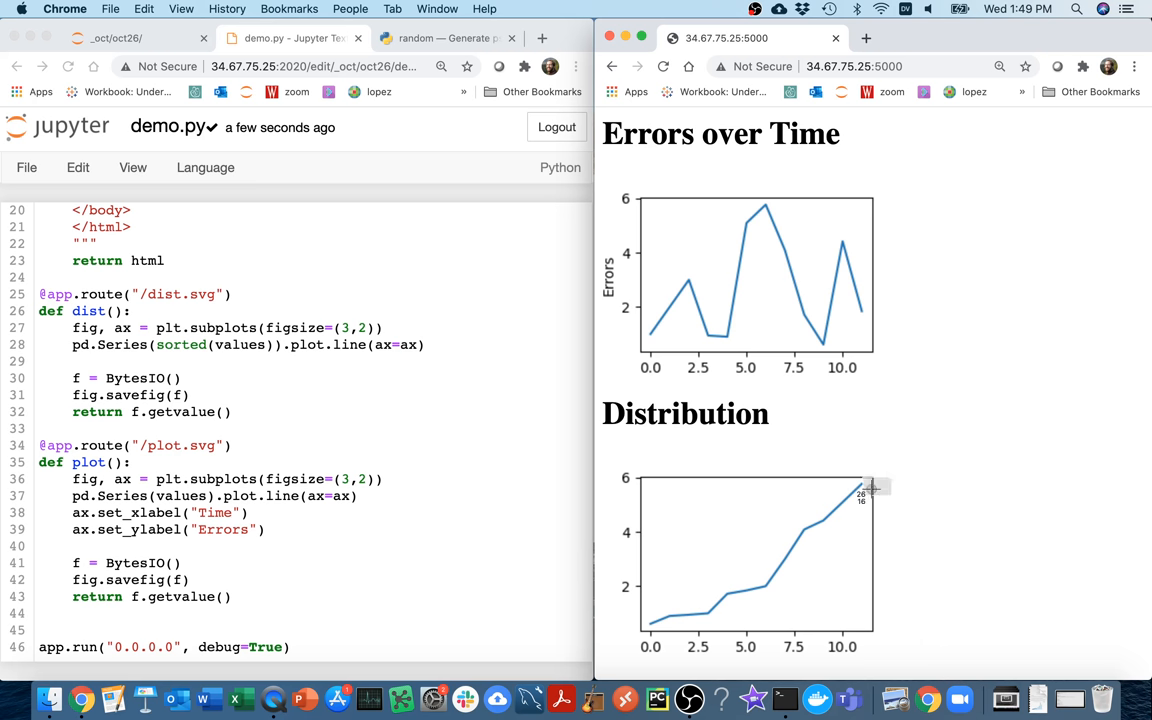
{"action": "mouse_move", "coordinate": [655, 648]}
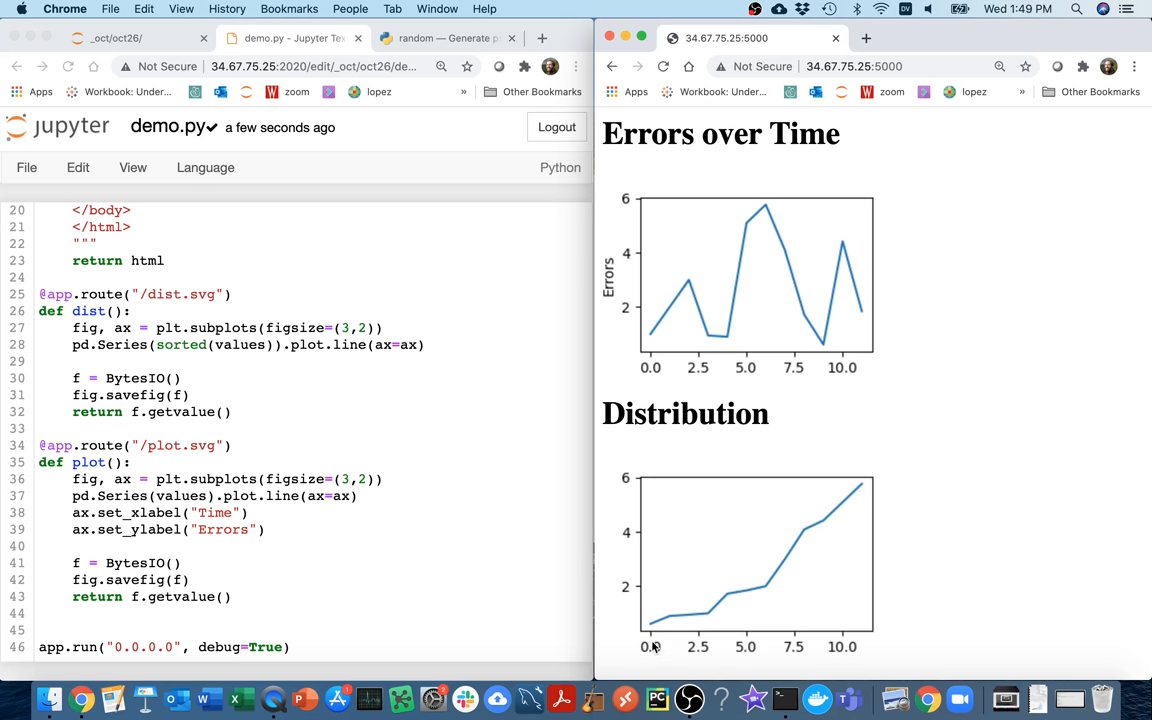
{"action": "mouse_move", "coordinate": [650, 644]}
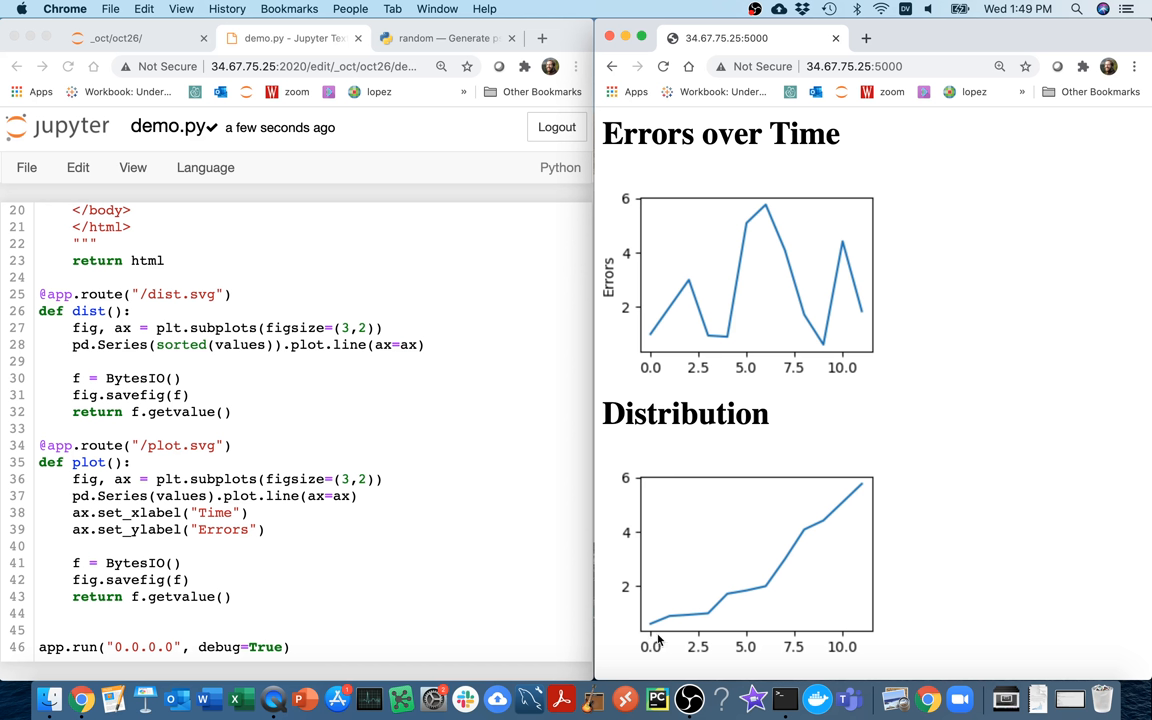
{"action": "mouse_move", "coordinate": [758, 600]}
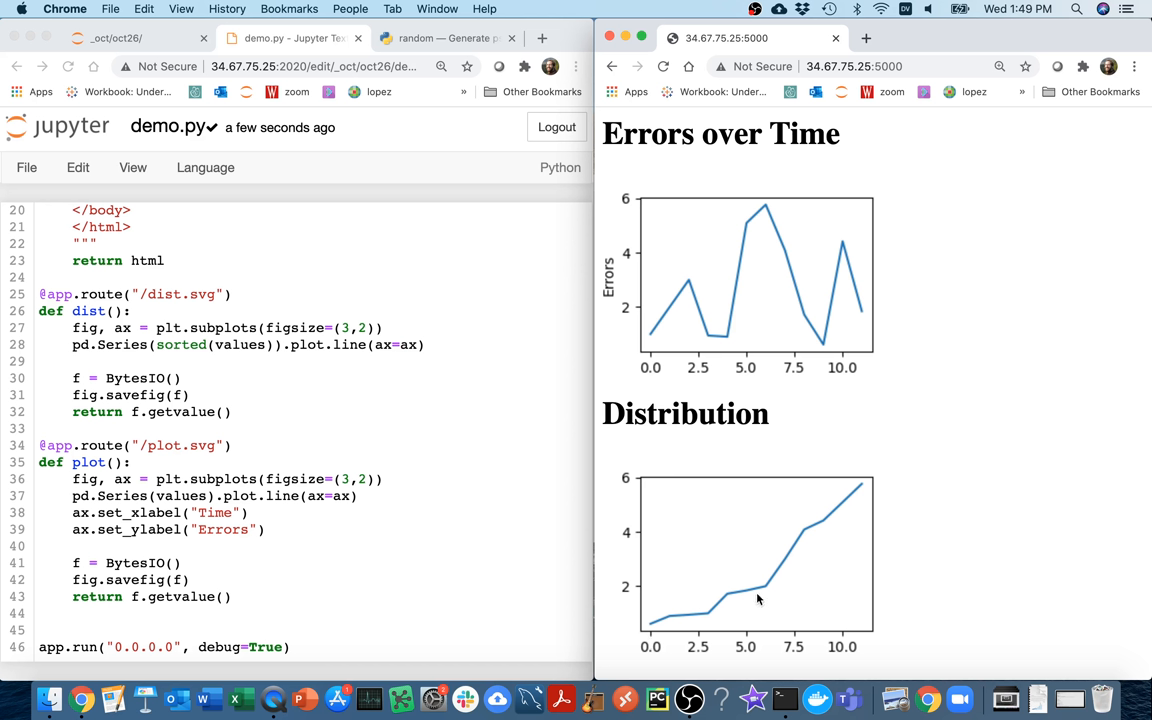
{"action": "mouse_move", "coordinate": [755, 628]}
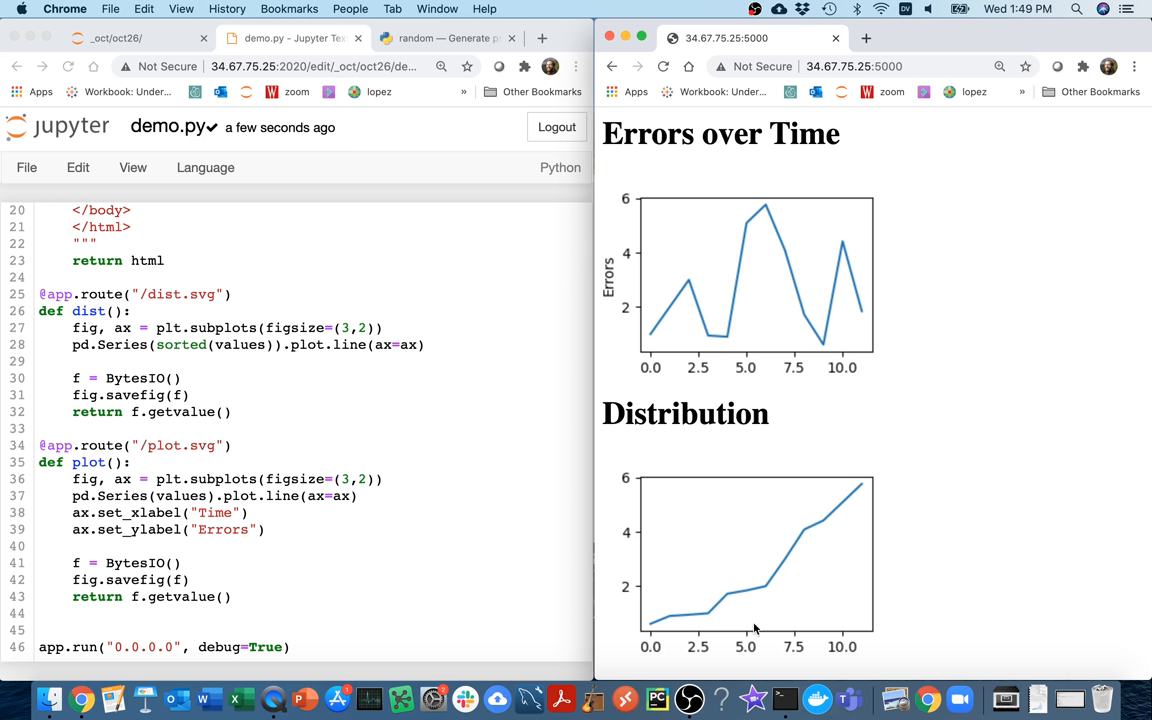
{"action": "mouse_move", "coordinate": [651, 615]}
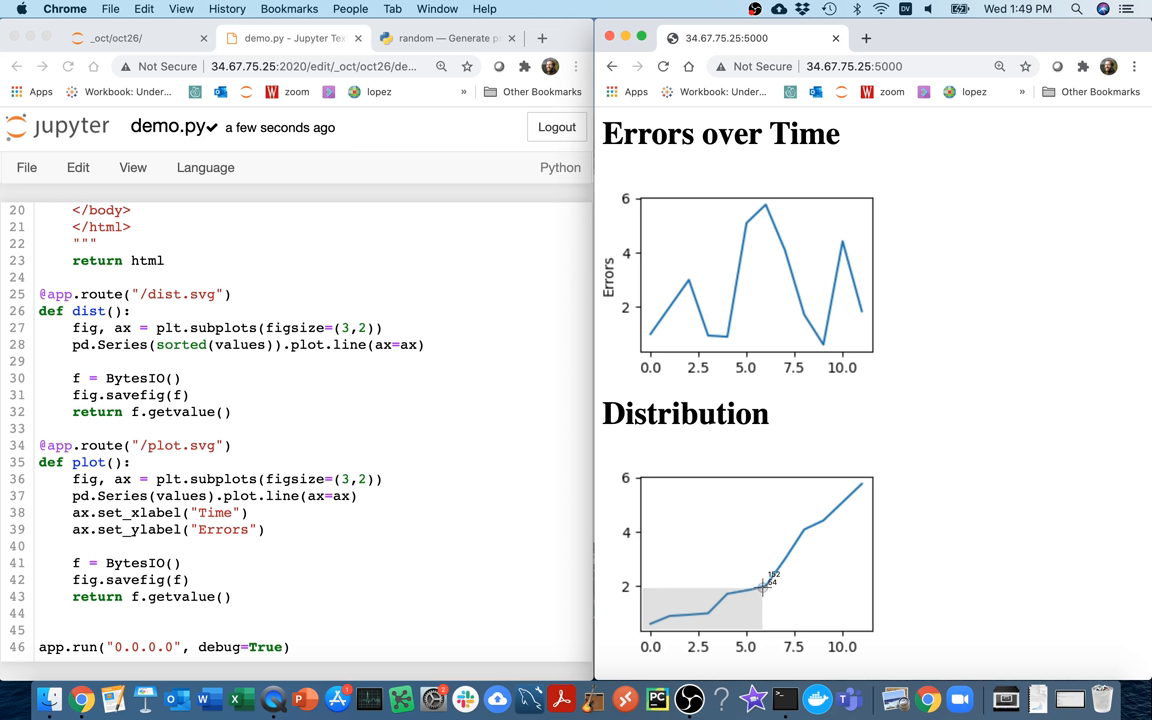
{"action": "mouse_move", "coordinate": [765, 588]}
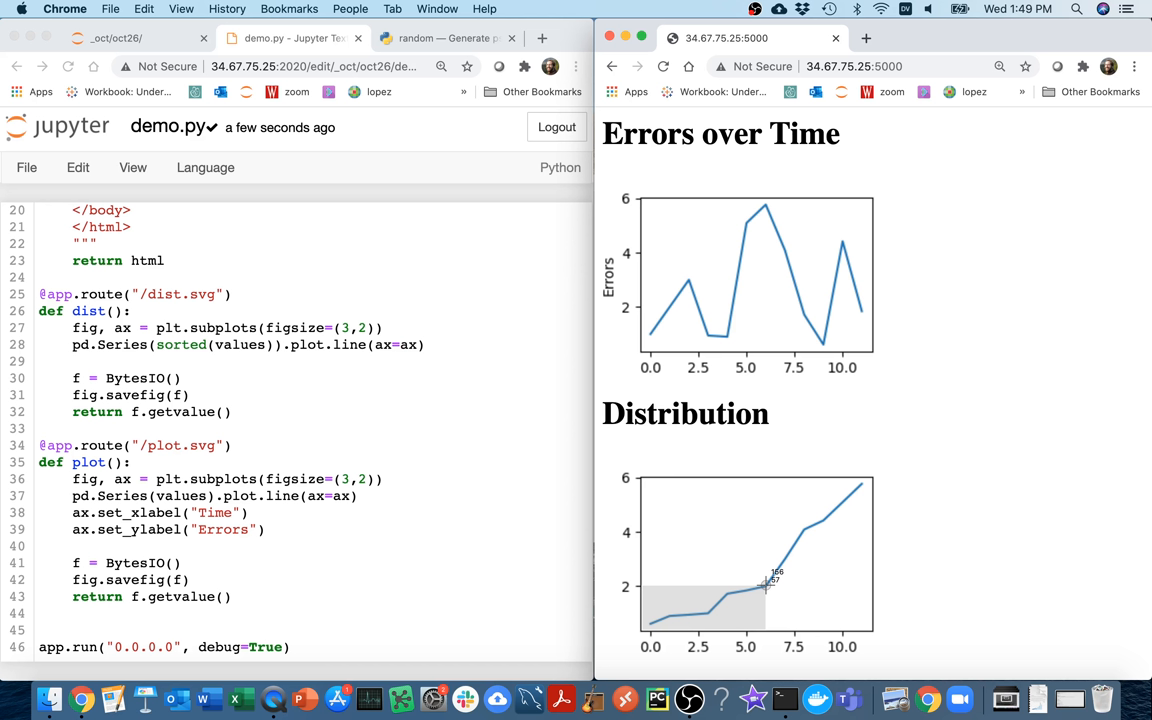
{"action": "mouse_move", "coordinate": [636, 616]}
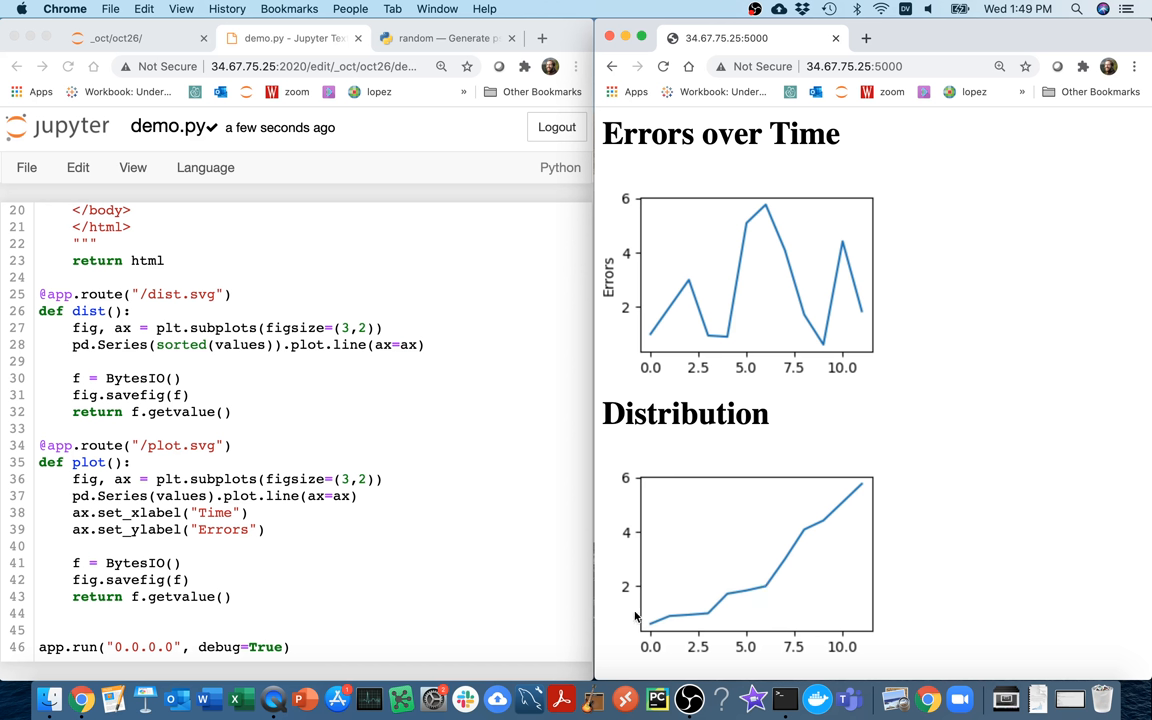
{"action": "mouse_move", "coordinate": [880, 491]}
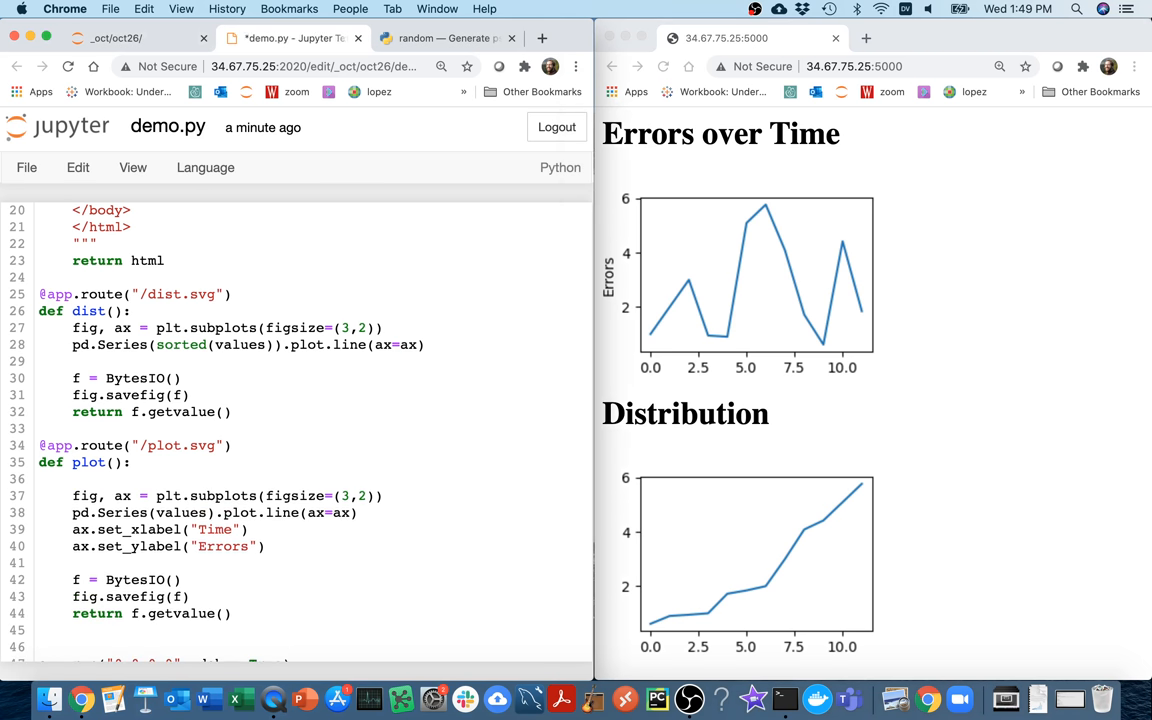
Write the comment 'normalizes 0-to-100 instead of 0-to-N' under def plot().
{"action": "type", "text": "# normalizes"}
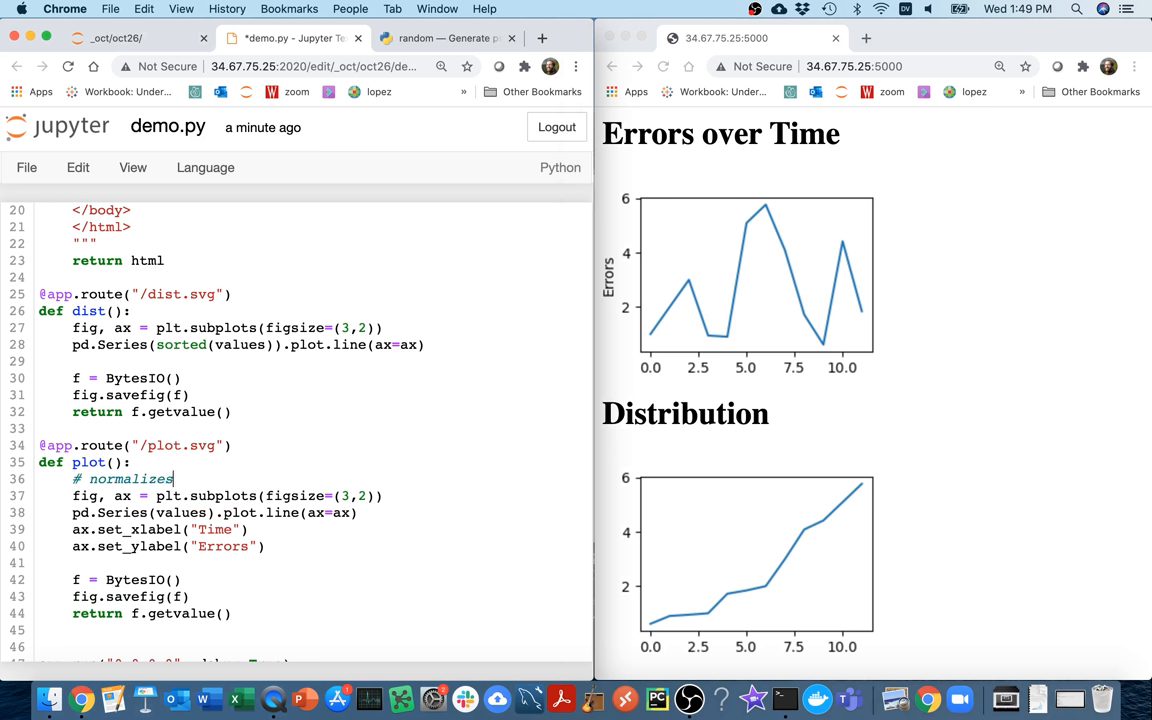
{"action": "type", "text": "0 to"}
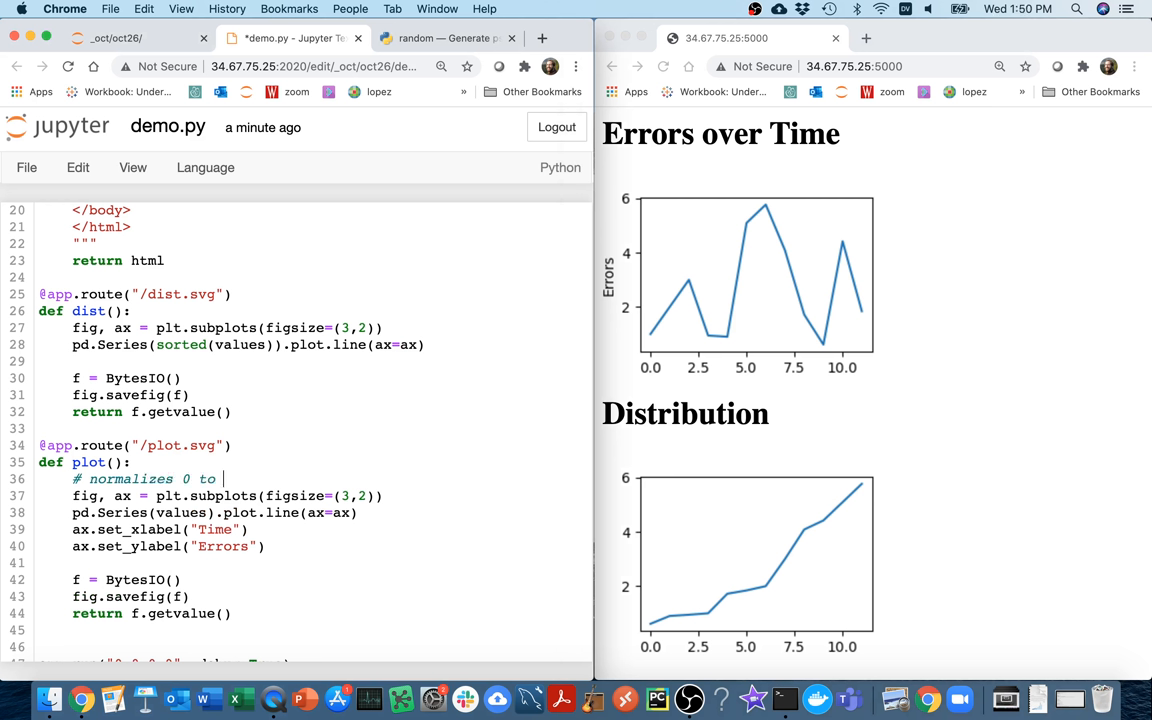
{"action": "type", "text": "N"}
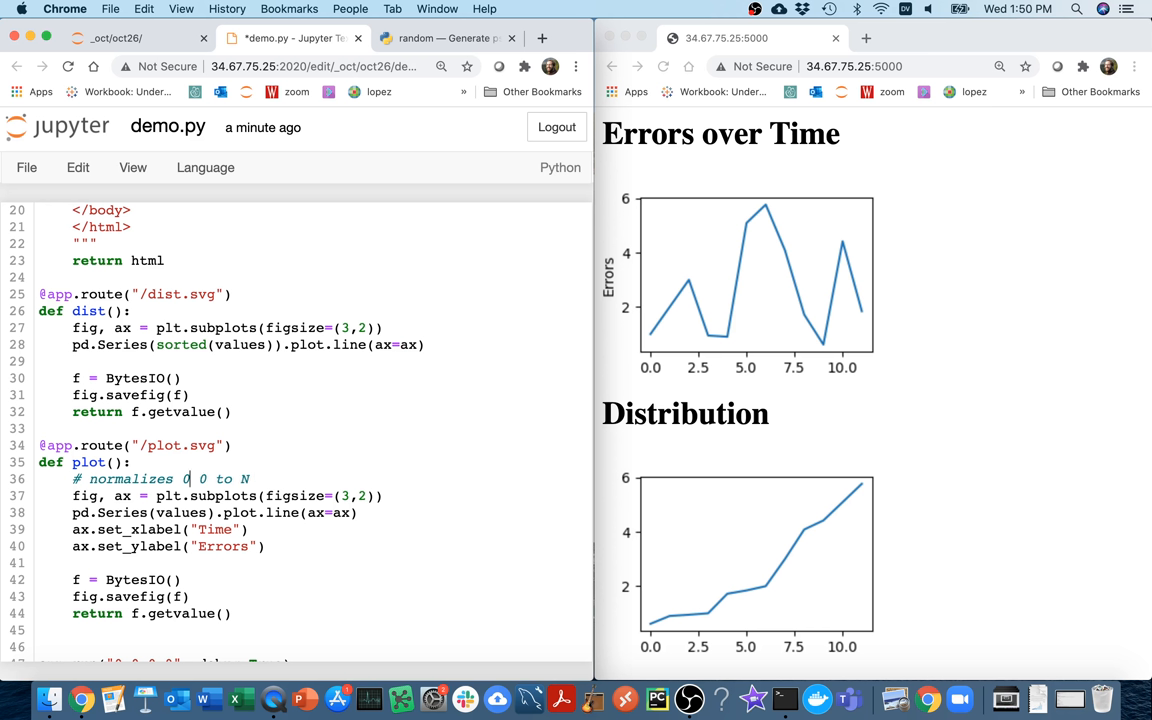
{"action": "type", "text": "-to-100"}
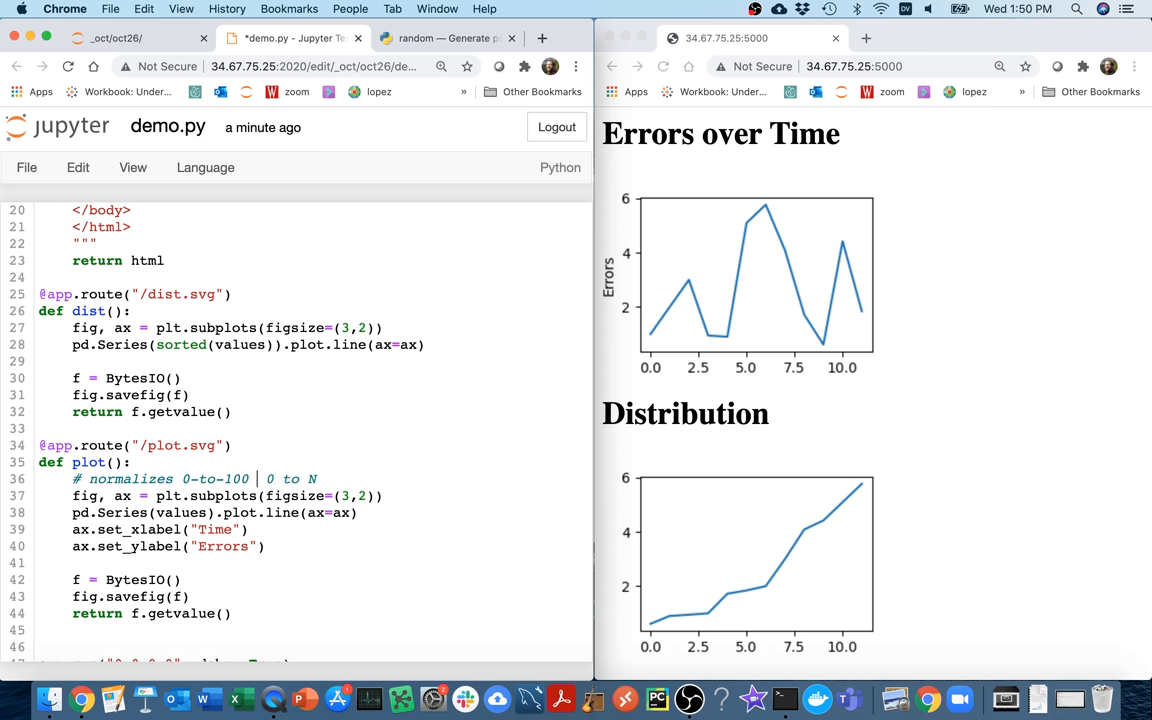
{"action": "type", "text": "instead of"}
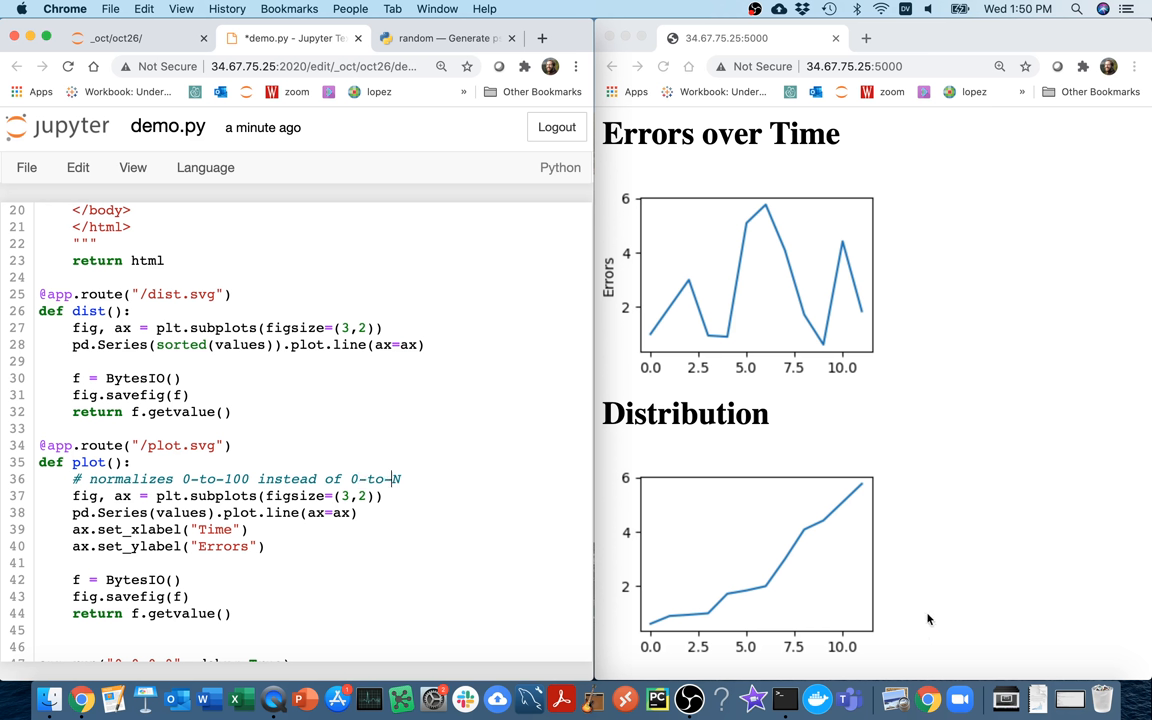
{"action": "mouse_move", "coordinate": [842, 678]}
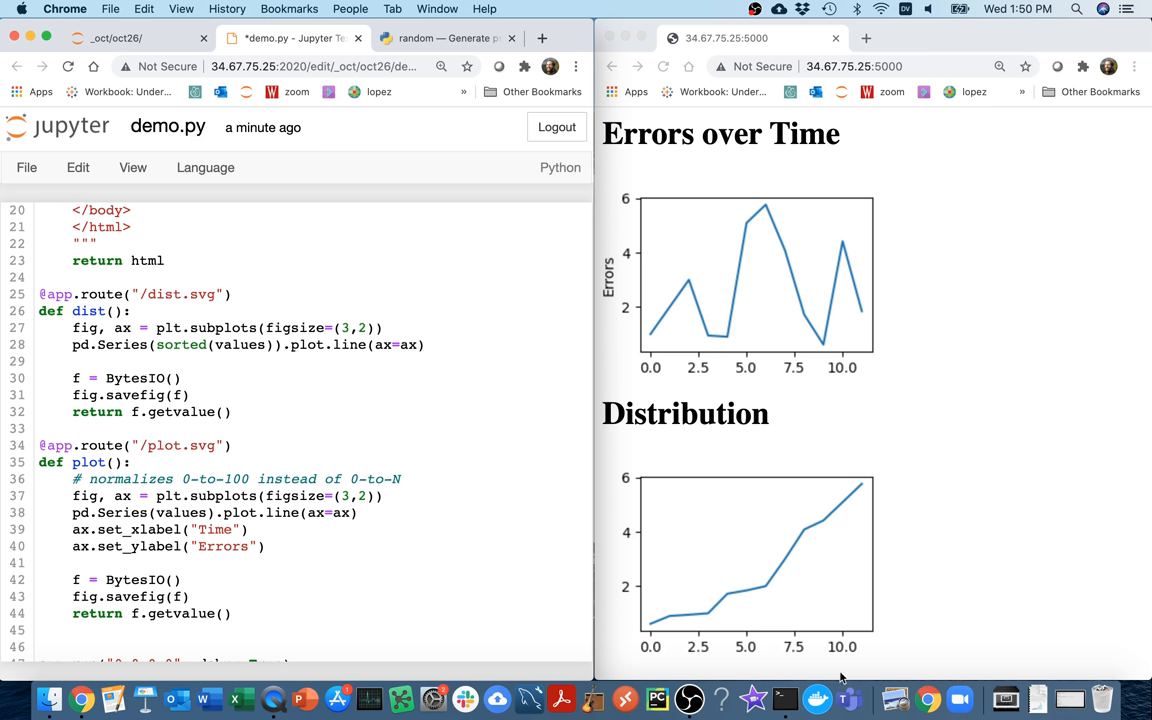
{"action": "mouse_move", "coordinate": [878, 658]}
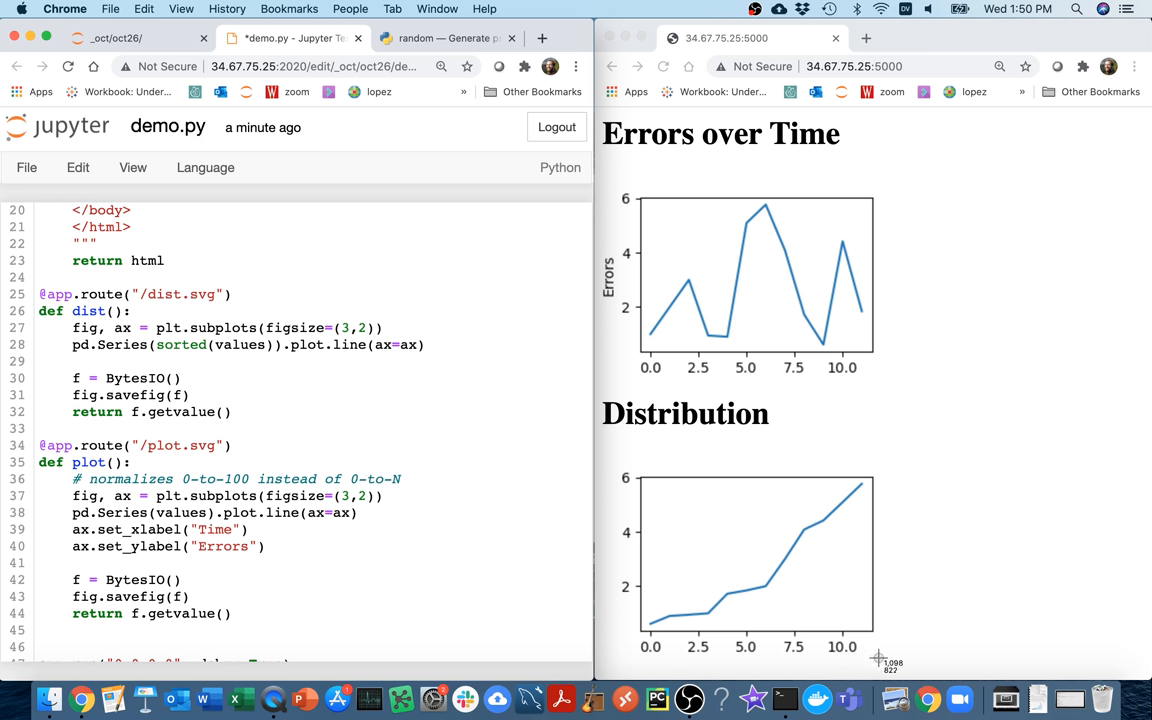
{"action": "mouse_move", "coordinate": [848, 625]}
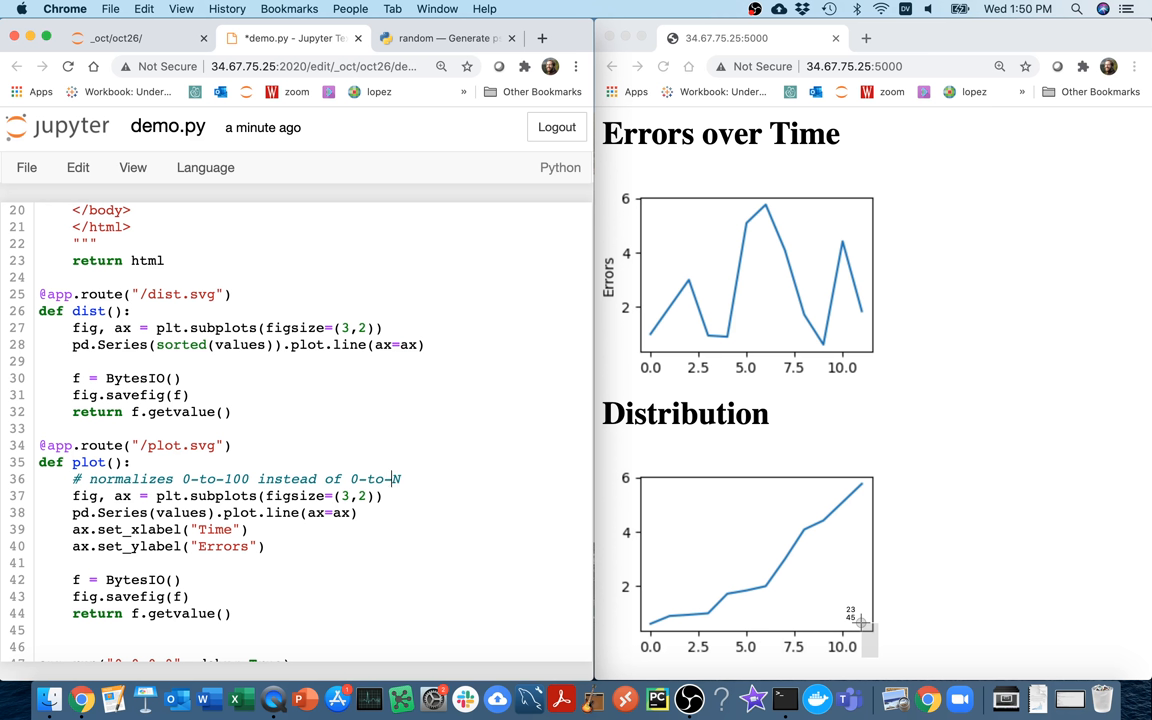
{"action": "mouse_move", "coordinate": [196, 456]}
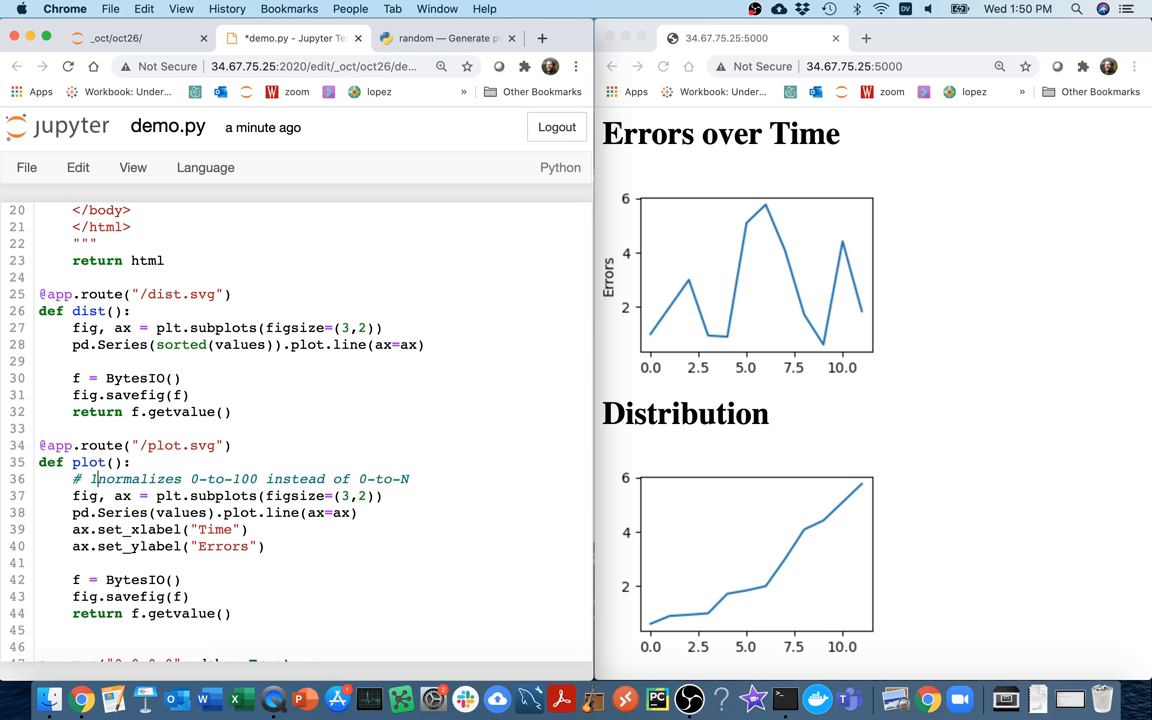
Add the '# CDF (Cumulative Distribution Function)' header, numbering, and '# 2) swaps the x and y axes'.
{"action": "type", "text": "1)"}
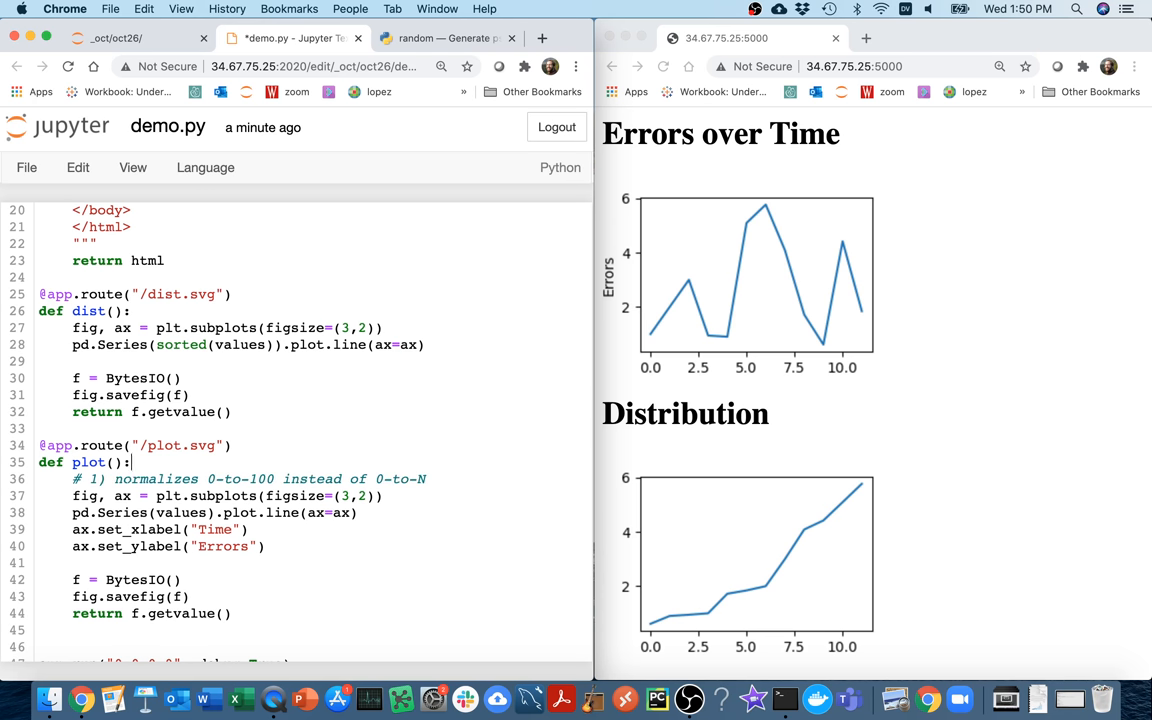
{"action": "type", "text": "# CDF"}
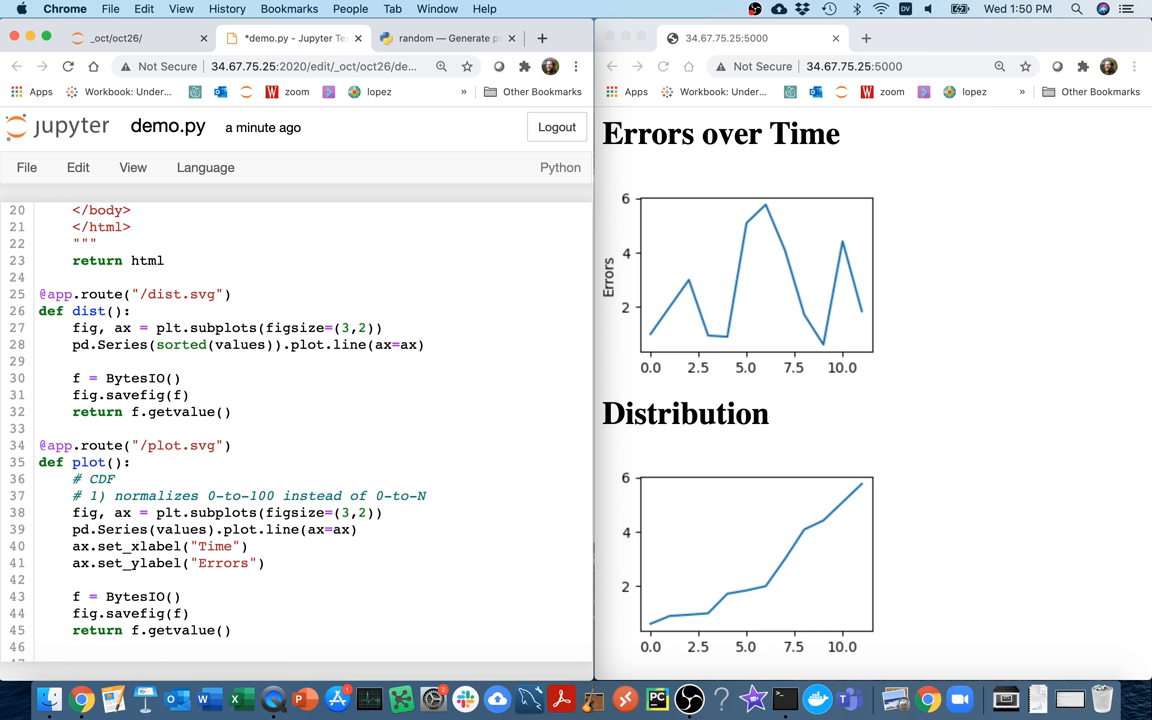
{"action": "type", "text": "(Cumulative Distribution Function)"}
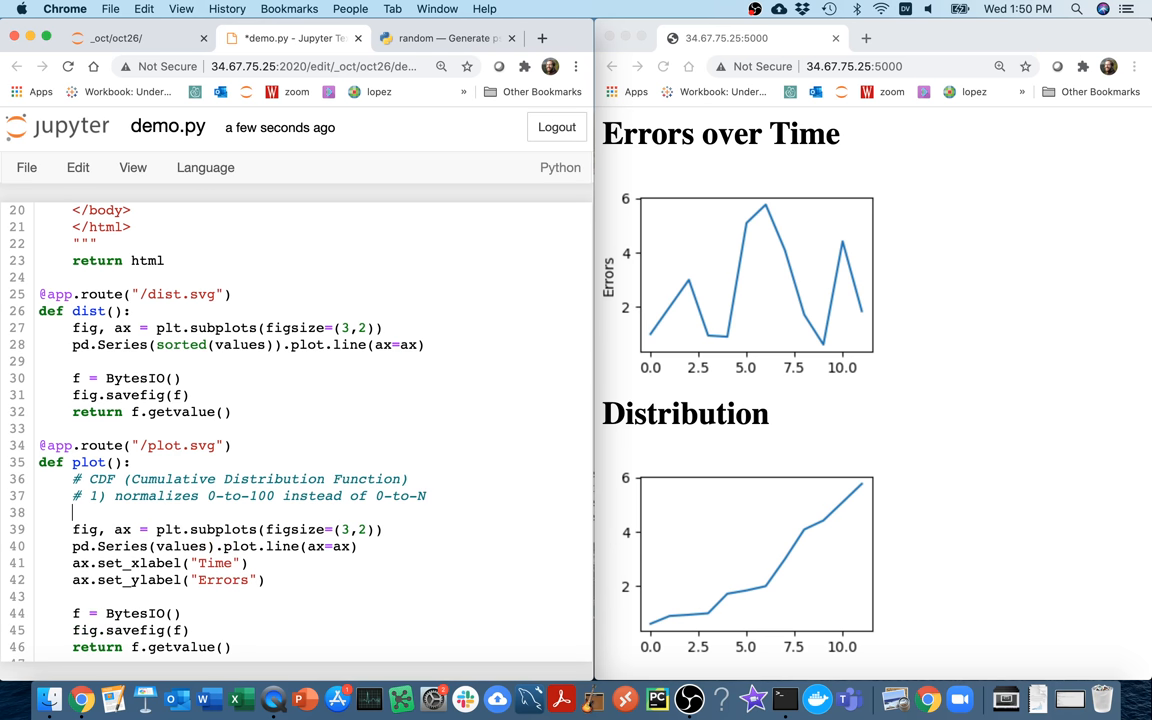
{"action": "type", "text": "# 2)"}
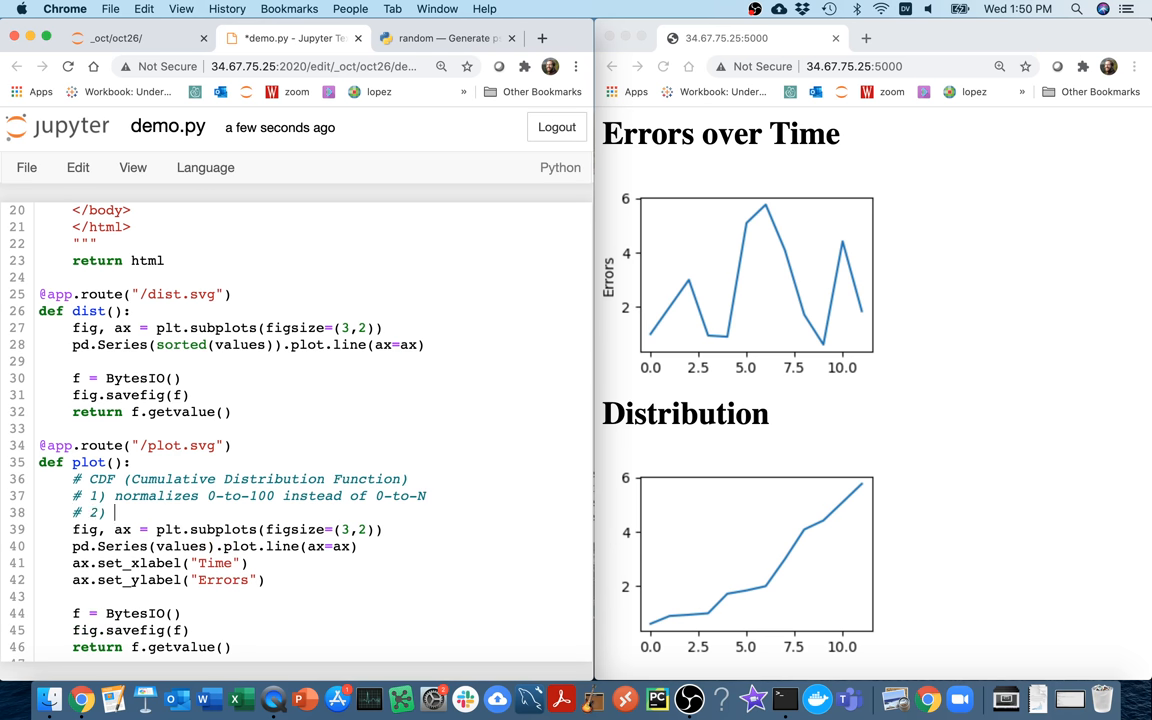
{"action": "type", "text": "swaps the x"}
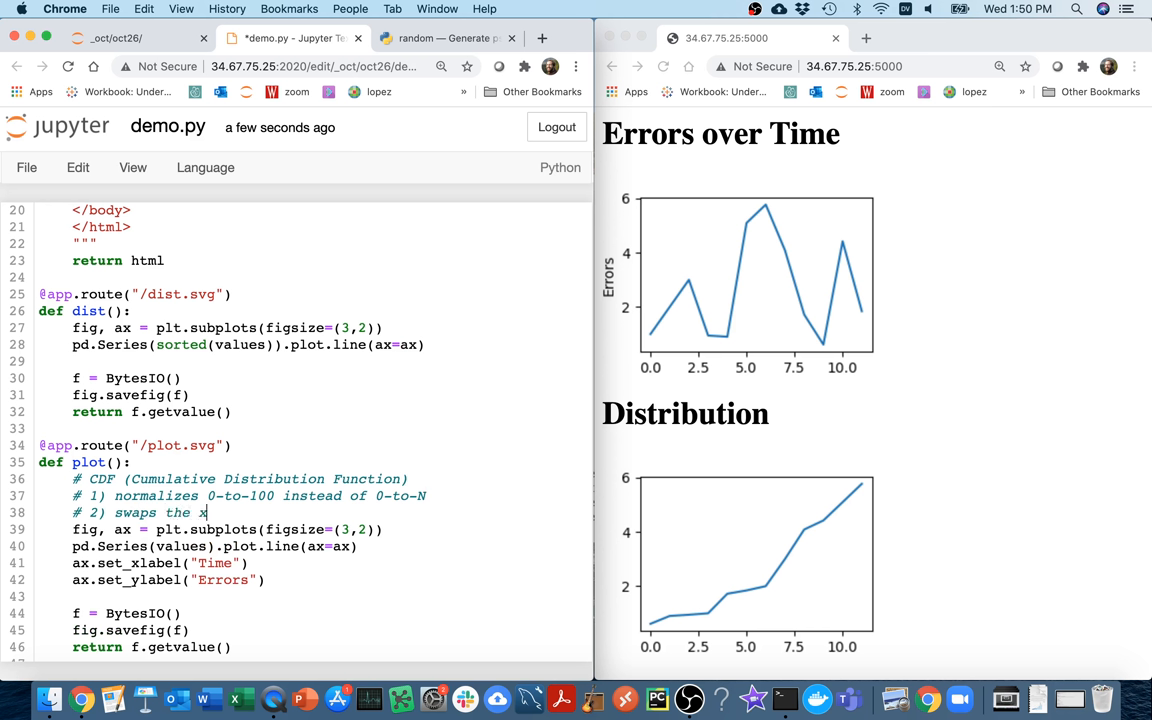
{"action": "type", "text": "and y axes"}
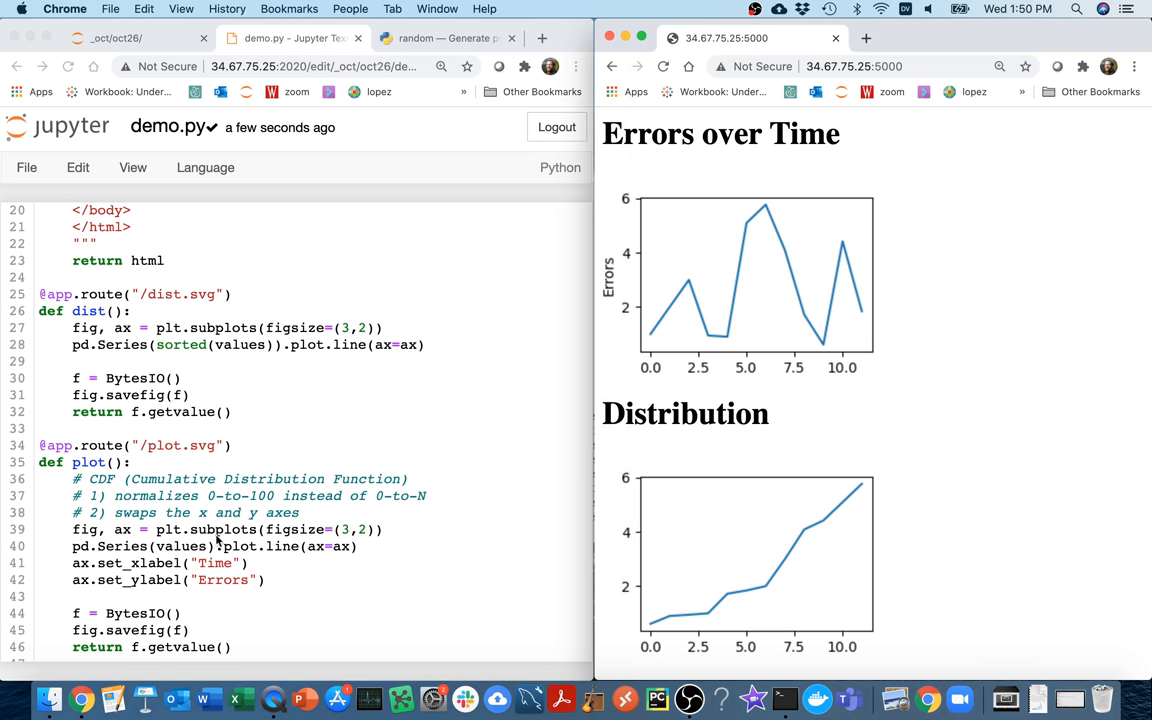
Select the three CDF comment lines in plot() to move them into dist().
{"action": "scroll", "scroll_direction": "down", "scroll_amount": 3}
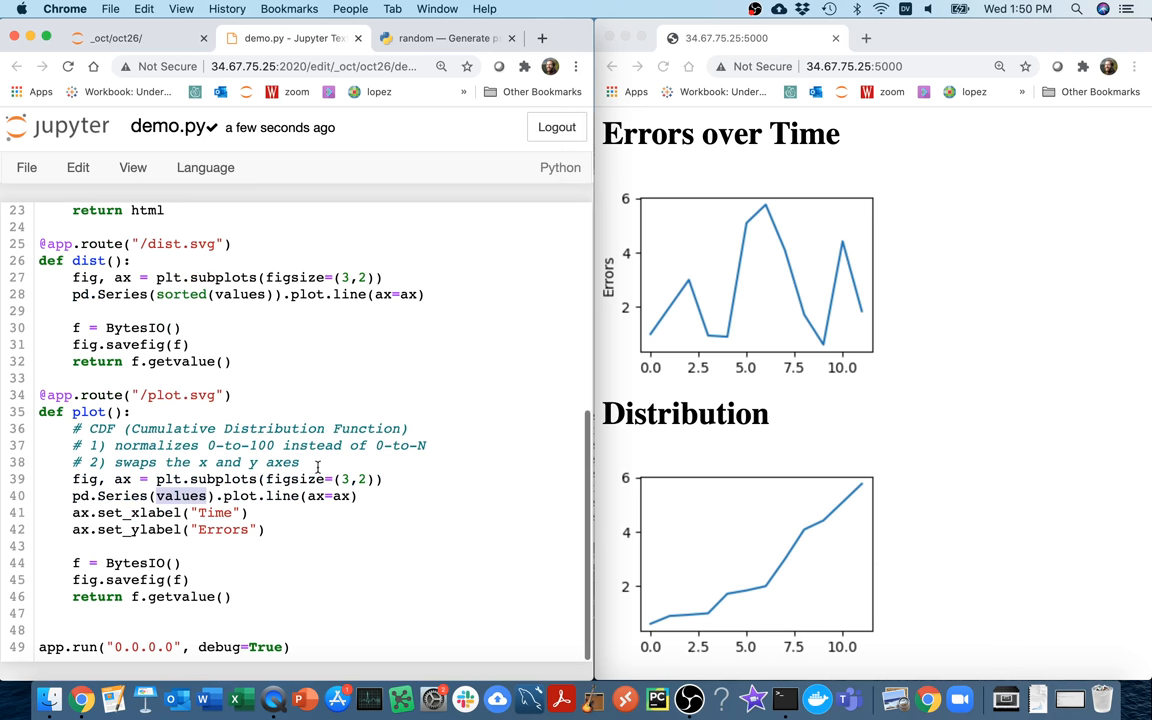
{"action": "left_click_drag", "start_coordinate": [73, 428], "coordinate": [299, 462]}
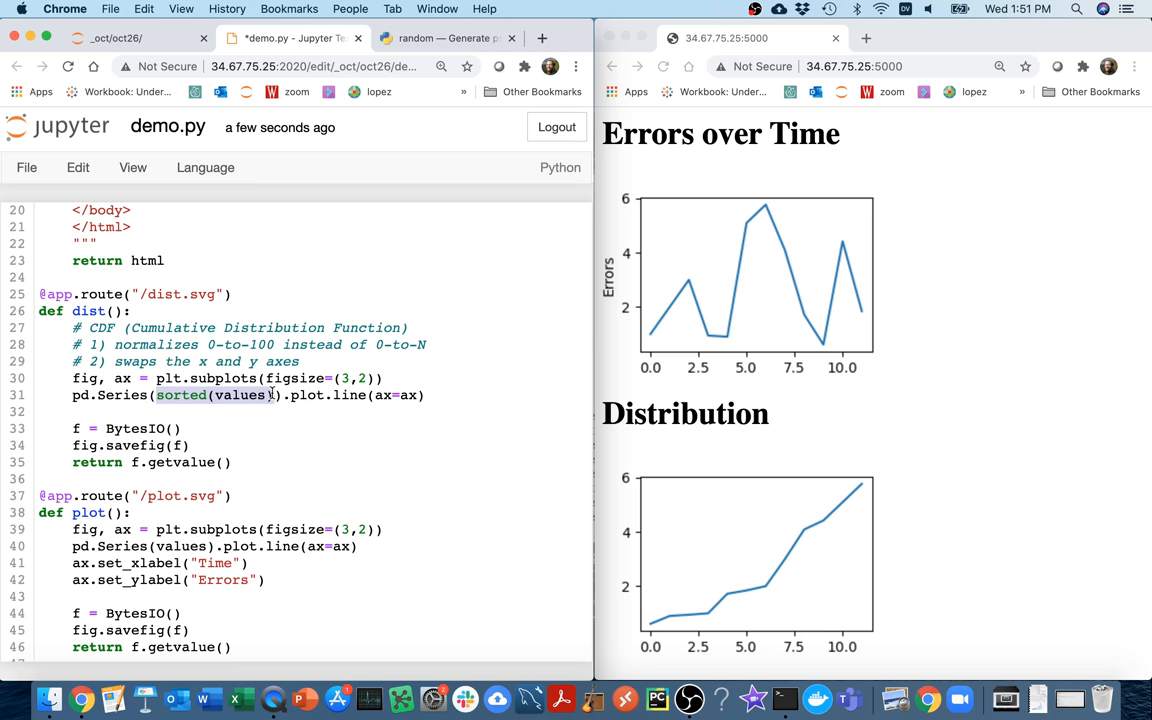
{"action": "mouse_move", "coordinate": [286, 343]}
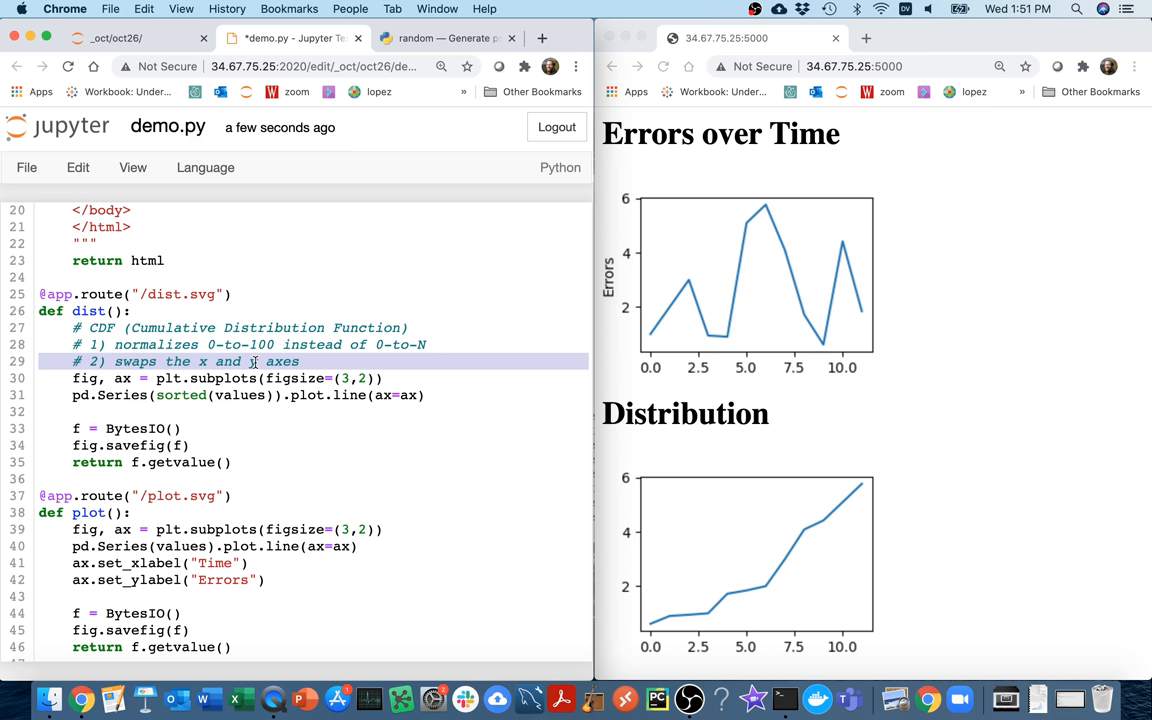
{"action": "mouse_move", "coordinate": [175, 313]}
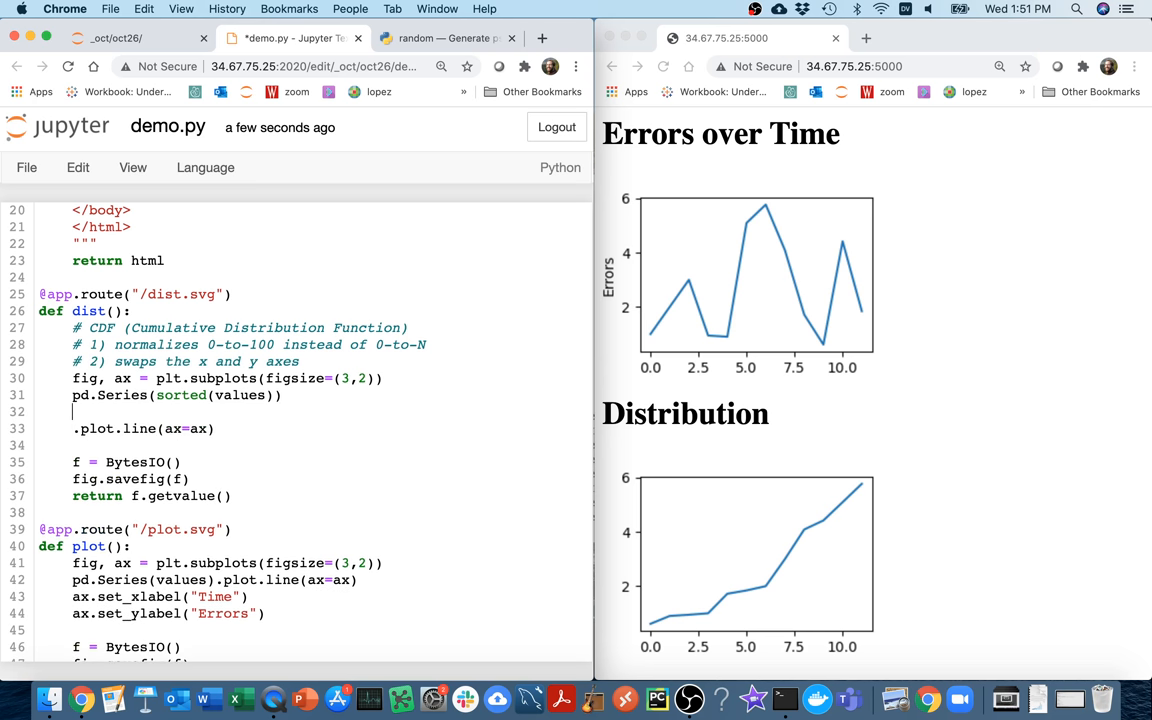
In dist, add s = pd.Series(sorted(values)) and rev = pd.Series(s.index, index=s.values), replacing placeholders.
{"action": "type", "text": "s ="}
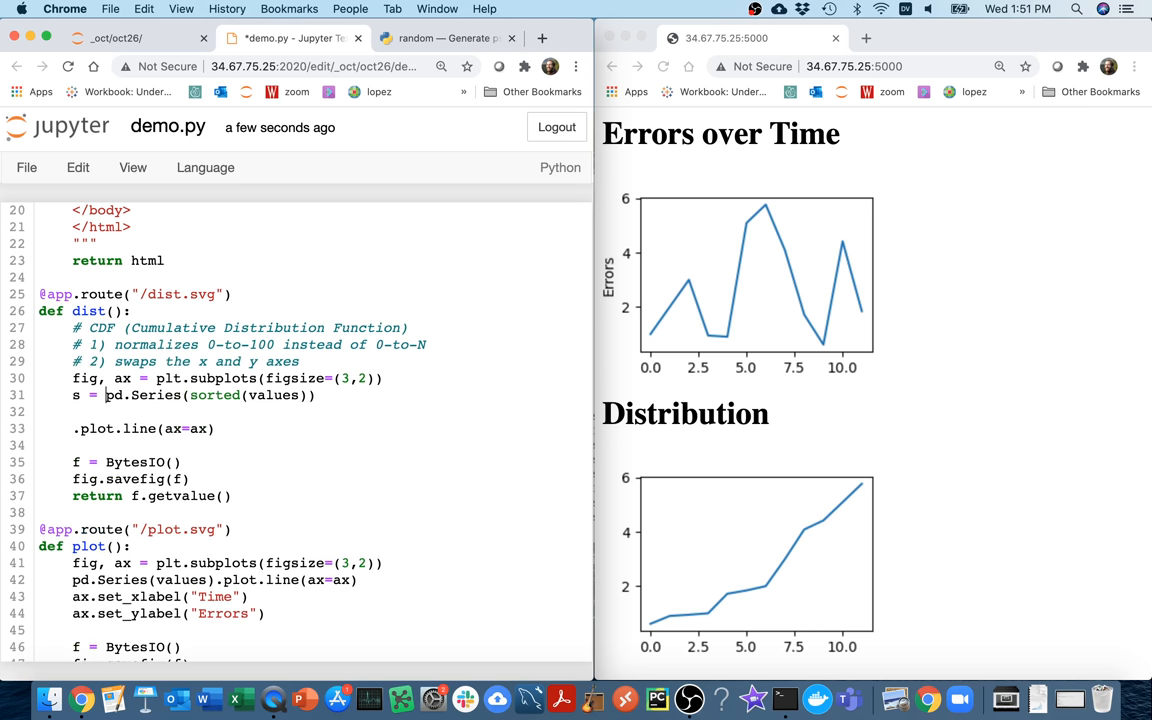
{"action": "type", "text": "rev"}
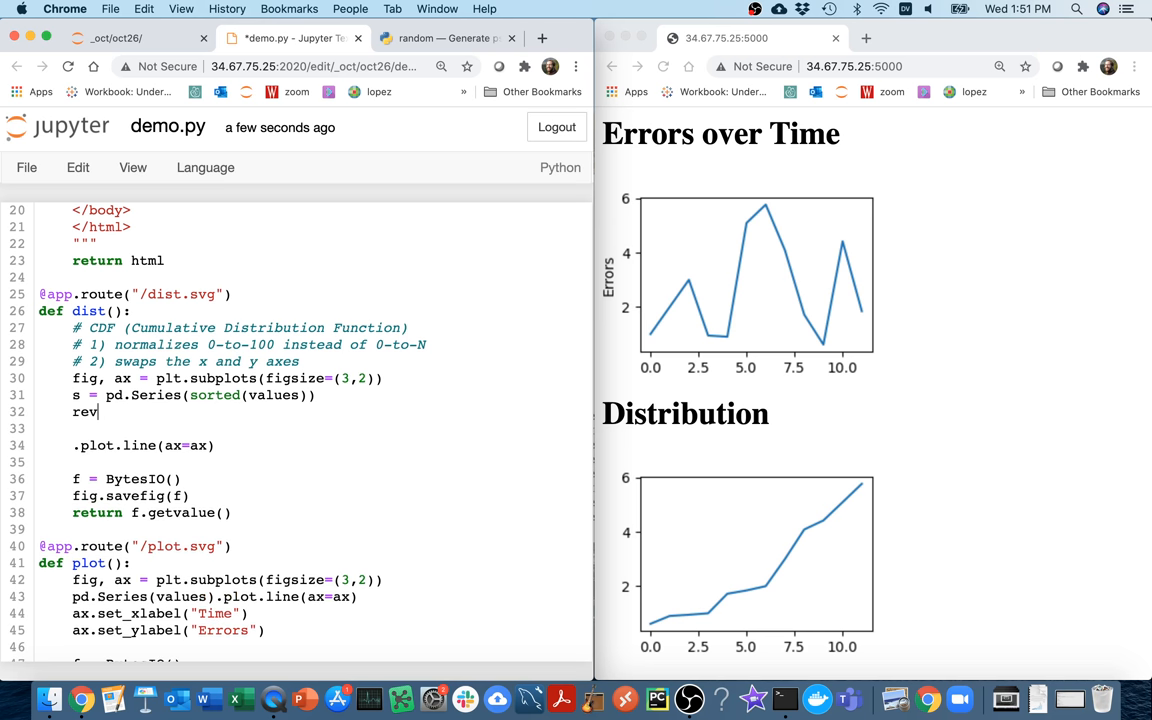
{"action": "type", "text": "= pd.Series"}
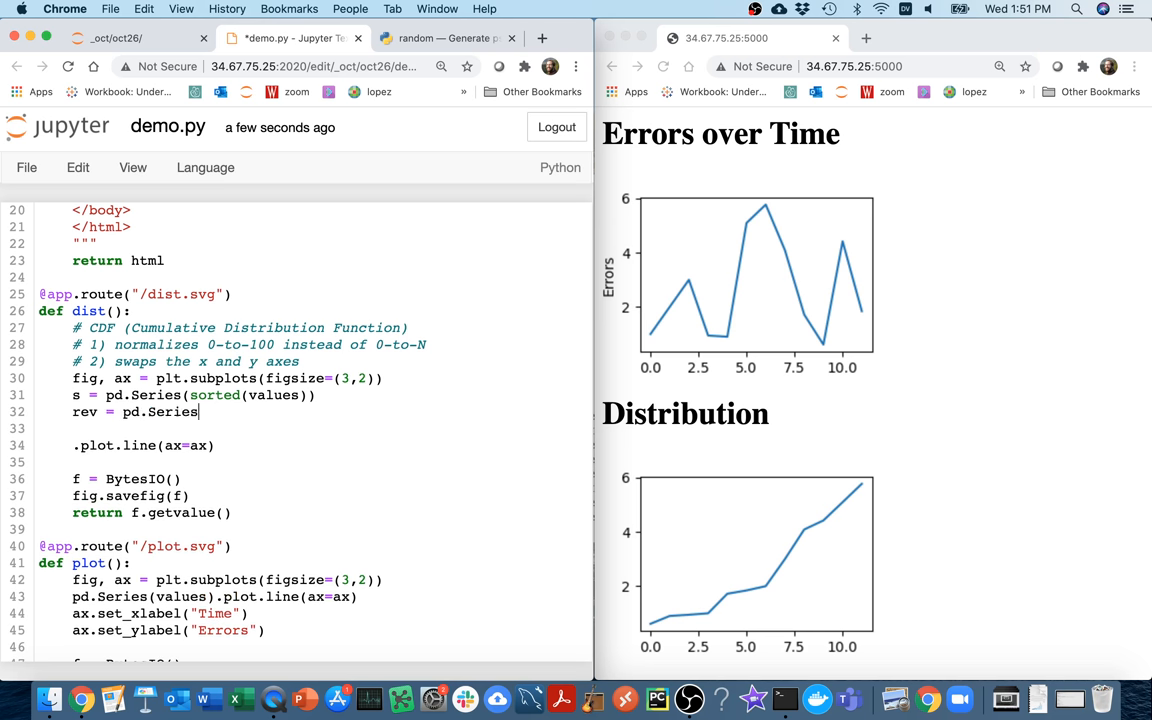
{"action": "type", "text": "("}
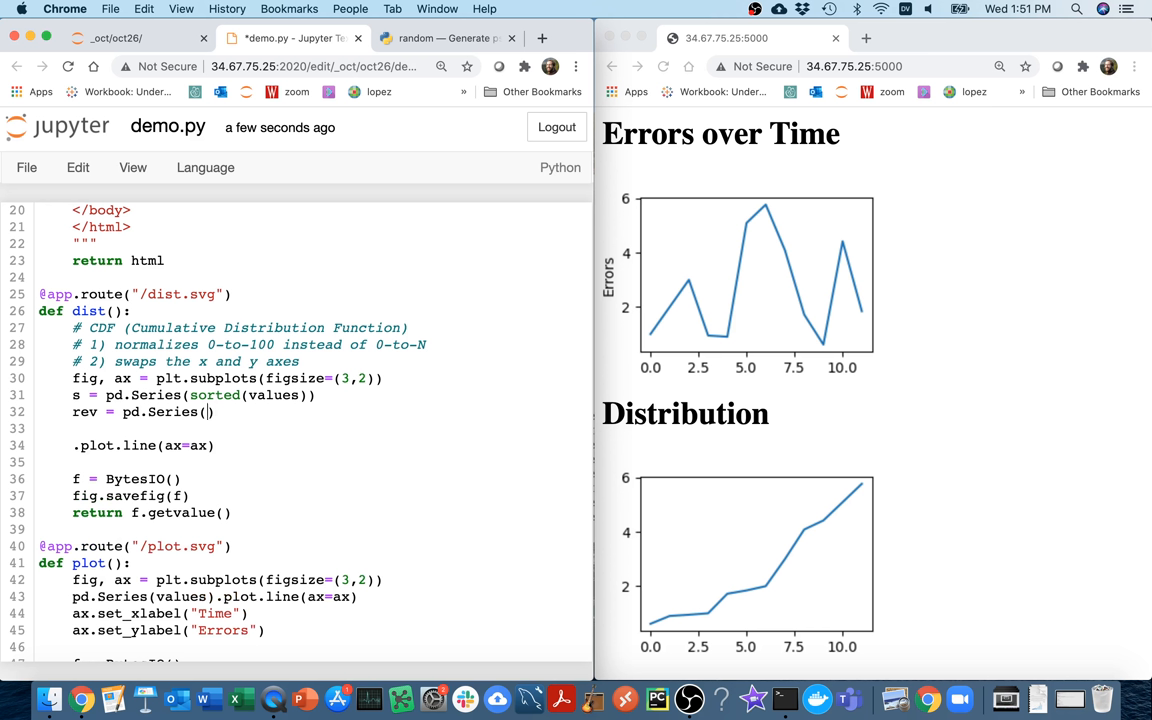
{"action": "type", "text": "VALUES, in"}
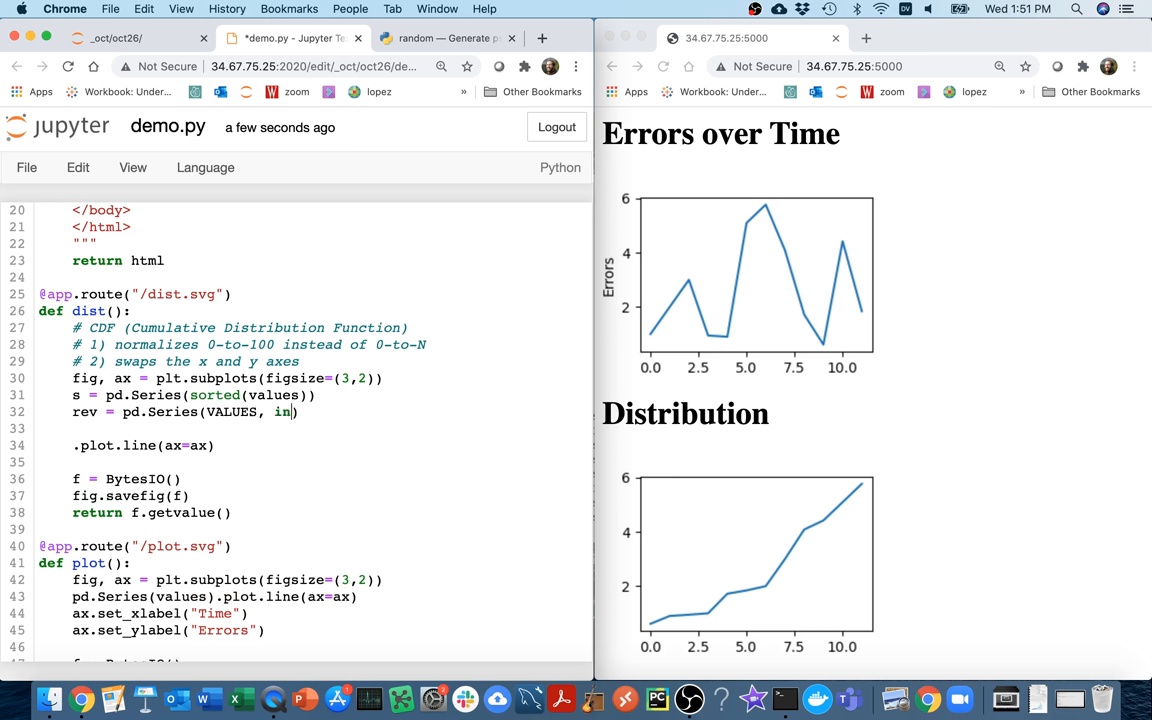
{"action": "type", "text": "dex=INDEX"}
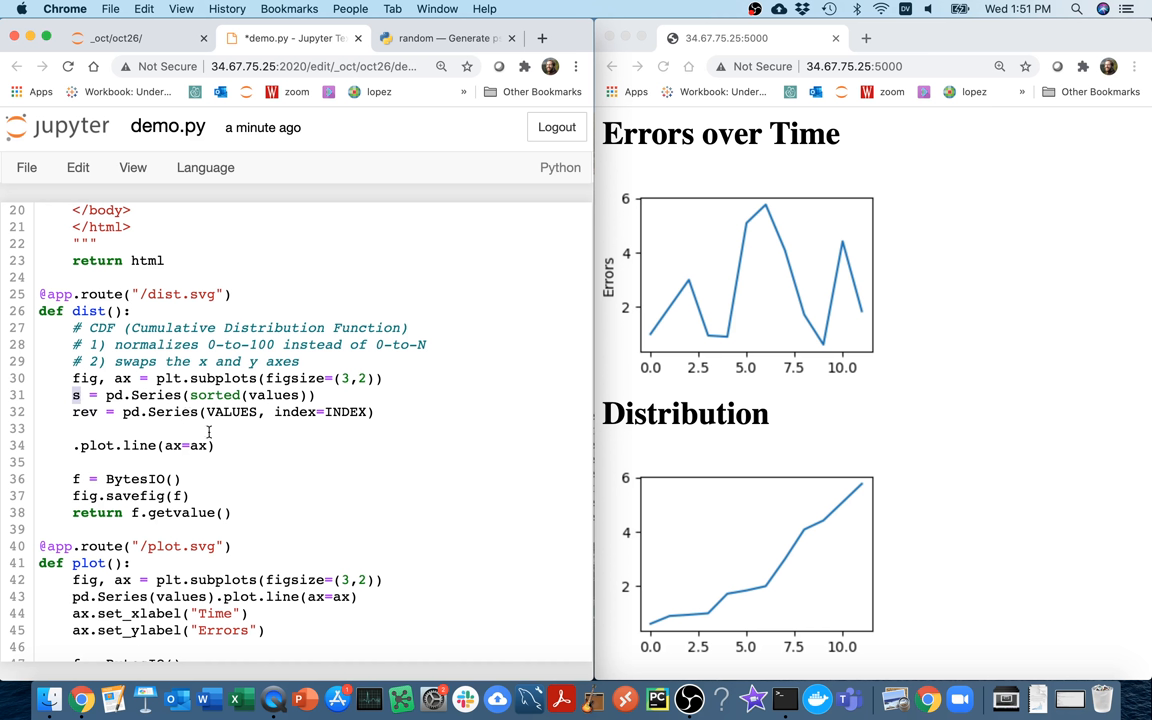
{"action": "double_click", "coordinate": [232, 411]}
{"action": "type", "text": "s.values"}
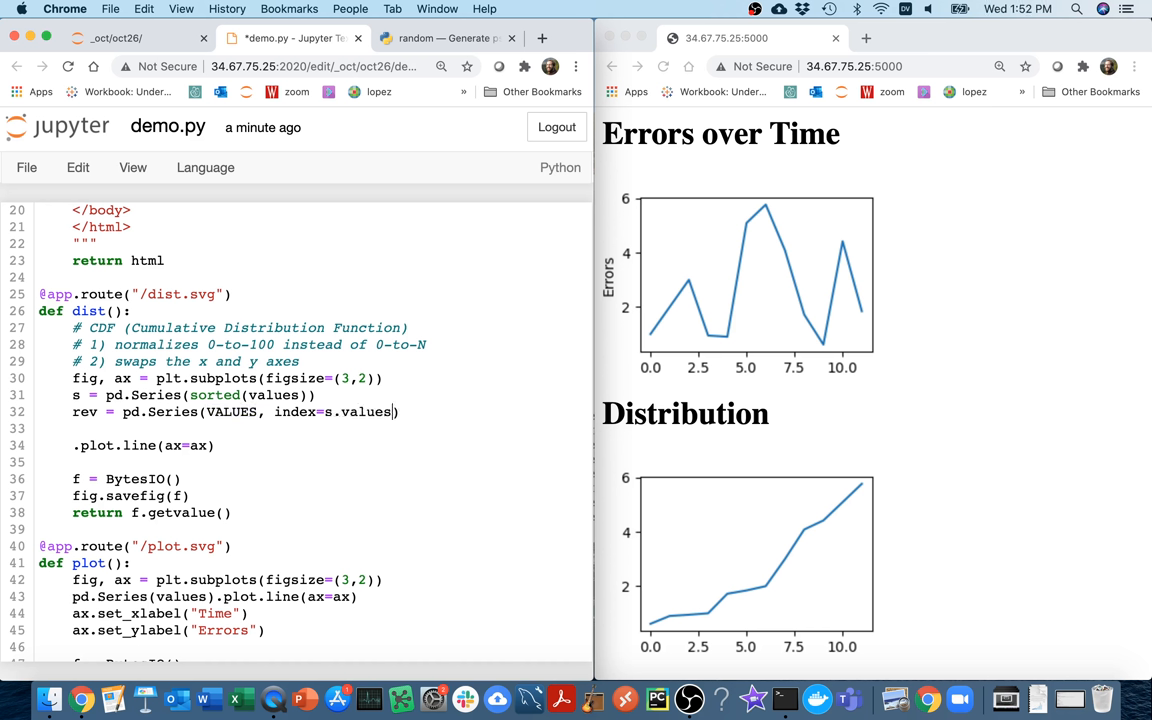
{"action": "double_click", "coordinate": [232, 412]}
{"action": "type", "text": "s.index"}
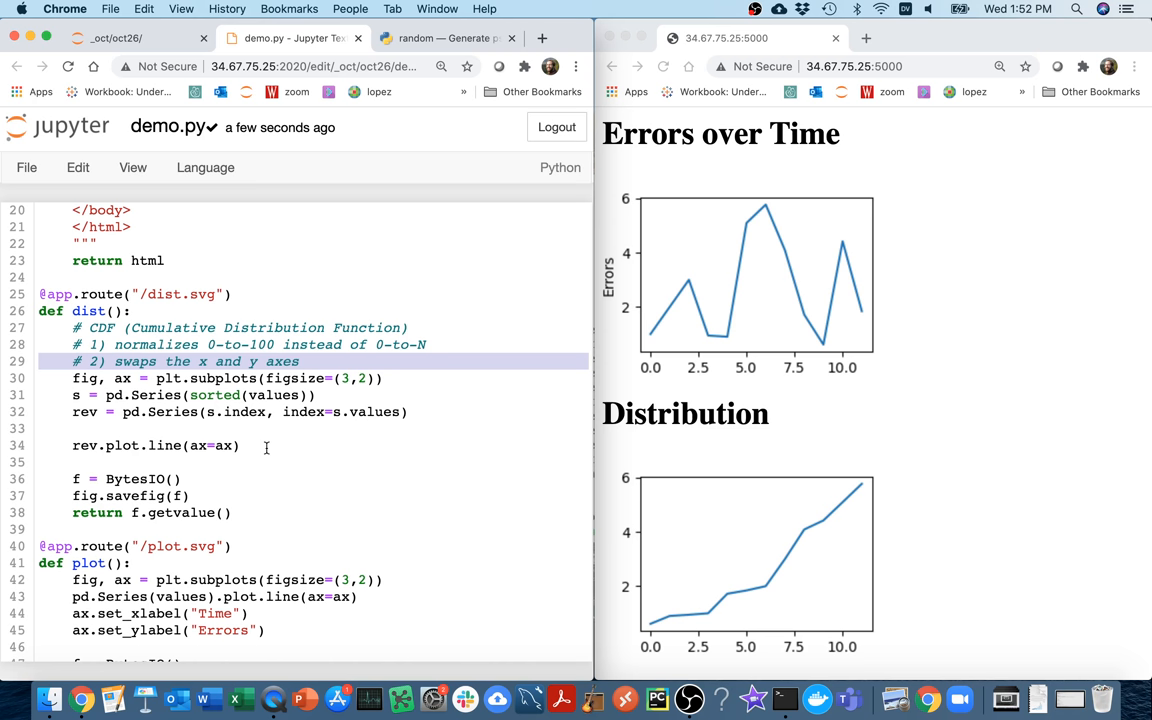
{"action": "mouse_move", "coordinate": [339, 411]}
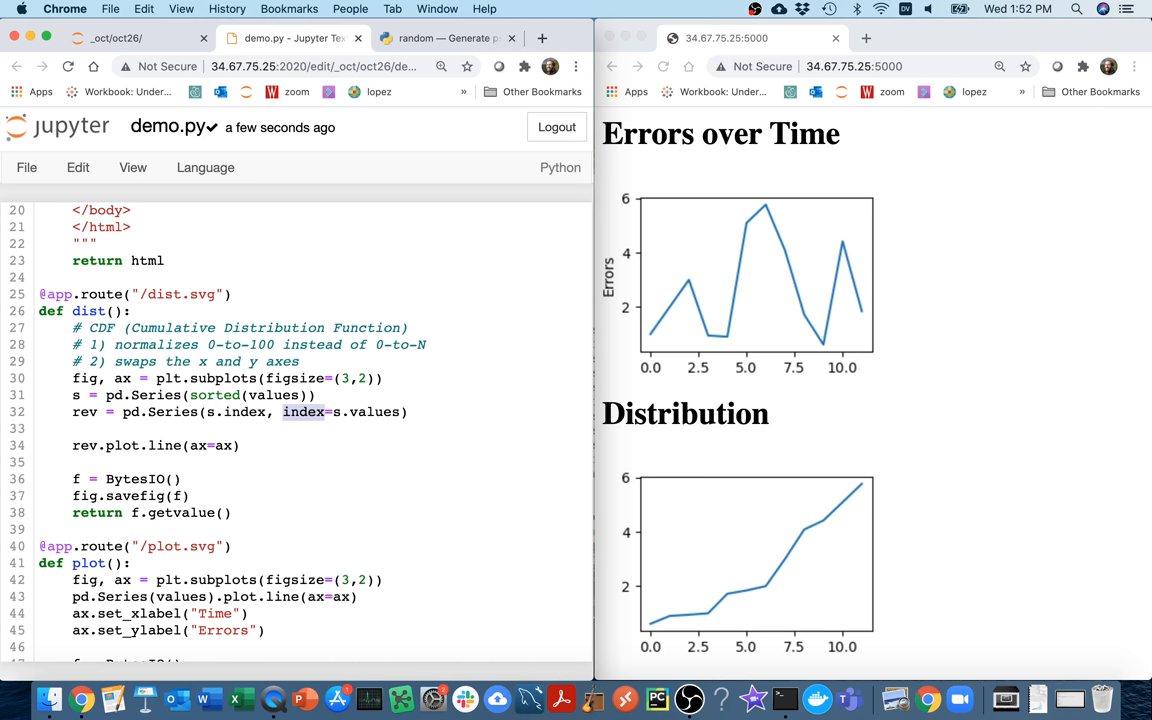
{"action": "mouse_move", "coordinate": [918, 184]}
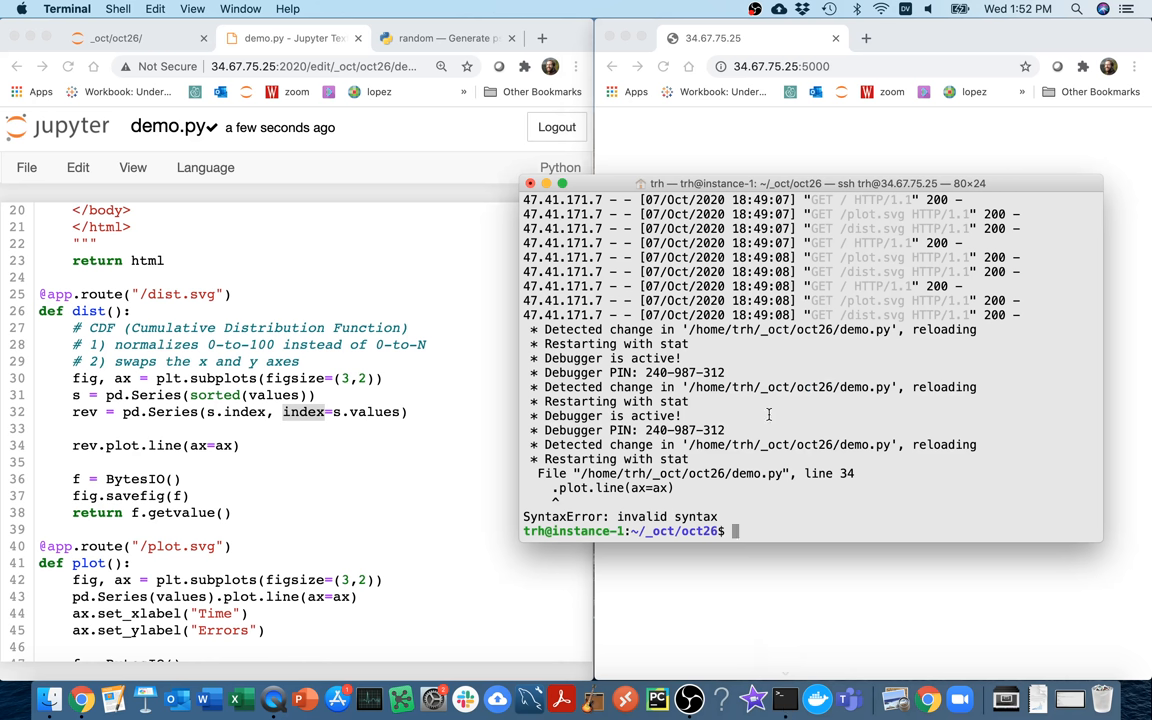
Restart the server with python3 demo.py and refresh the plots page.
{"action": "type", "text": "python3 demo.py"}
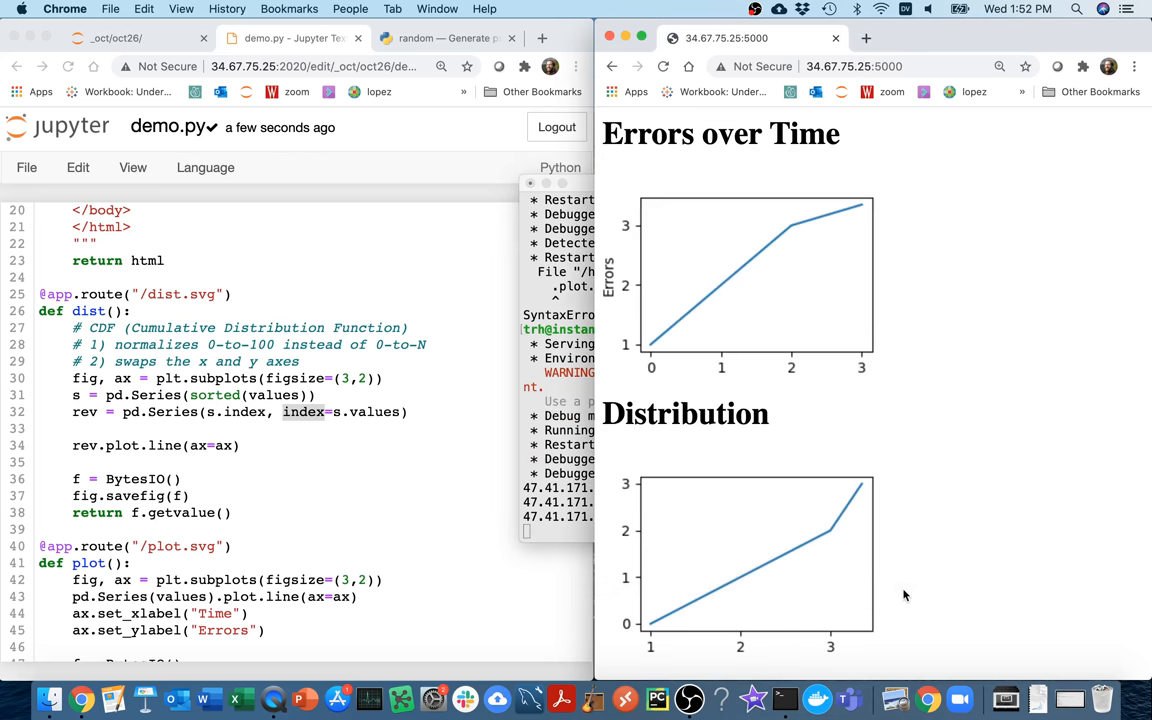
{"action": "left_click", "coordinate": [664, 66]}
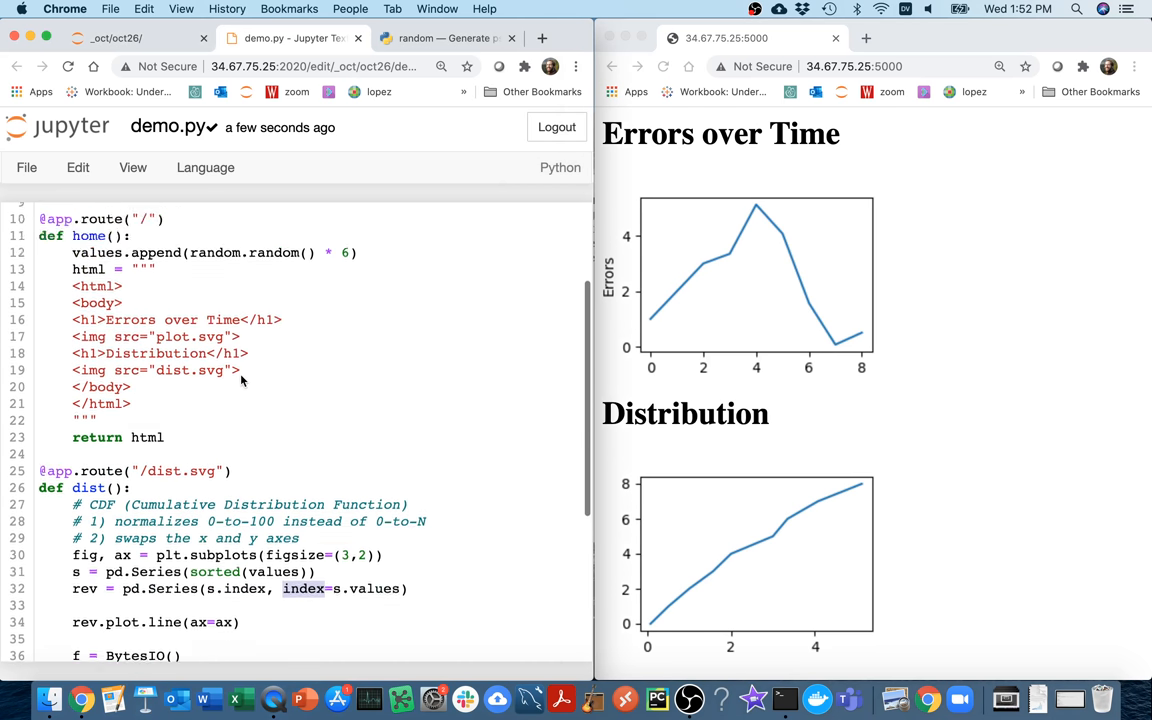
Begin an unfinished 'if' line at the start of home(), above values.append.
{"action": "scroll", "scroll_direction": "up", "scroll_amount": 3}
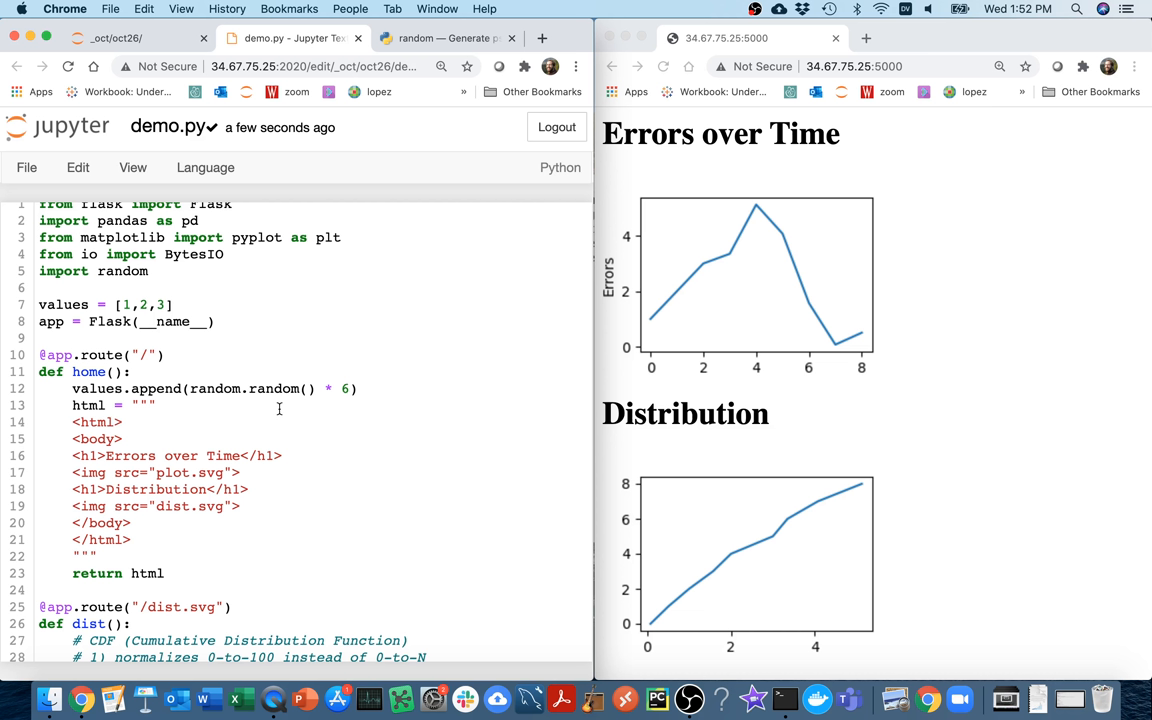
{"action": "mouse_move", "coordinate": [294, 372]}
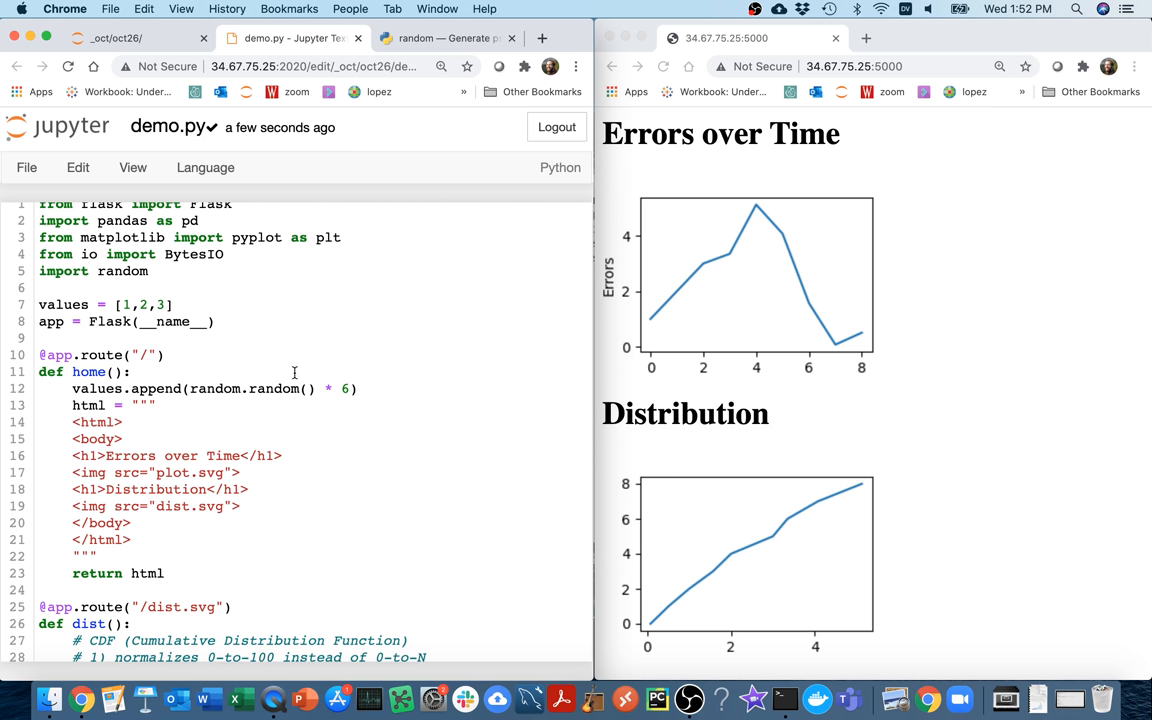
{"action": "type", "text": "if"}
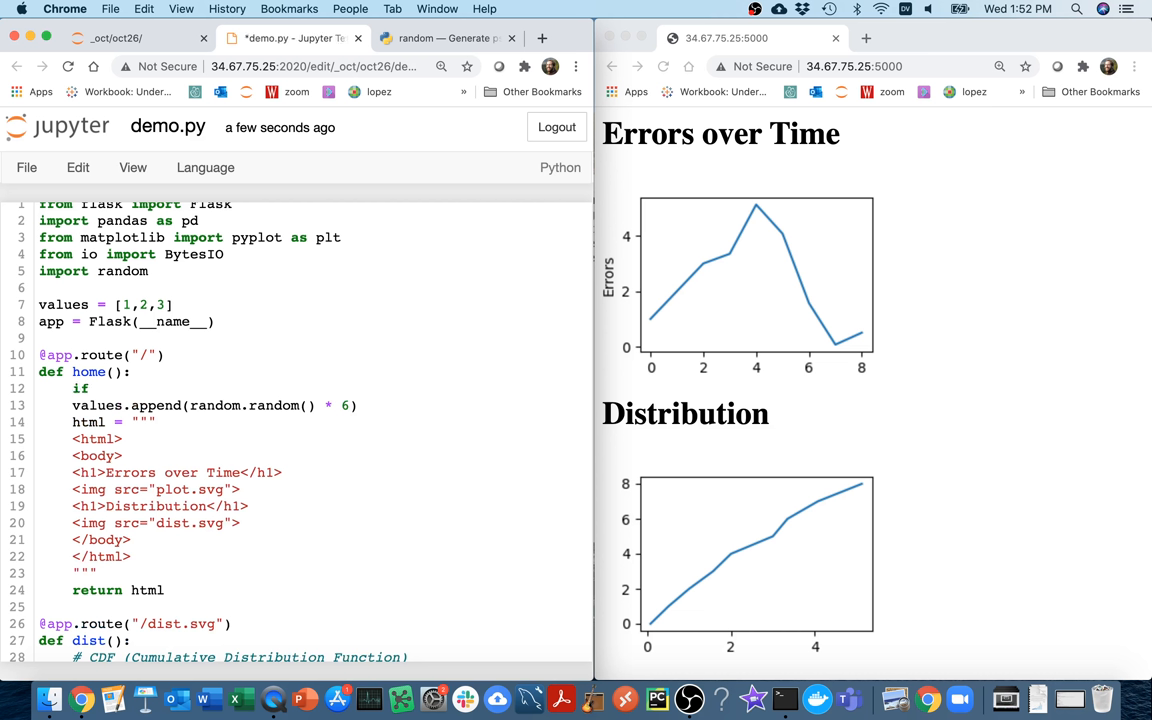
{"action": "left_click", "coordinate": [95, 388]}
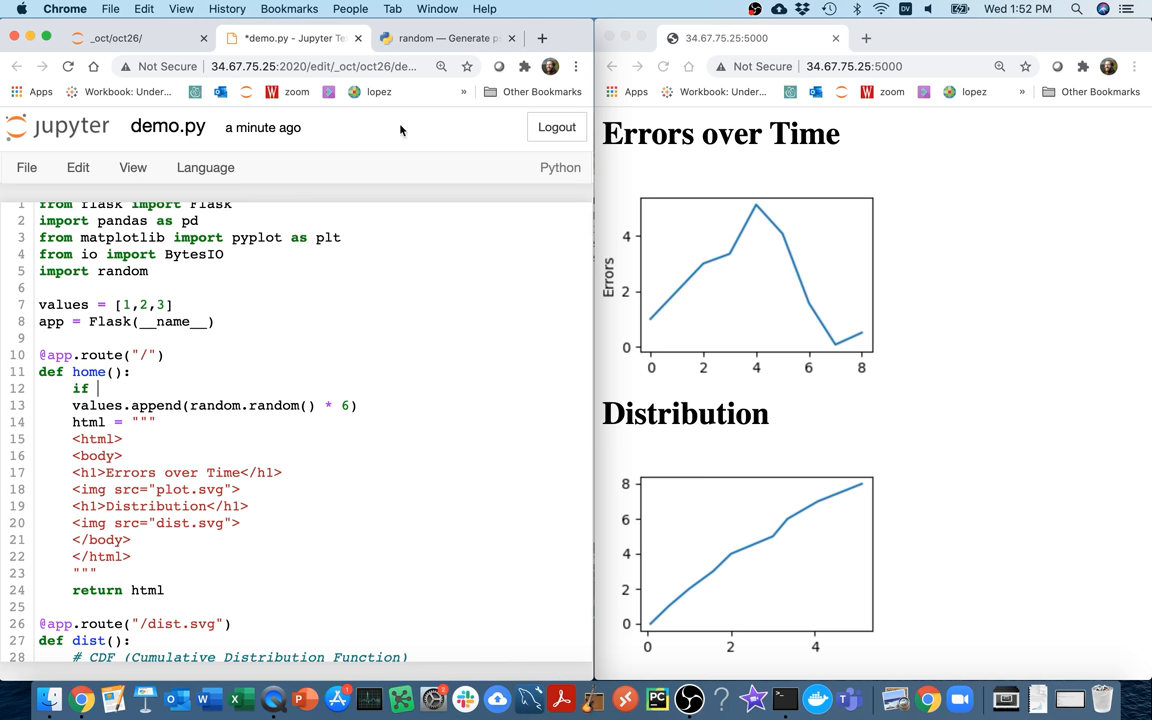
{"action": "left_click", "coordinate": [445, 38]}
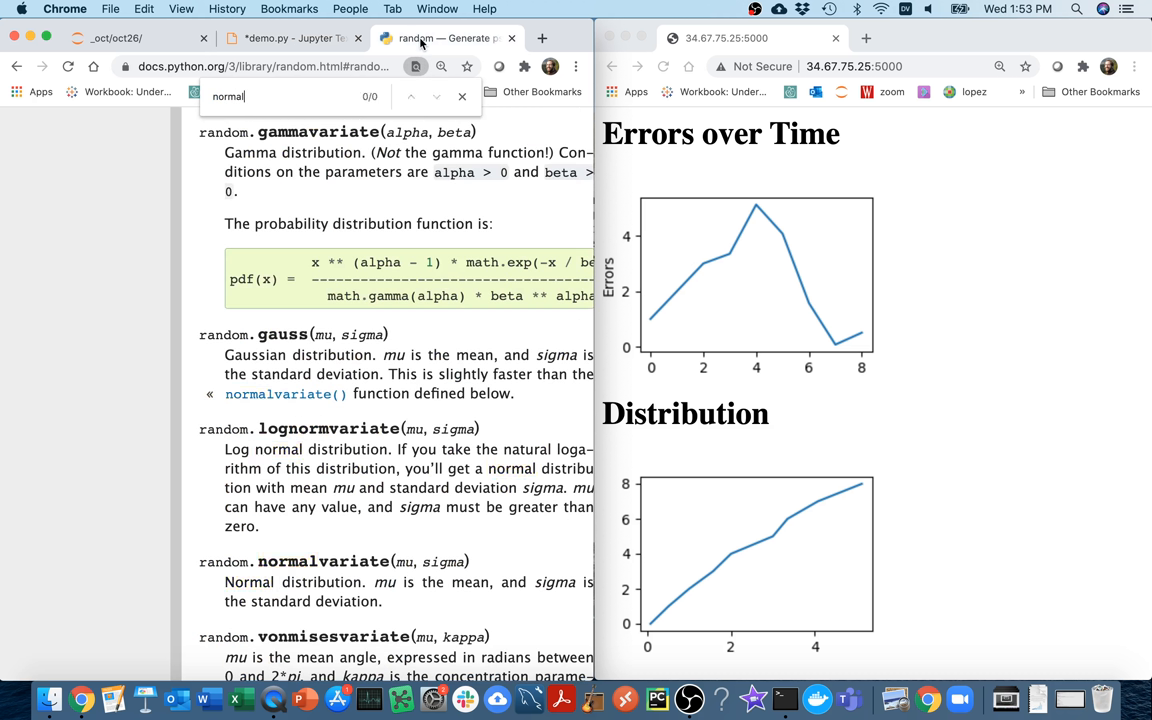
Search the random module docs for 'normal' to reach the gauss(mu, sigma) entry.
{"action": "key", "text": "Return"}
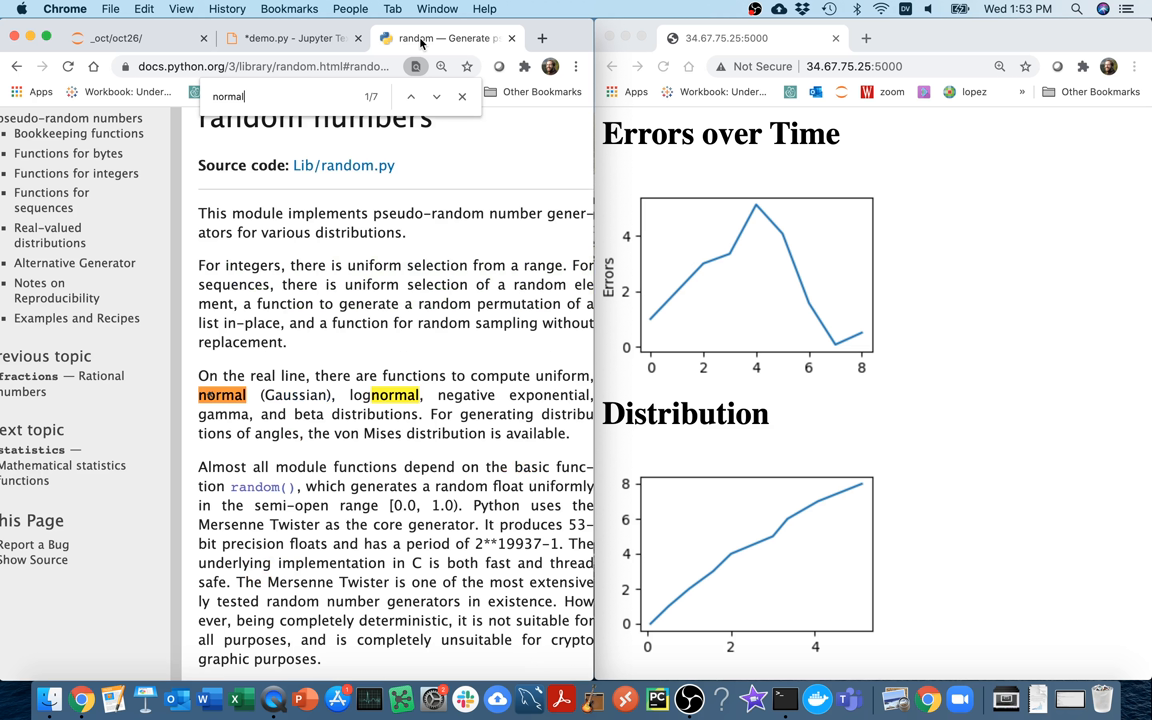
{"action": "left_click", "coordinate": [436, 96]}
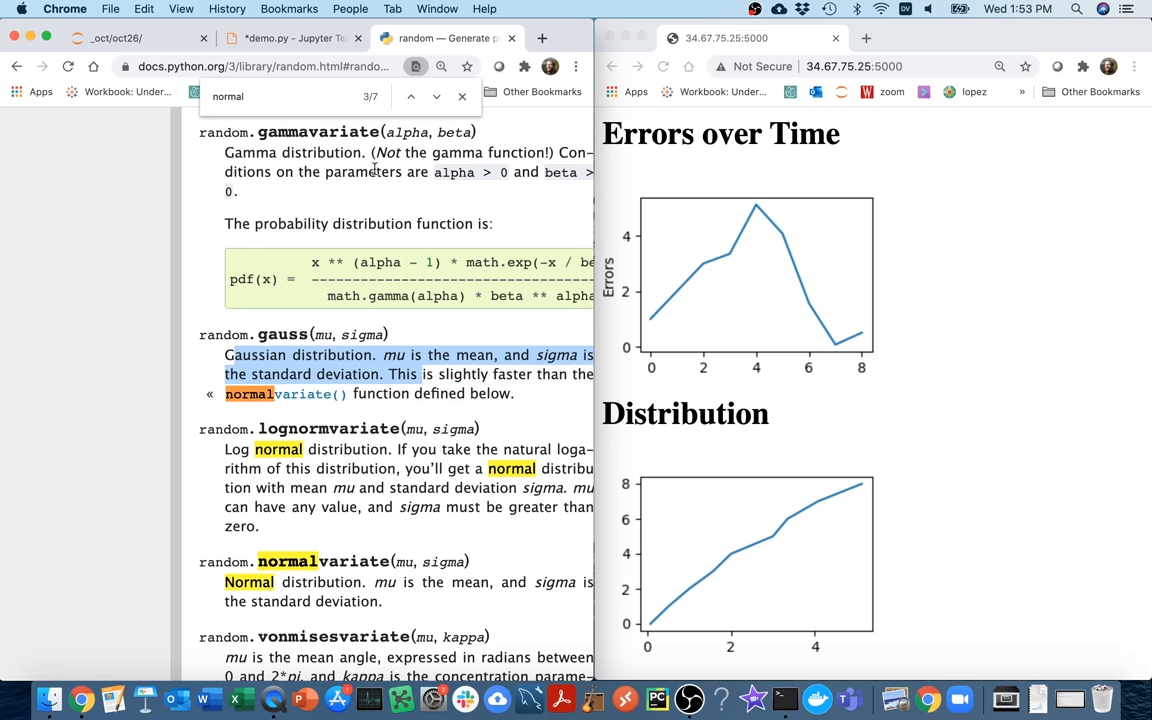
{"action": "left_click", "coordinate": [290, 38]}
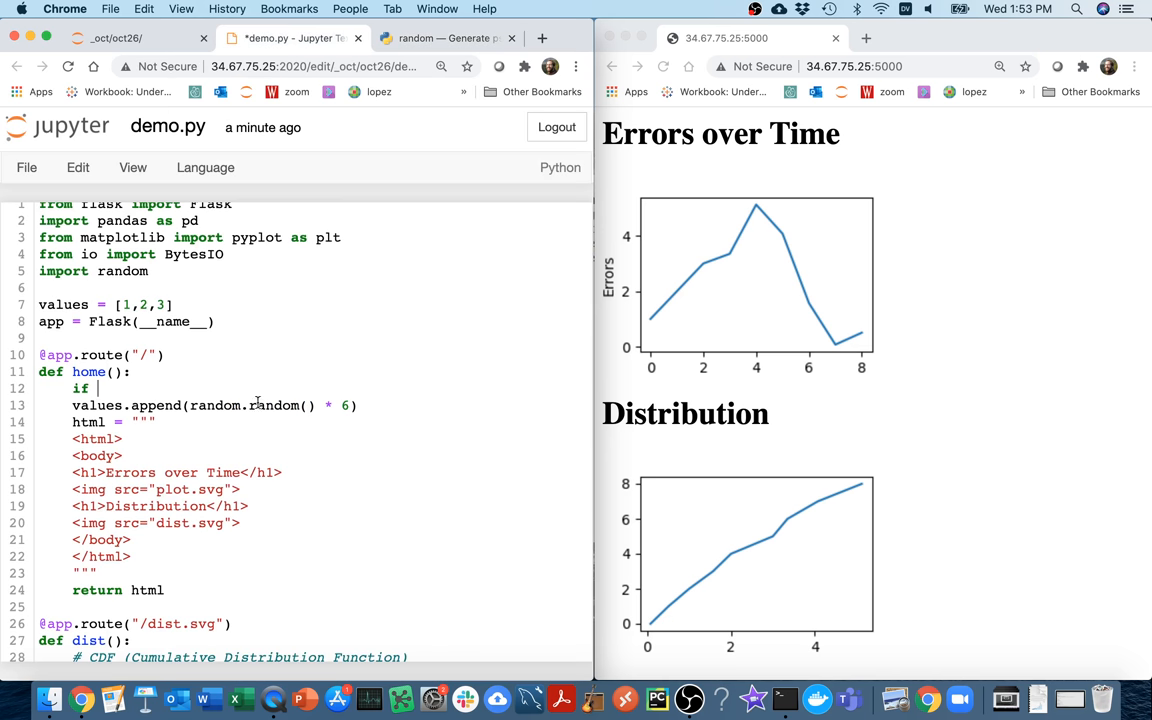
Change the appended value to random.gauss() * 6 + 3 and reload the page.
{"action": "type", "text": "gauss"}
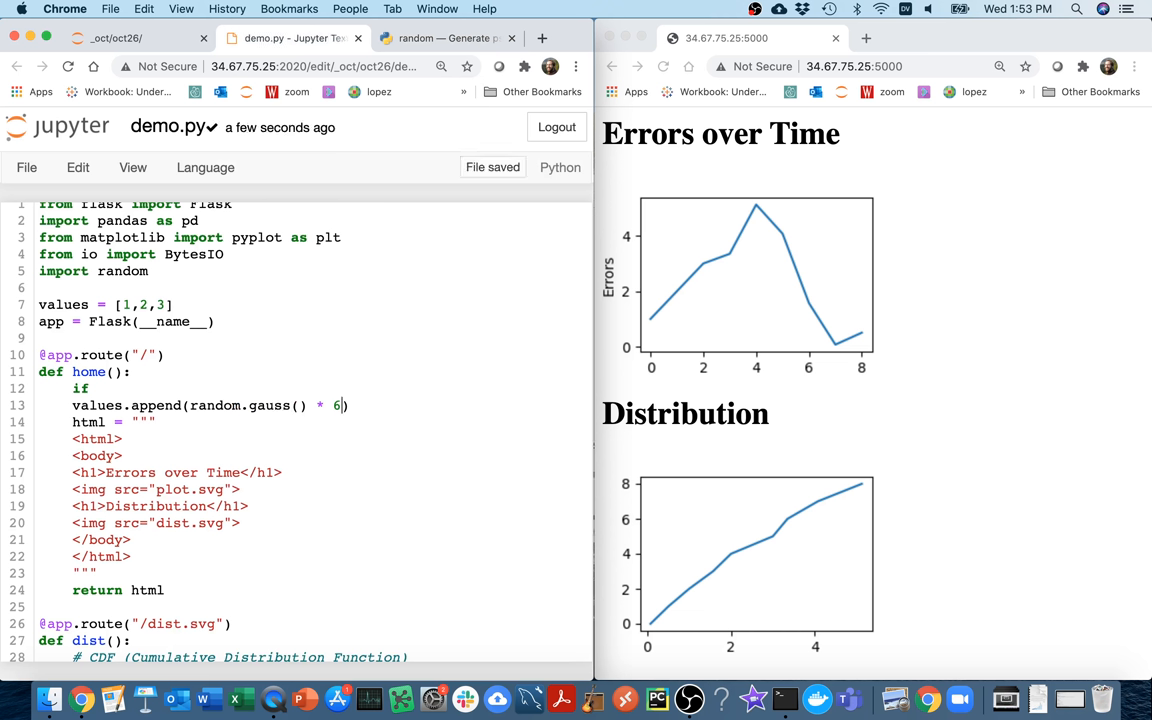
{"action": "type", "text": "+ 3"}
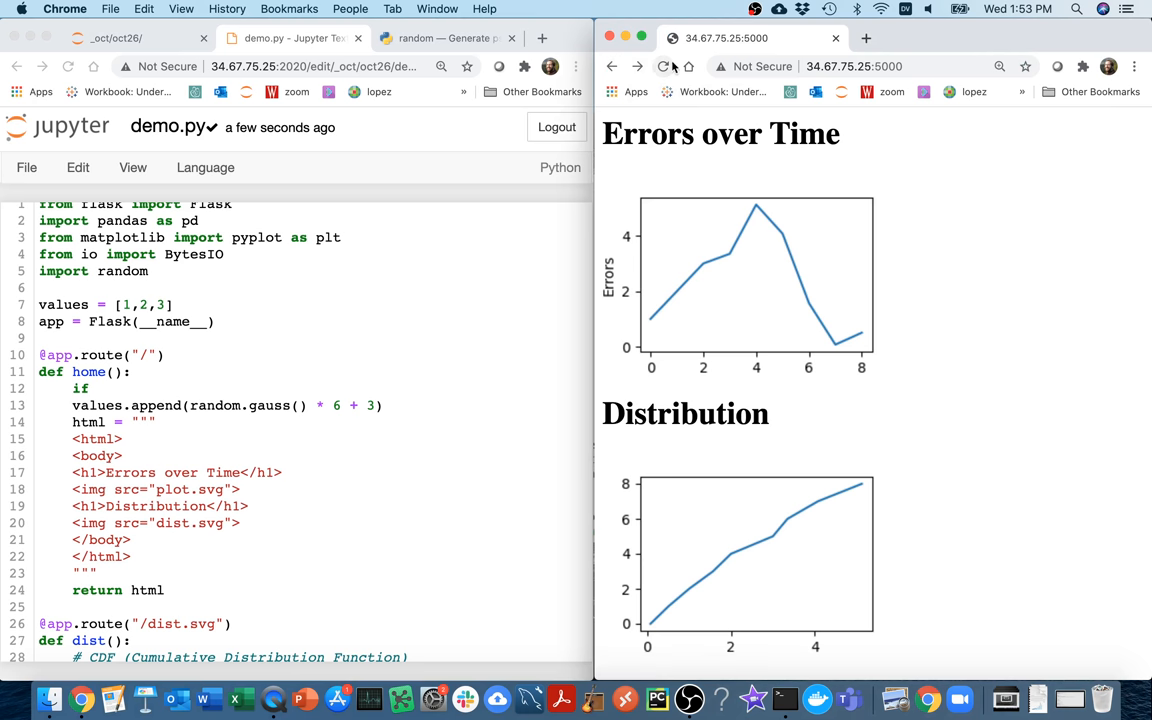
{"action": "left_click", "coordinate": [663, 66]}
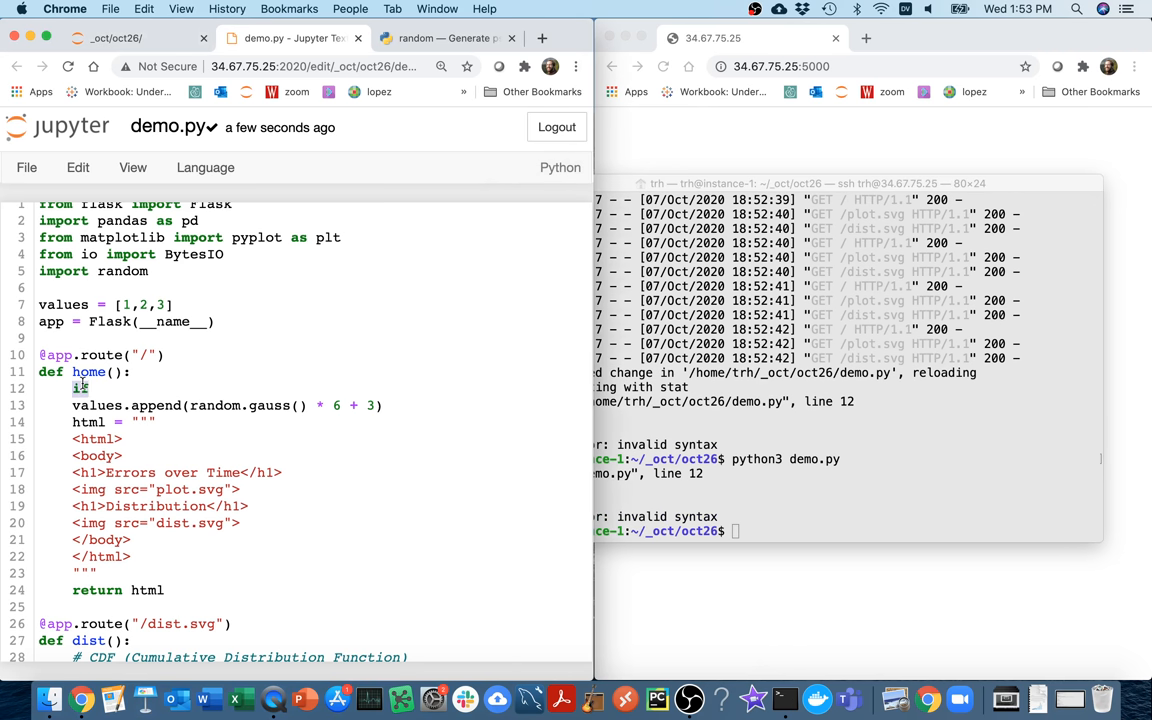
Save demo.py and delete the unfinished if line.
{"action": "key", "text": "Cmd+S"}
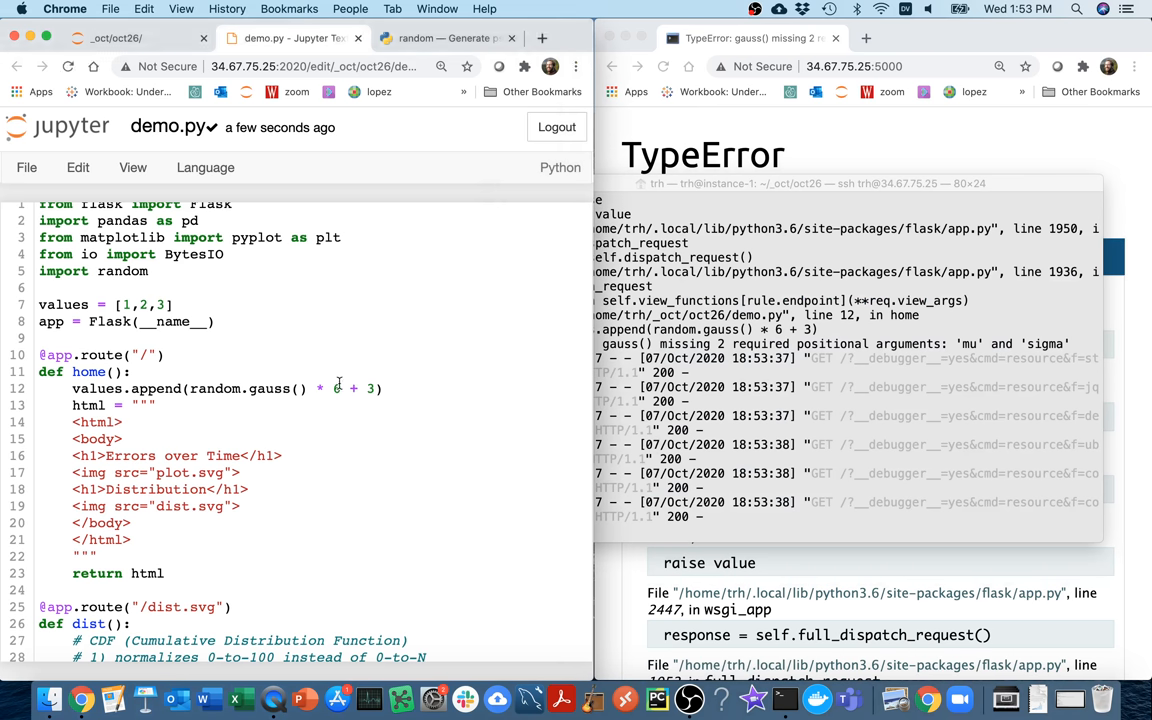
{"action": "key", "text": "backspace"}
{"action": "type", "text": "3, 2"}
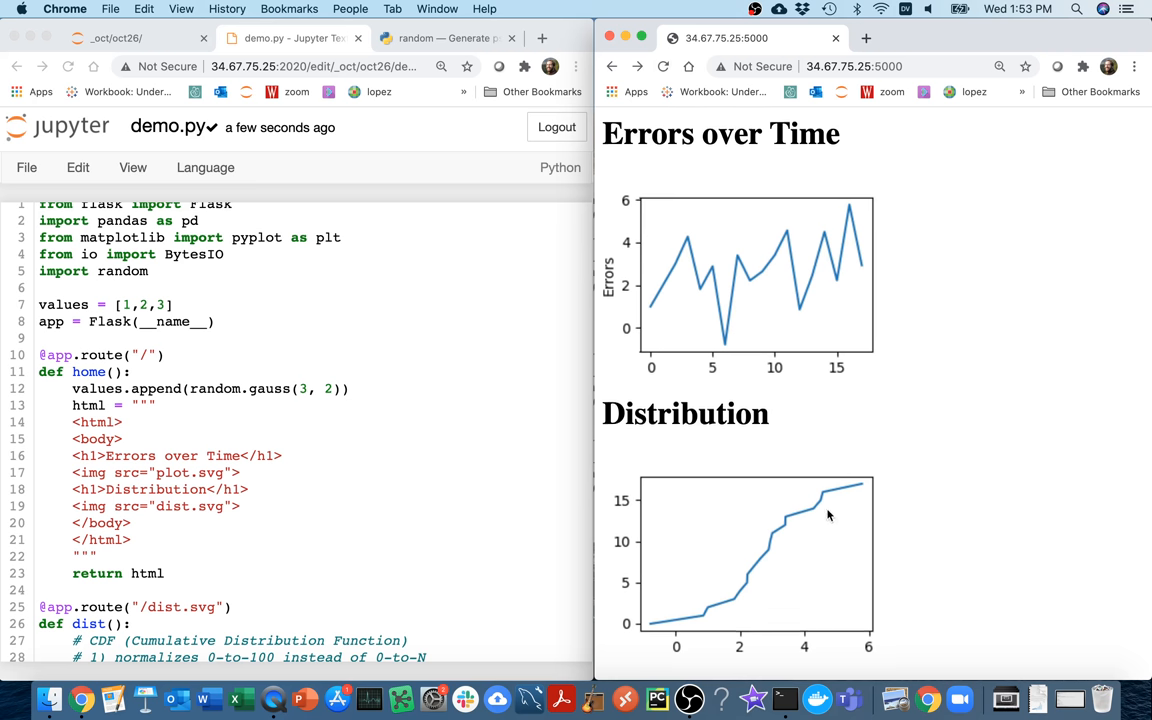
{"action": "mouse_move", "coordinate": [875, 598]}
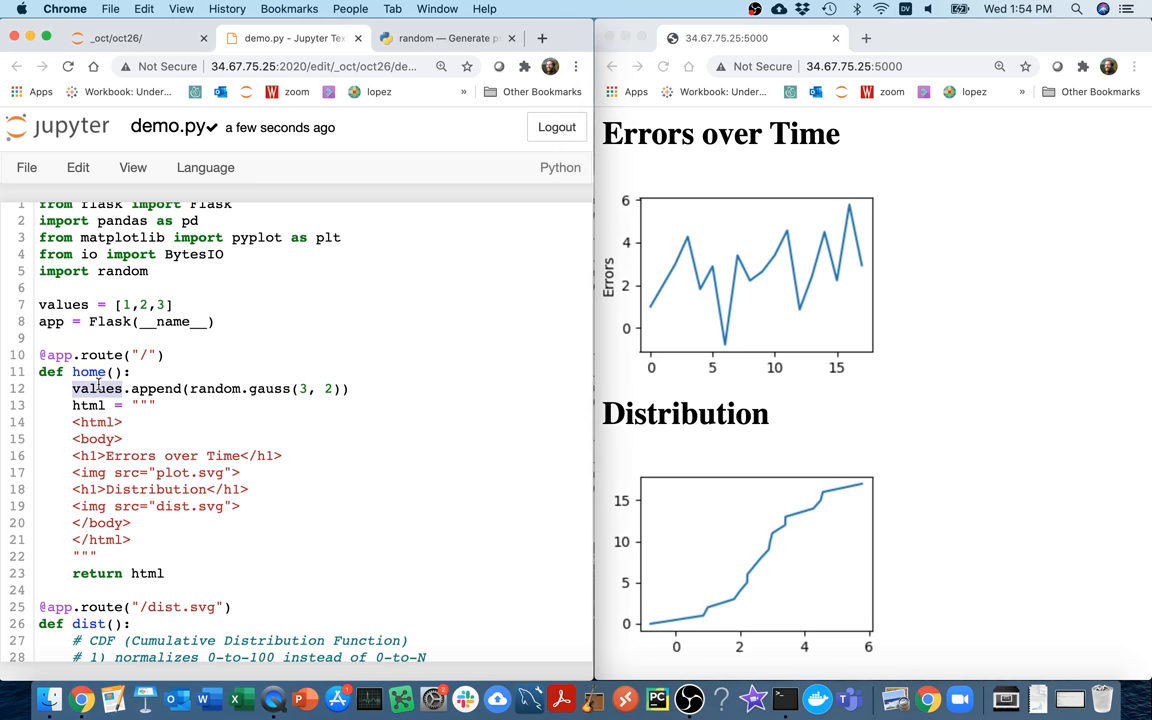
{"action": "mouse_move", "coordinate": [955, 470]}
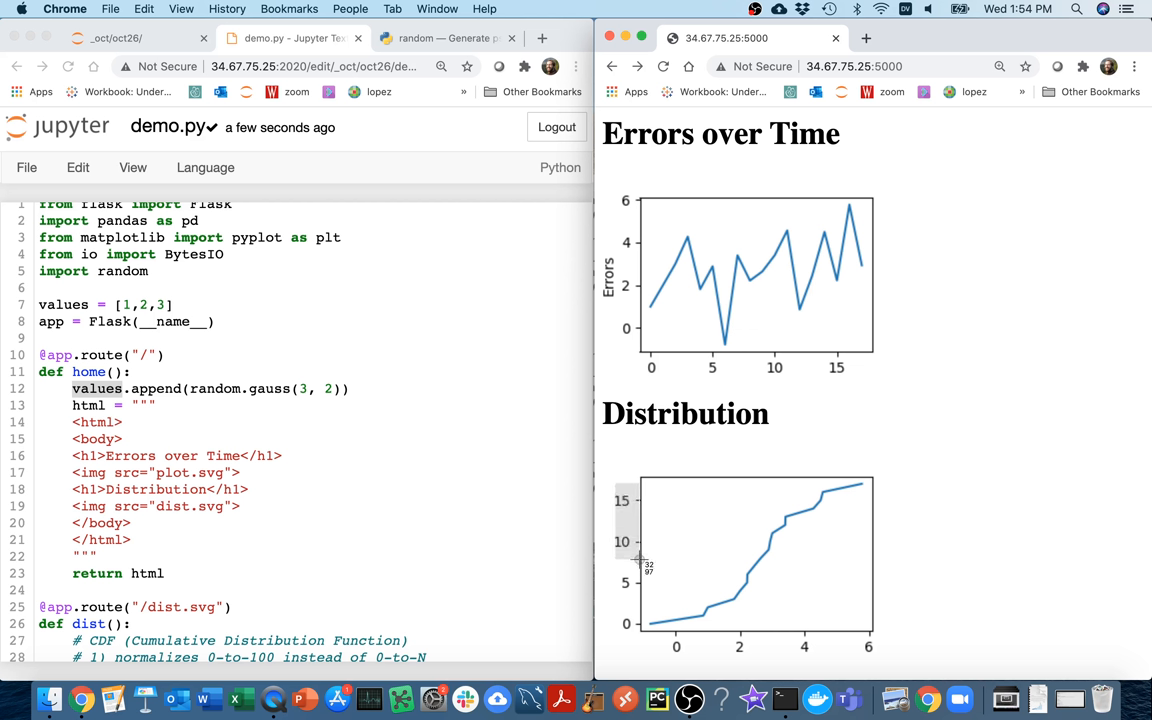
{"action": "mouse_move", "coordinate": [670, 608]}
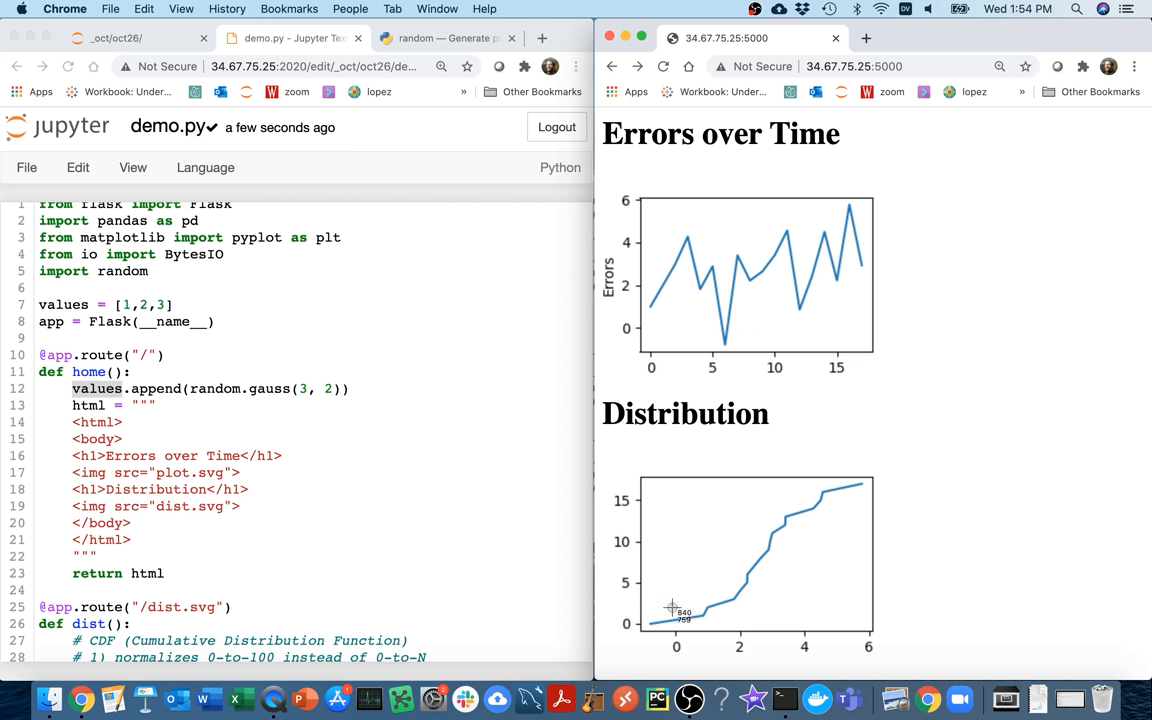
{"action": "mouse_move", "coordinate": [640, 562]}
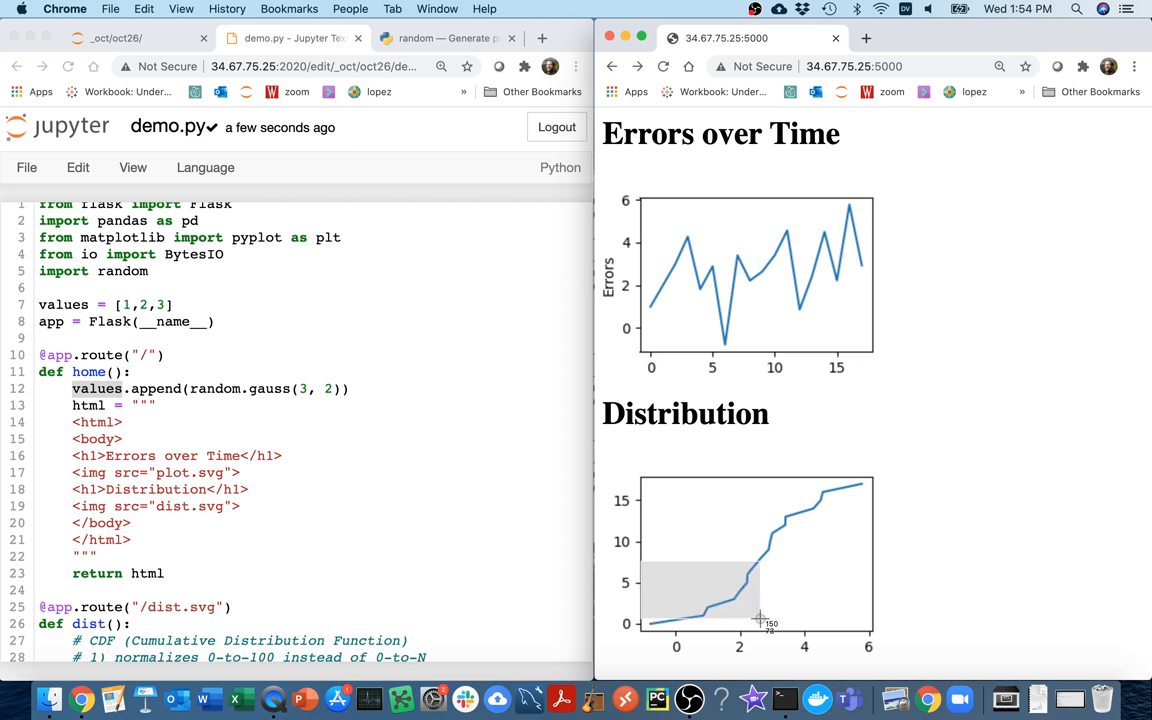
{"action": "mouse_move", "coordinate": [760, 625]}
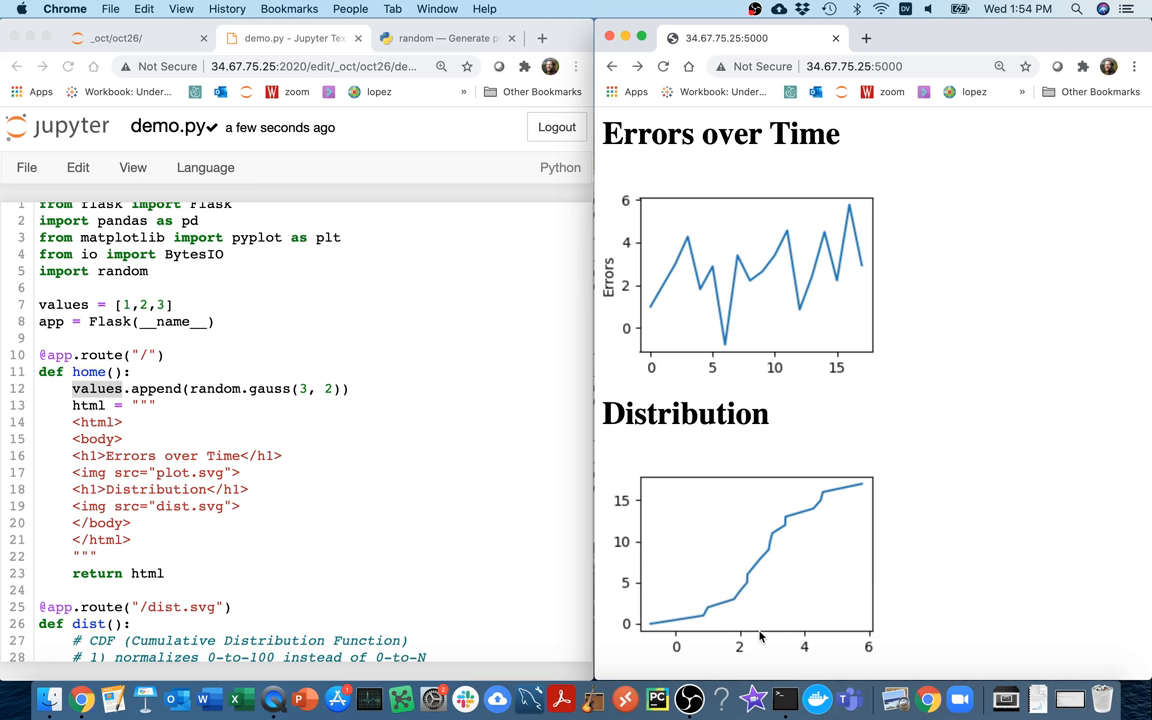
{"action": "mouse_move", "coordinate": [477, 437]}
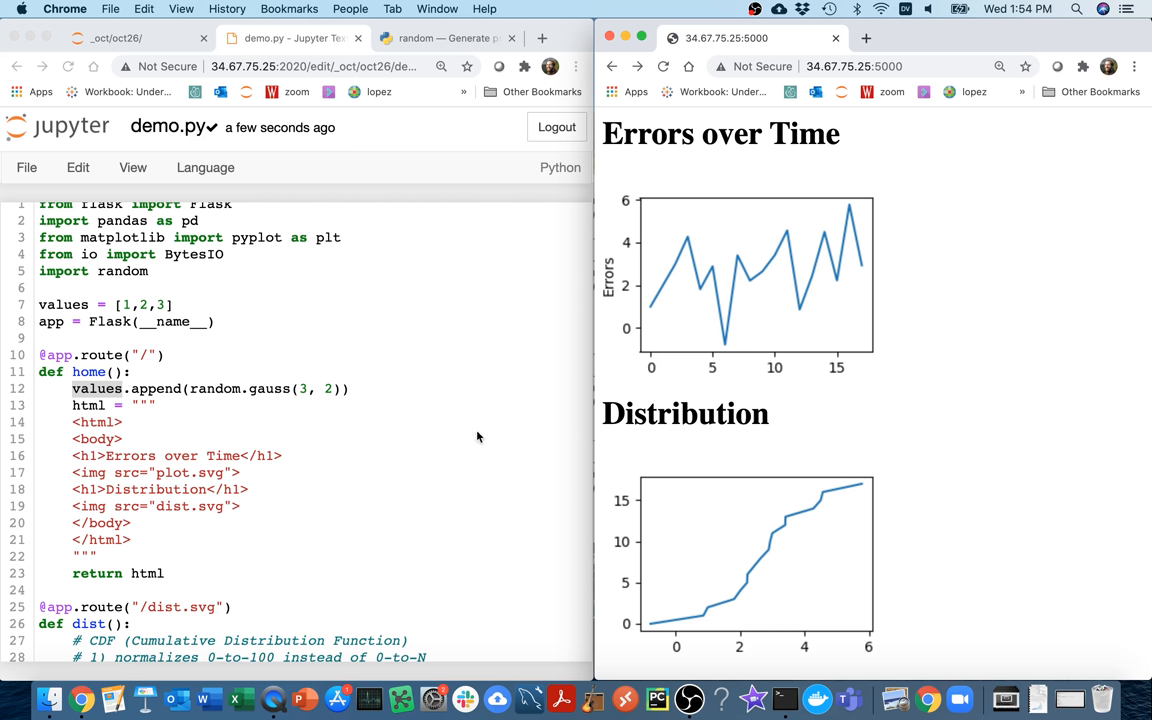
{"action": "mouse_move", "coordinate": [465, 390]}
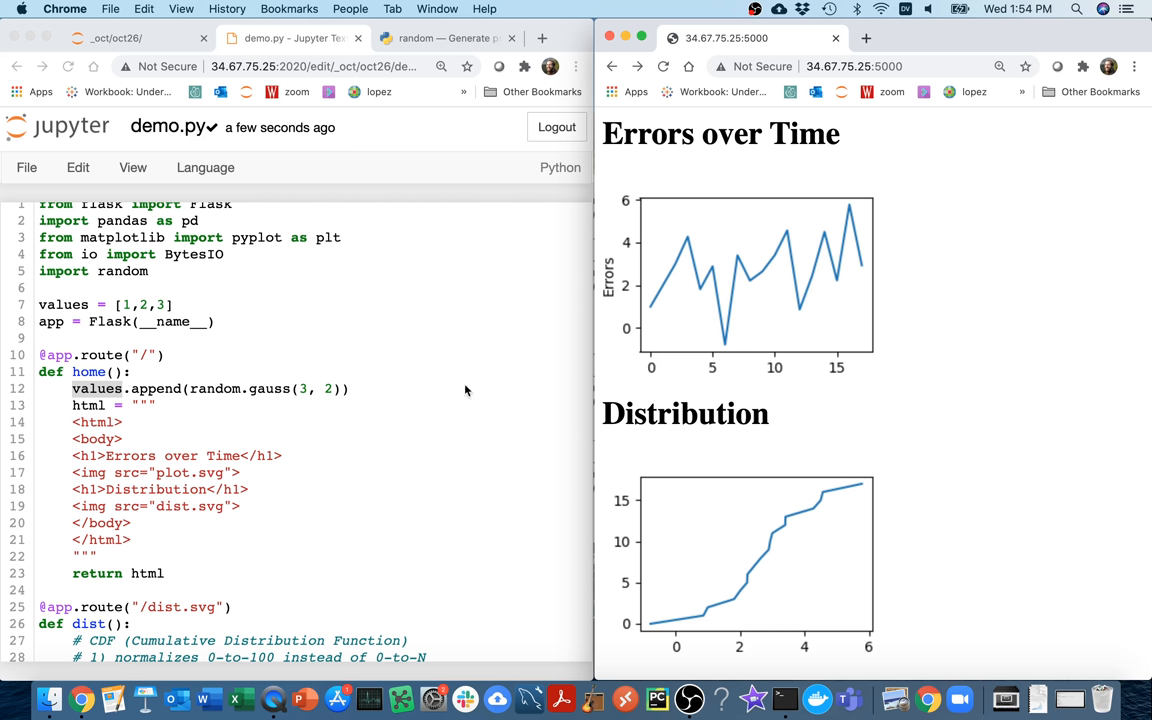
{"action": "mouse_move", "coordinate": [738, 461]}
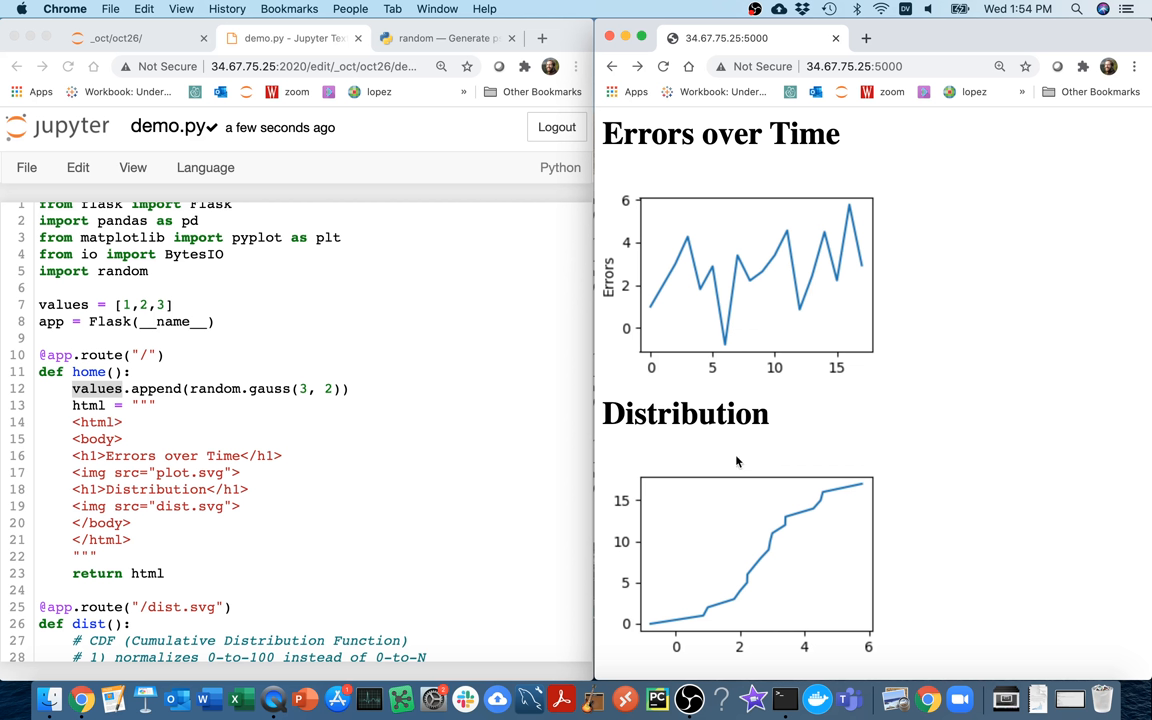
{"action": "mouse_move", "coordinate": [222, 468]}
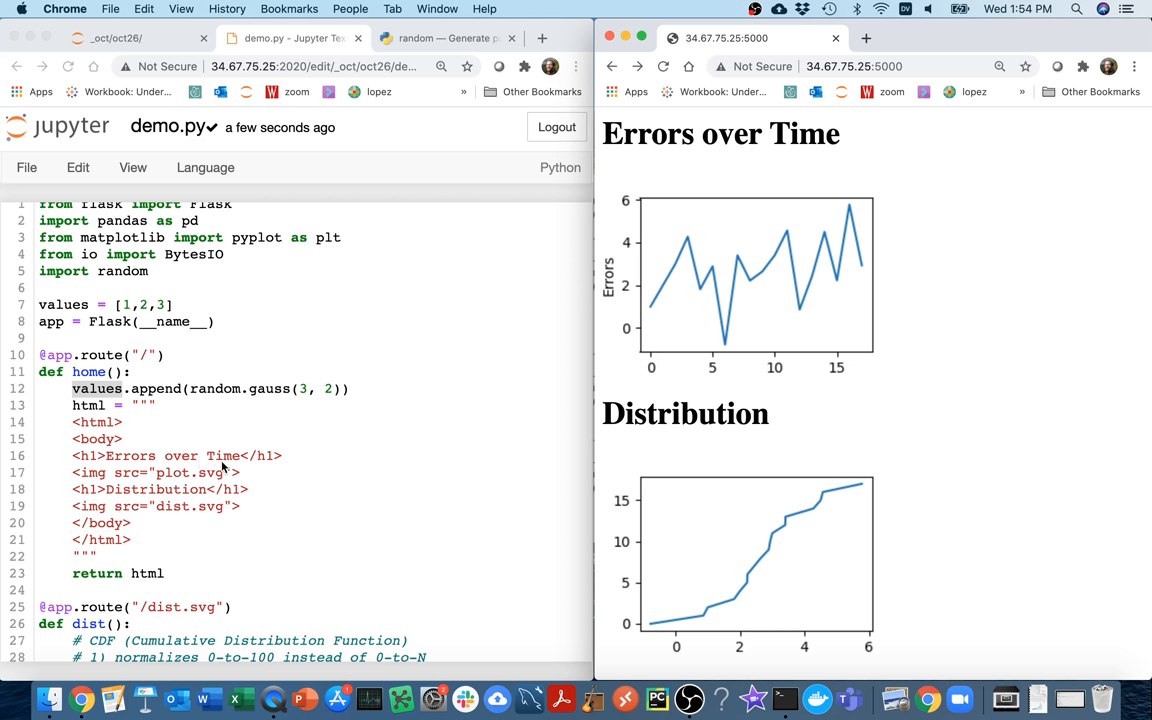
{"action": "mouse_move", "coordinate": [613, 598]}
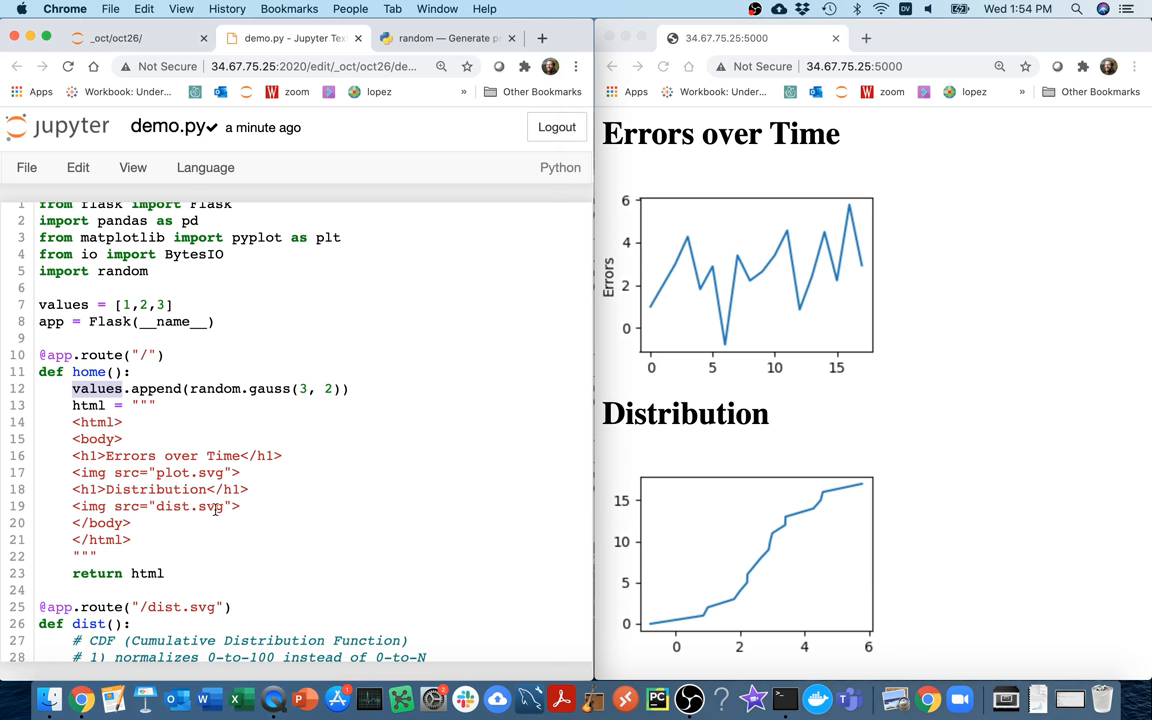
Change rev to 100 * (s.index+1) / len(s) and reload the Distribution plot.
{"action": "scroll", "scroll_direction": "down", "scroll_amount": 3}
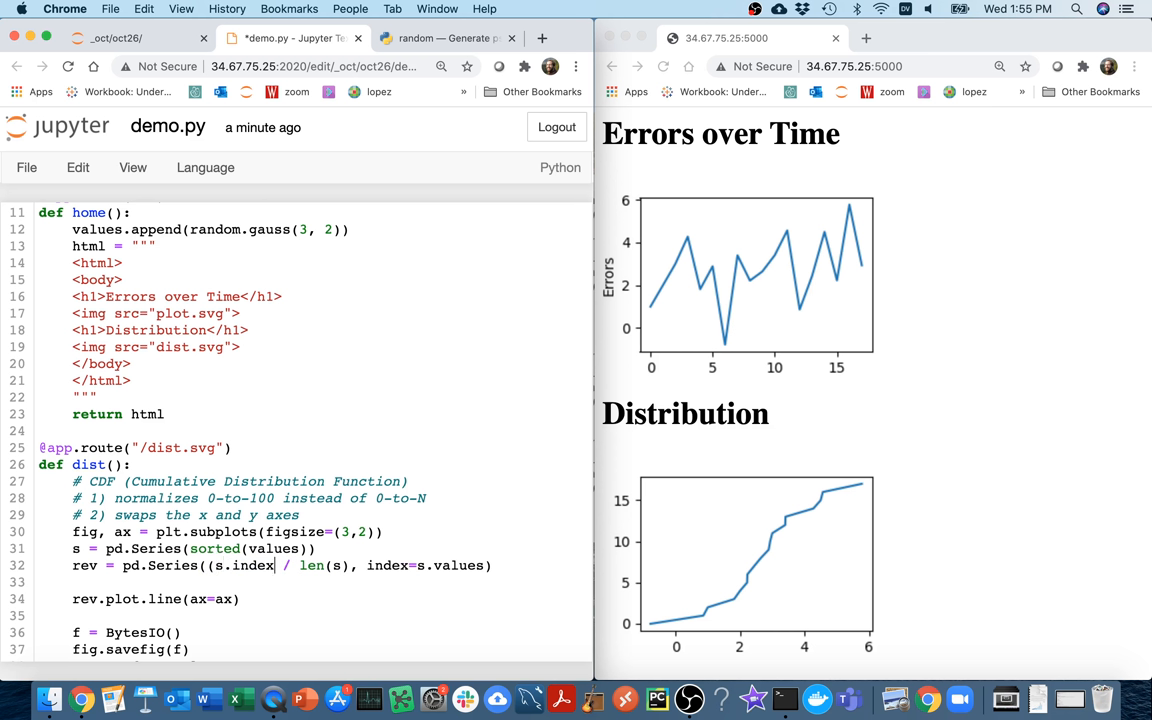
{"action": "type", "text": "+1)"}
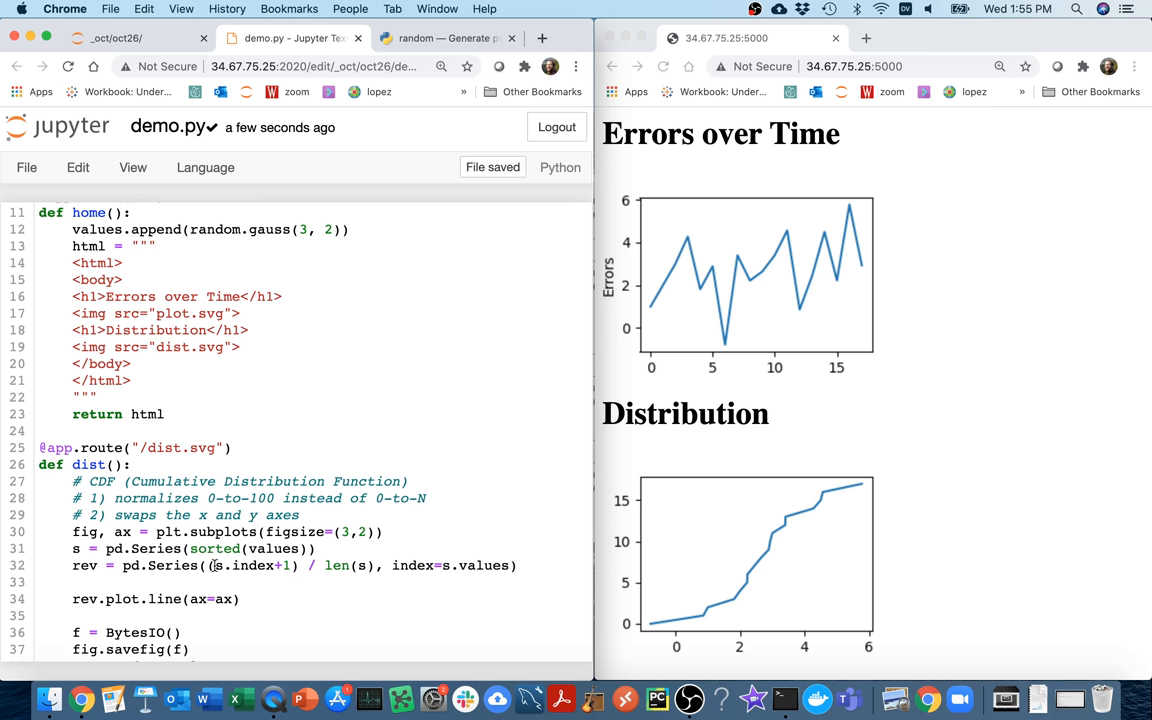
{"action": "double_click", "coordinate": [337, 565]}
{"action": "type", "text": "100 * "}
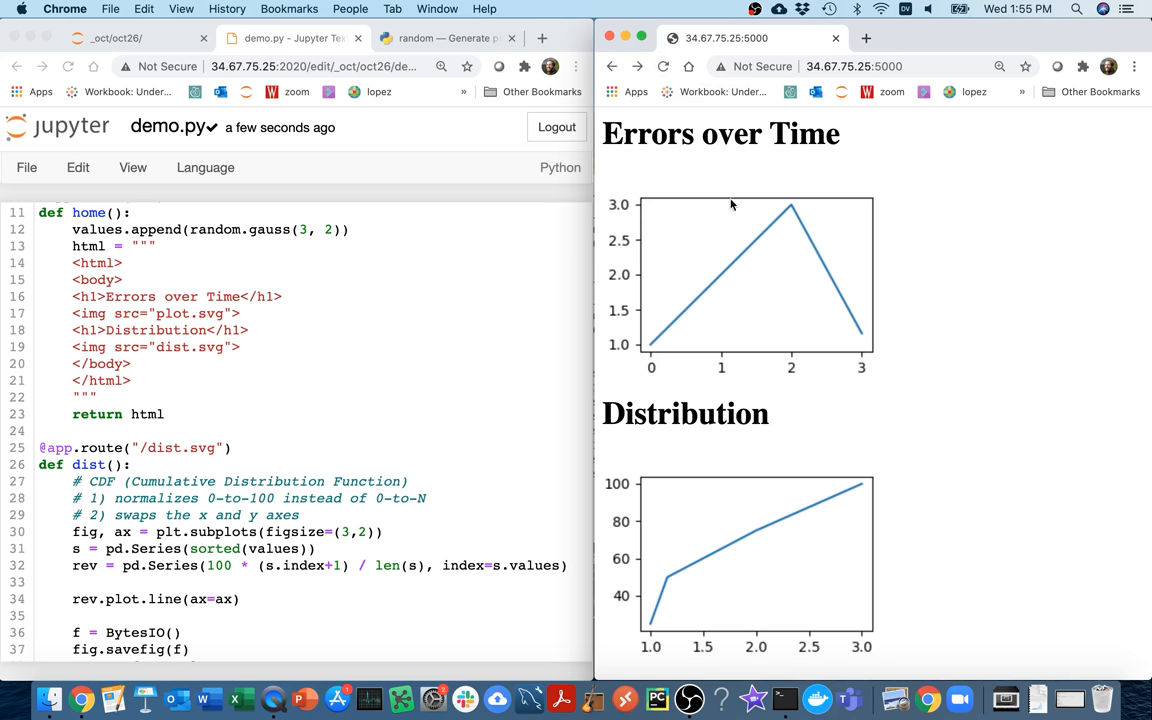
{"action": "left_click", "coordinate": [663, 66]}
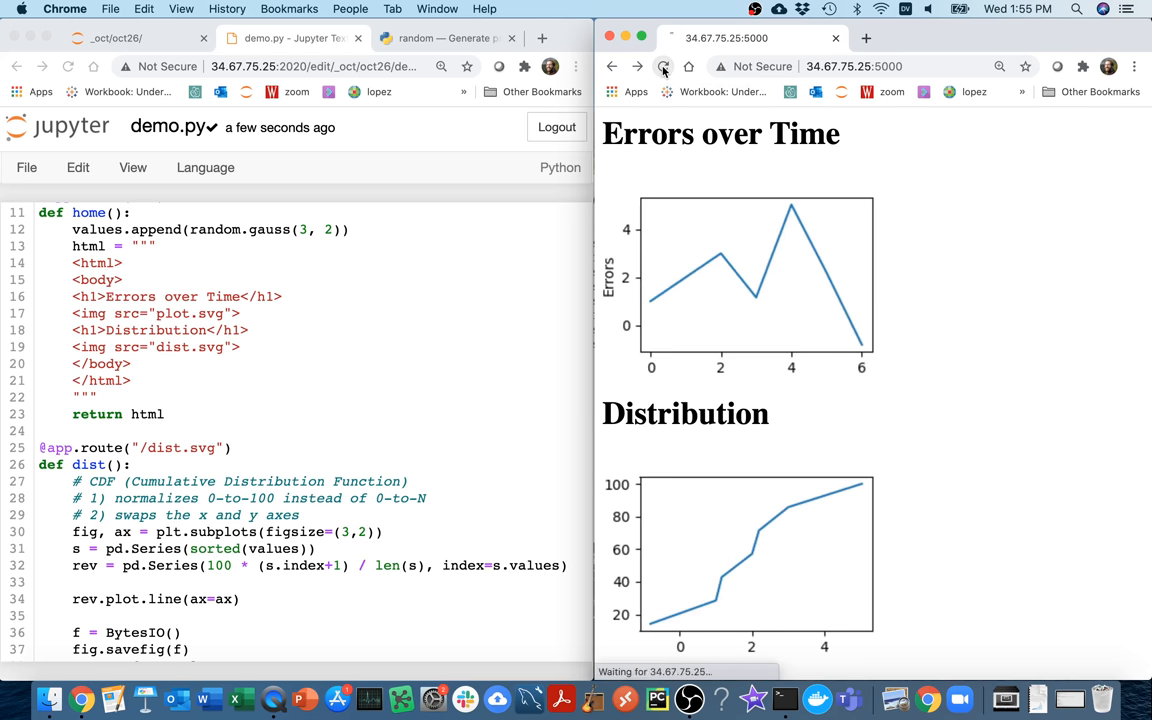
{"action": "left_click", "coordinate": [663, 66]}
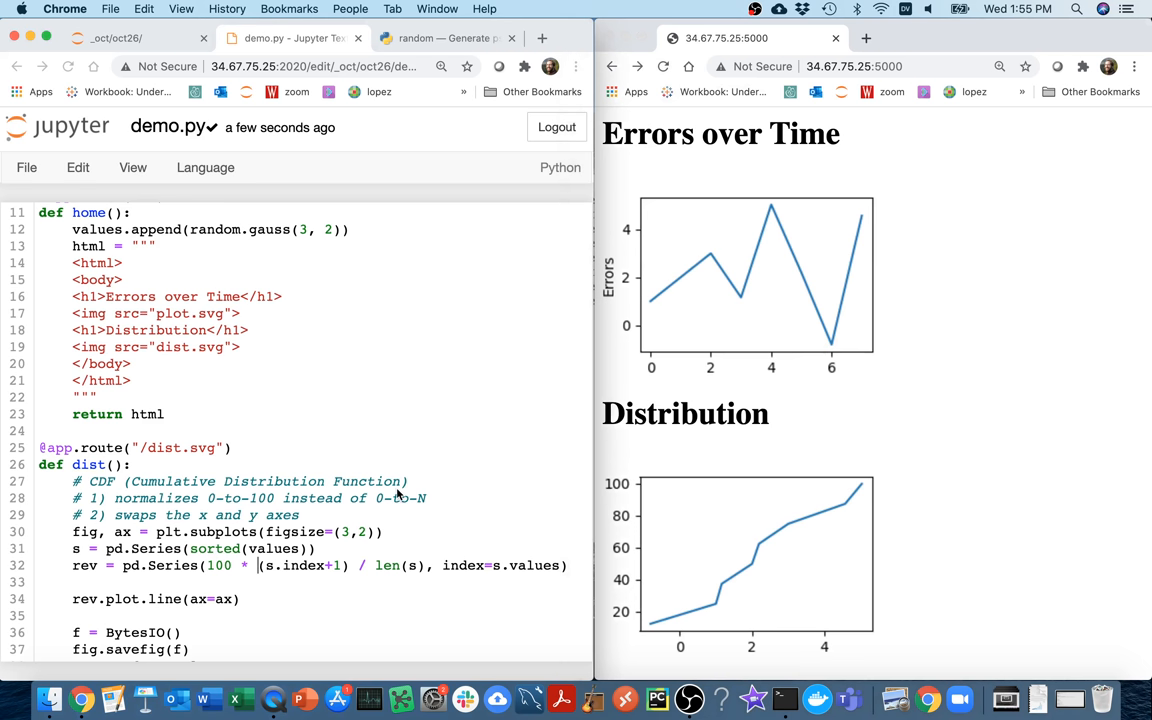
{"action": "scroll", "scroll_direction": "down", "scroll_amount": 3}
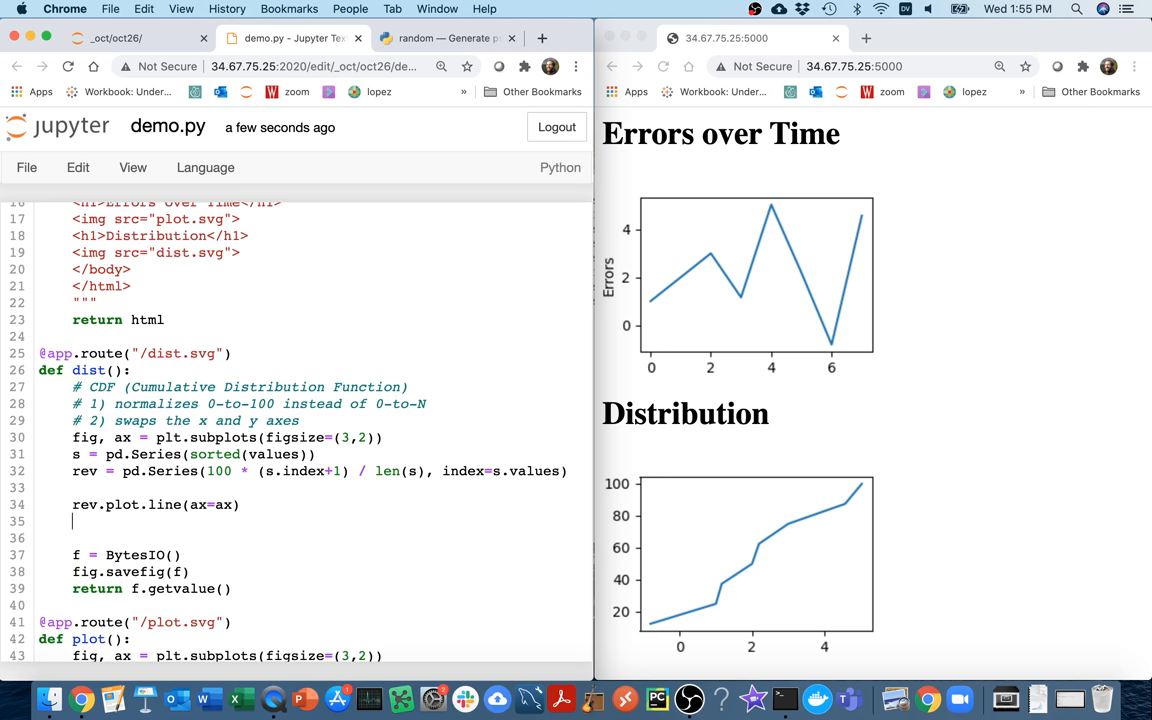
Add ax.set_xlabel("Error #") and ax.set_ylabel("% Less") below rev.plot.line.
{"action": "type", "text": "ax.set_xlabel(\""}
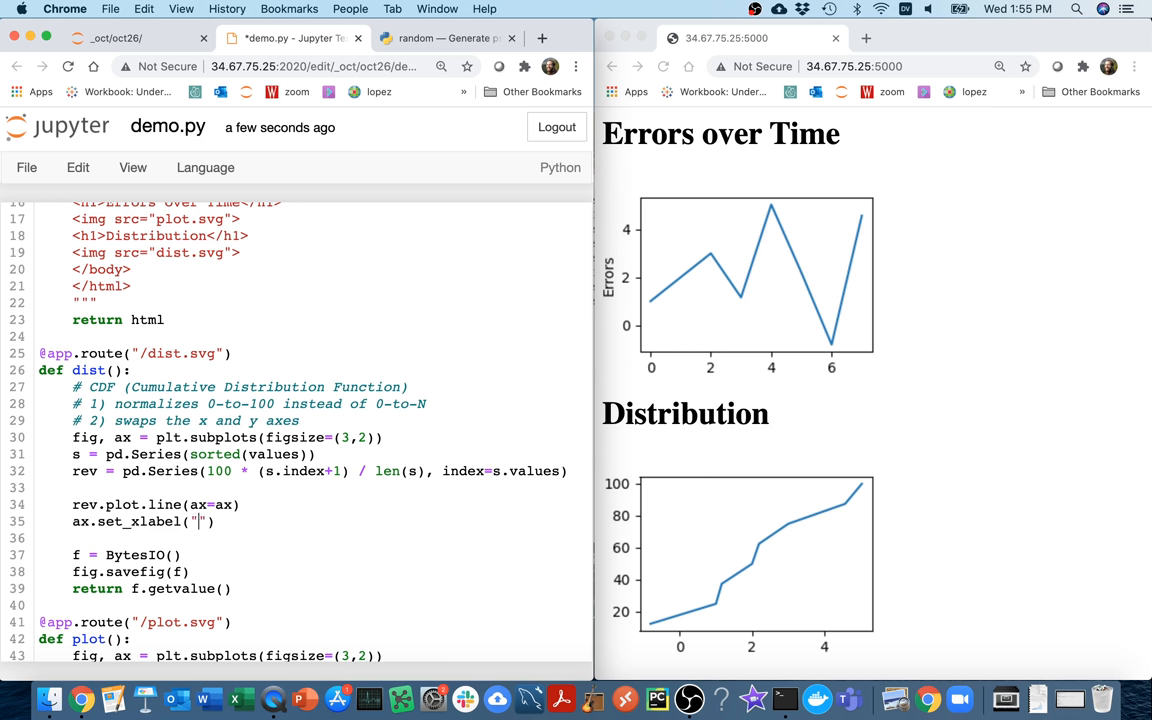
{"action": "type", "text": "Error"}
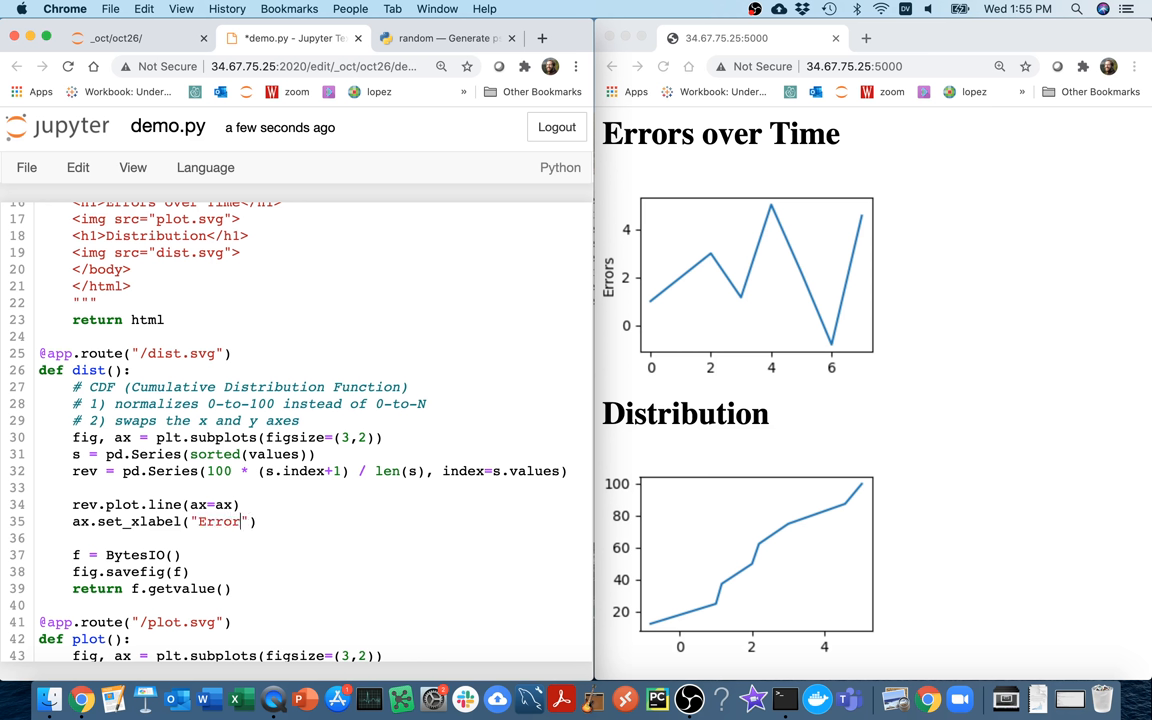
{"action": "type", "text": "#"}
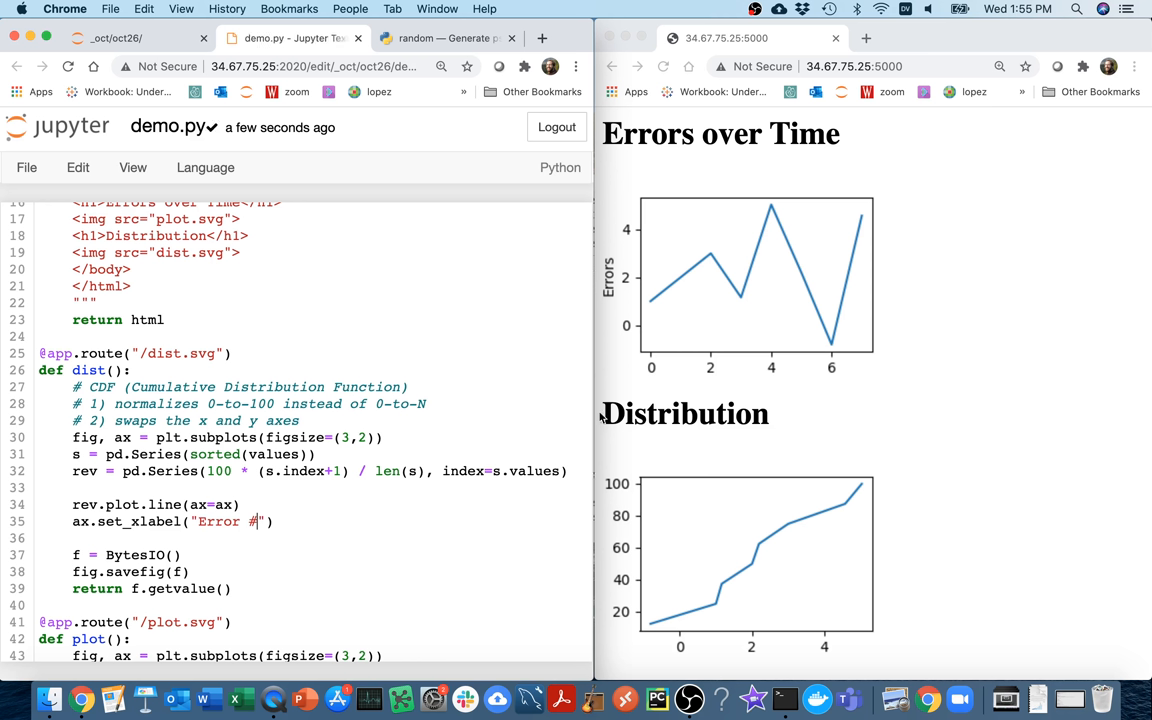
{"action": "type", "text": "ax"}
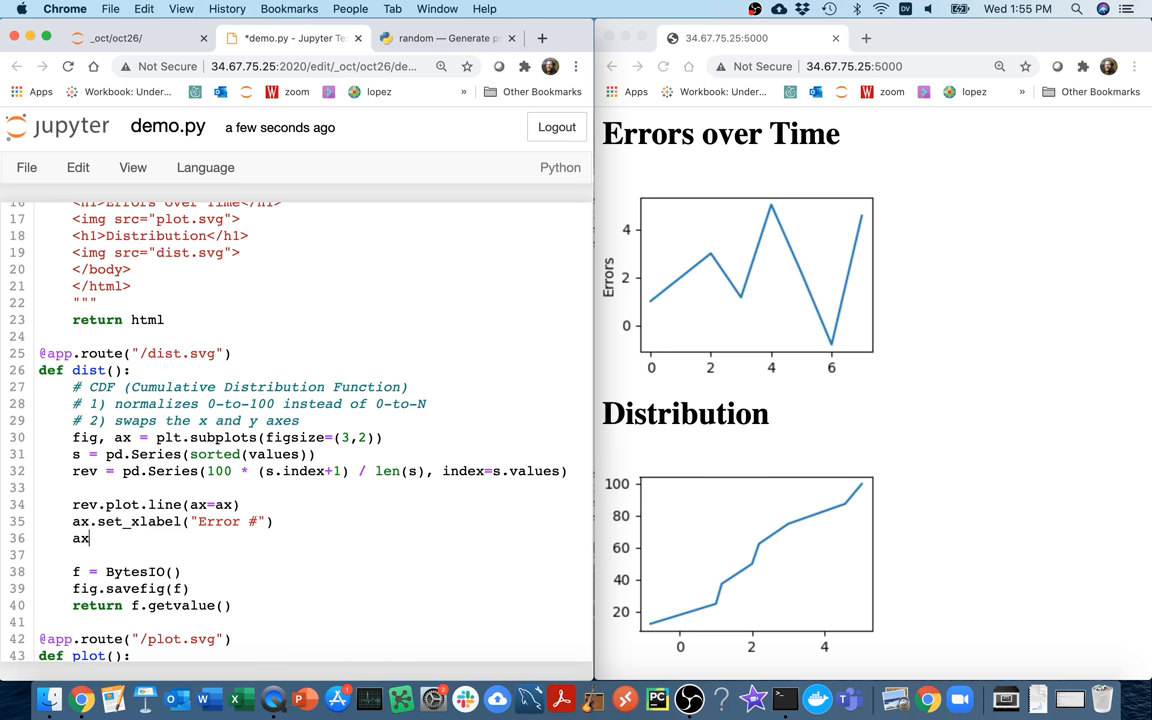
{"action": "type", "text": ".set_"}
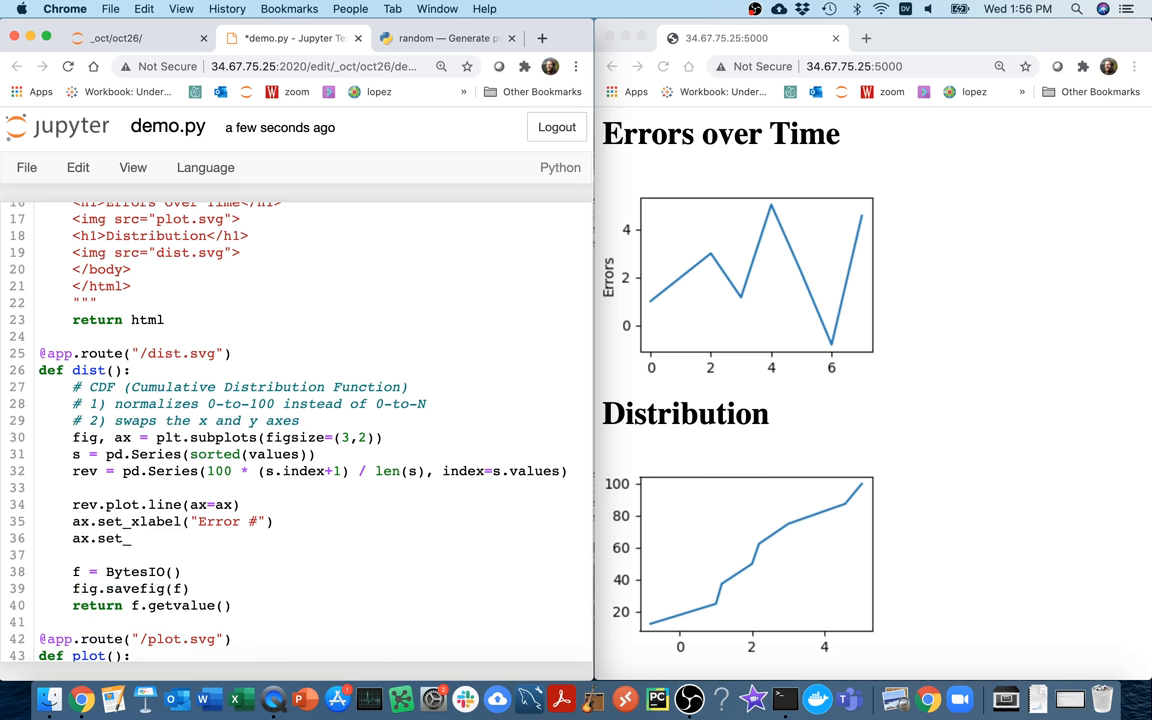
{"action": "type", "text": "ylabel()"}
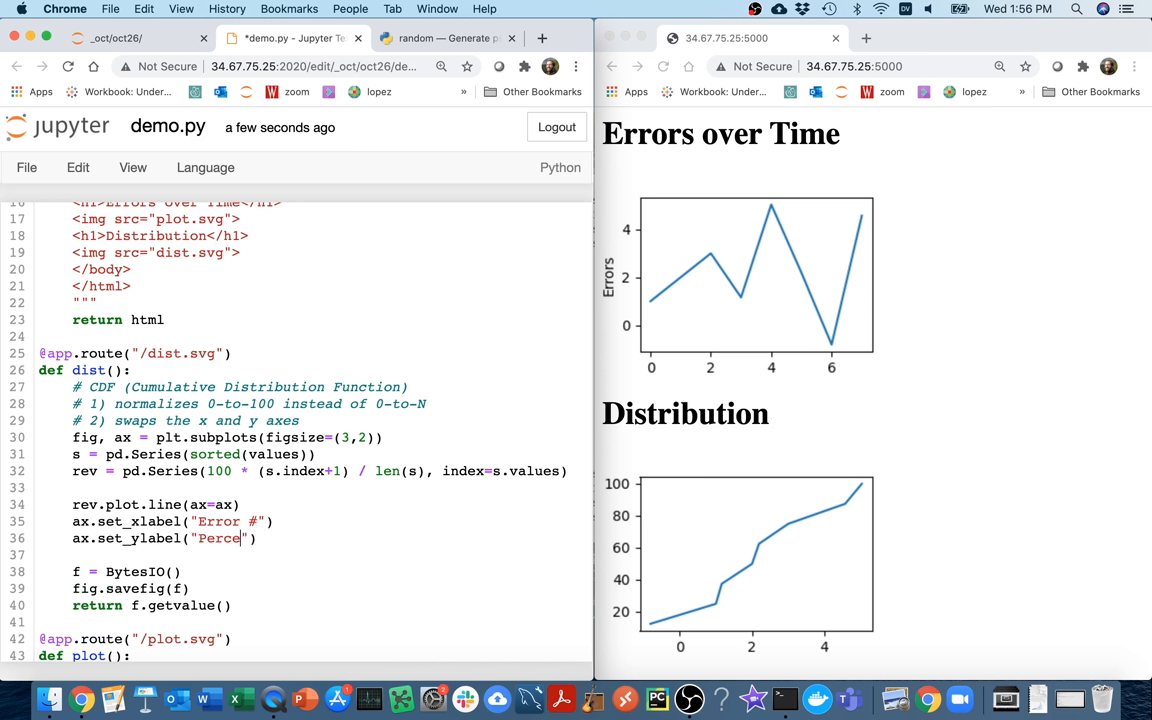
{"action": "type", "text": "nt Less"}
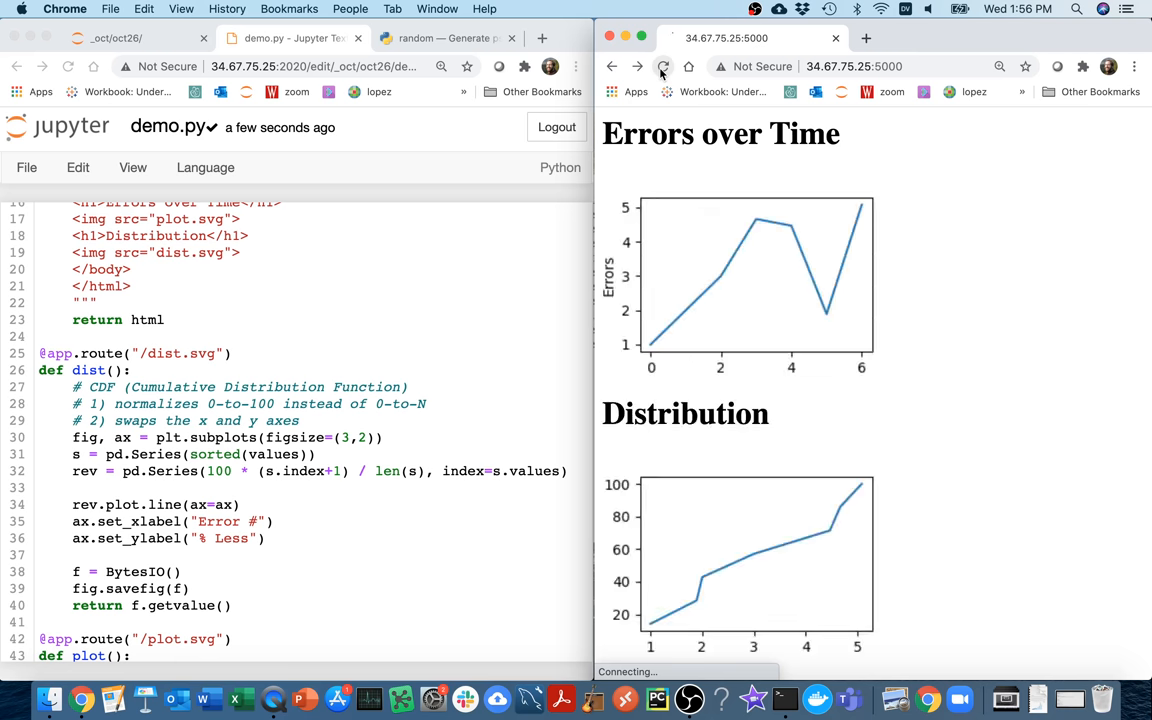
Reload the page twice to gather about 33 samples and a Distribution curve reaching 100.
{"action": "left_click", "coordinate": [662, 66]}
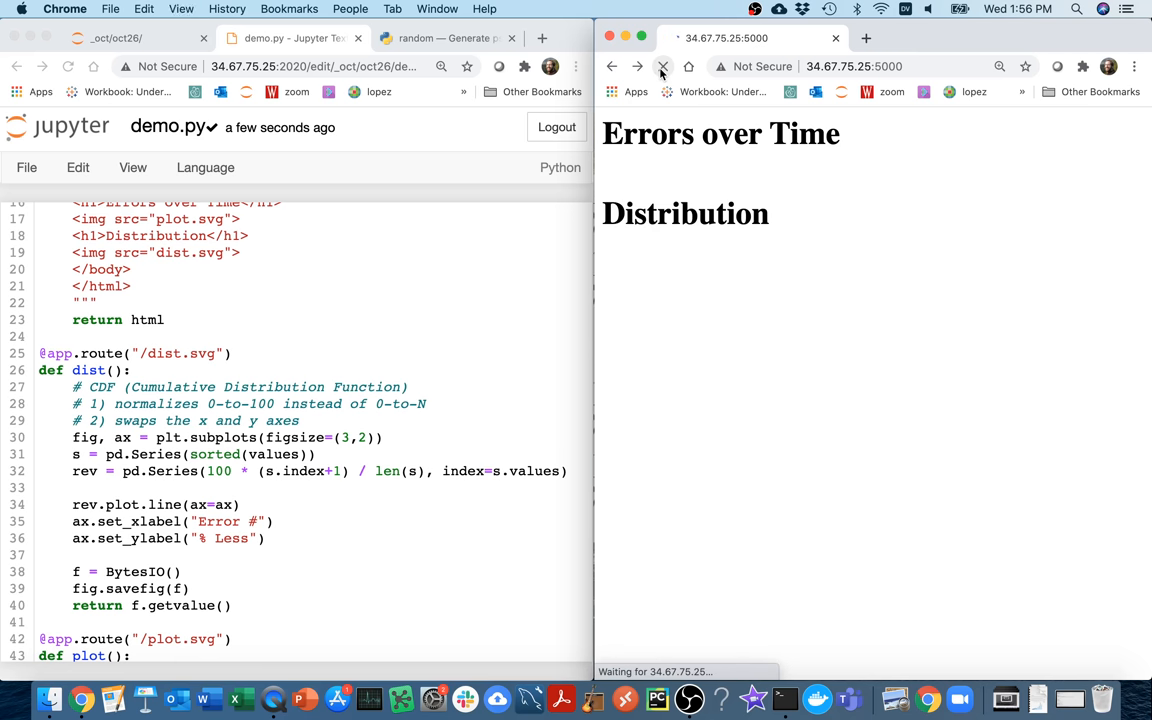
{"action": "left_click", "coordinate": [662, 66]}
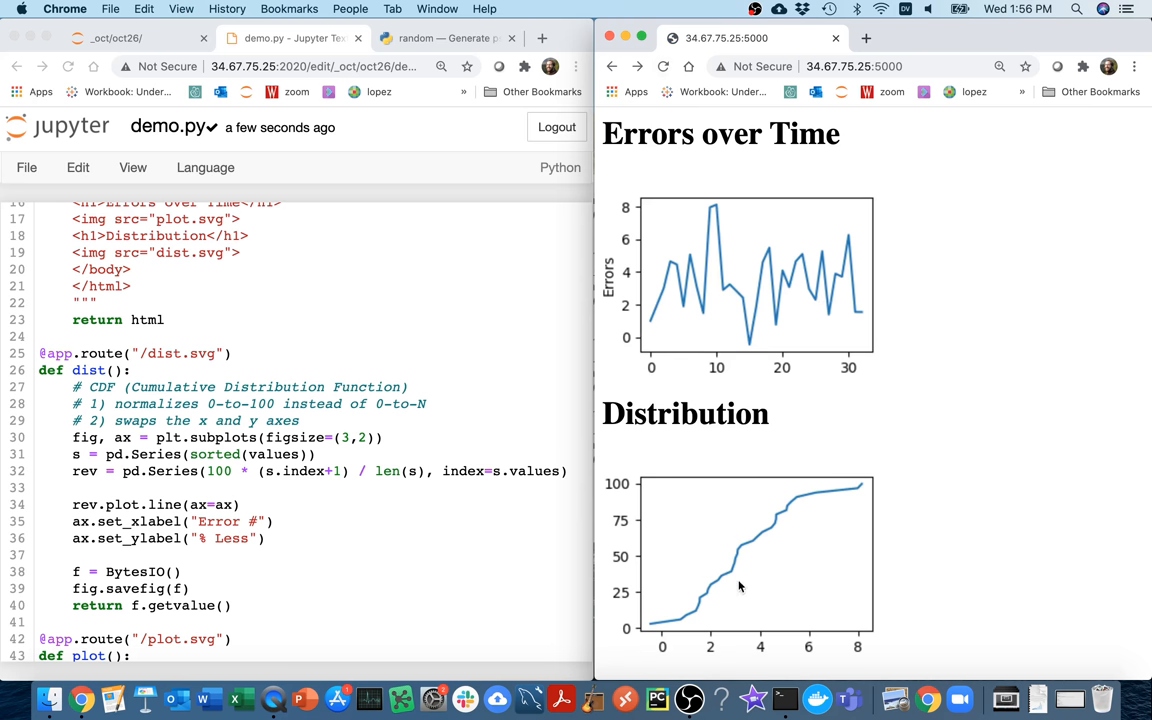
{"action": "mouse_move", "coordinate": [738, 586]}
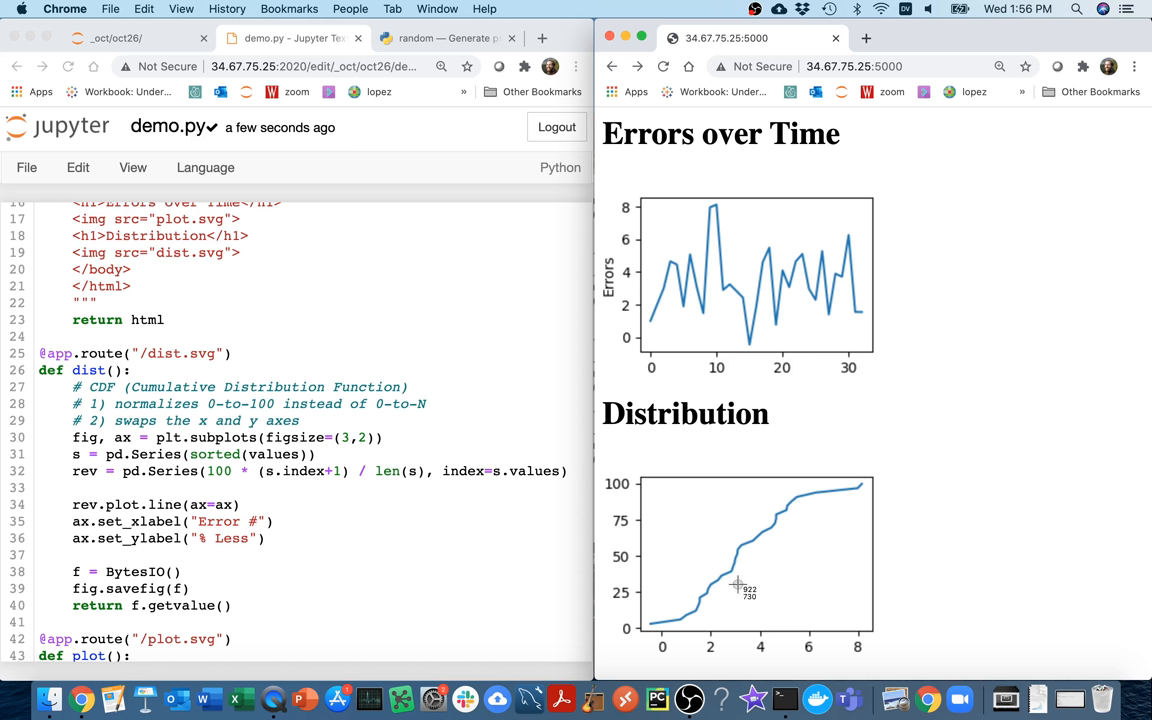
{"action": "mouse_move", "coordinate": [398, 498]}
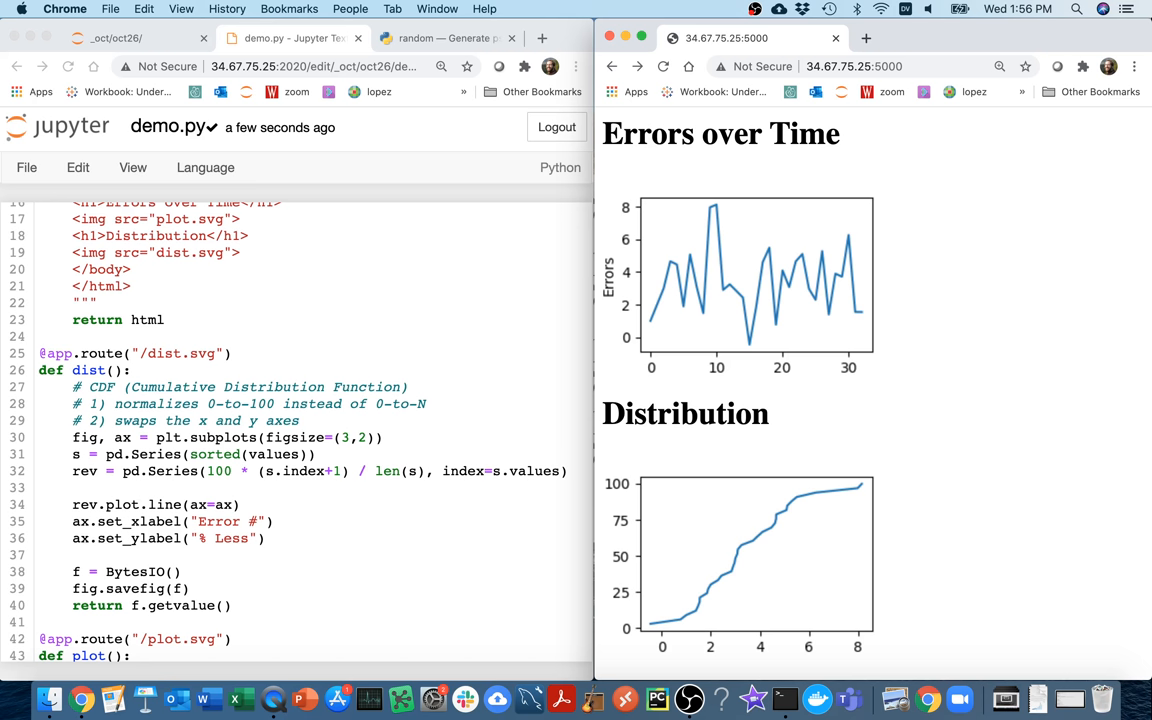
Scroll to plot() and reload to regenerate charts with about eleven samples.
{"action": "scroll", "scroll_direction": "down", "scroll_amount": 3}
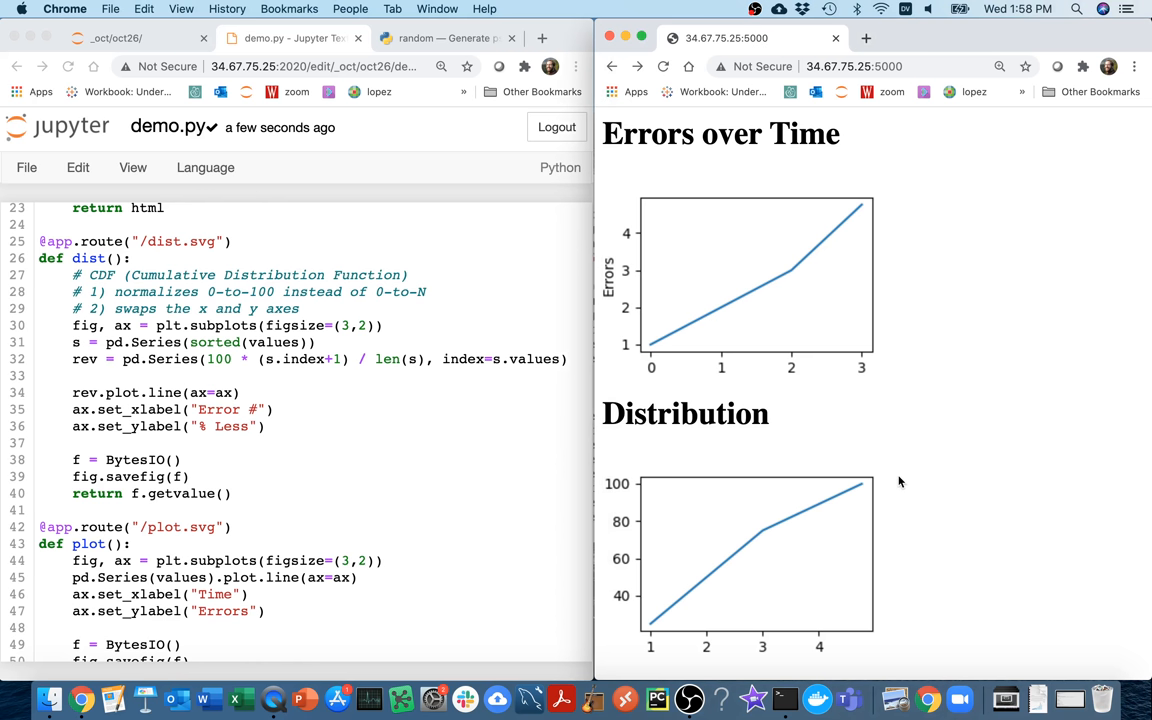
{"action": "mouse_move", "coordinate": [888, 663]}
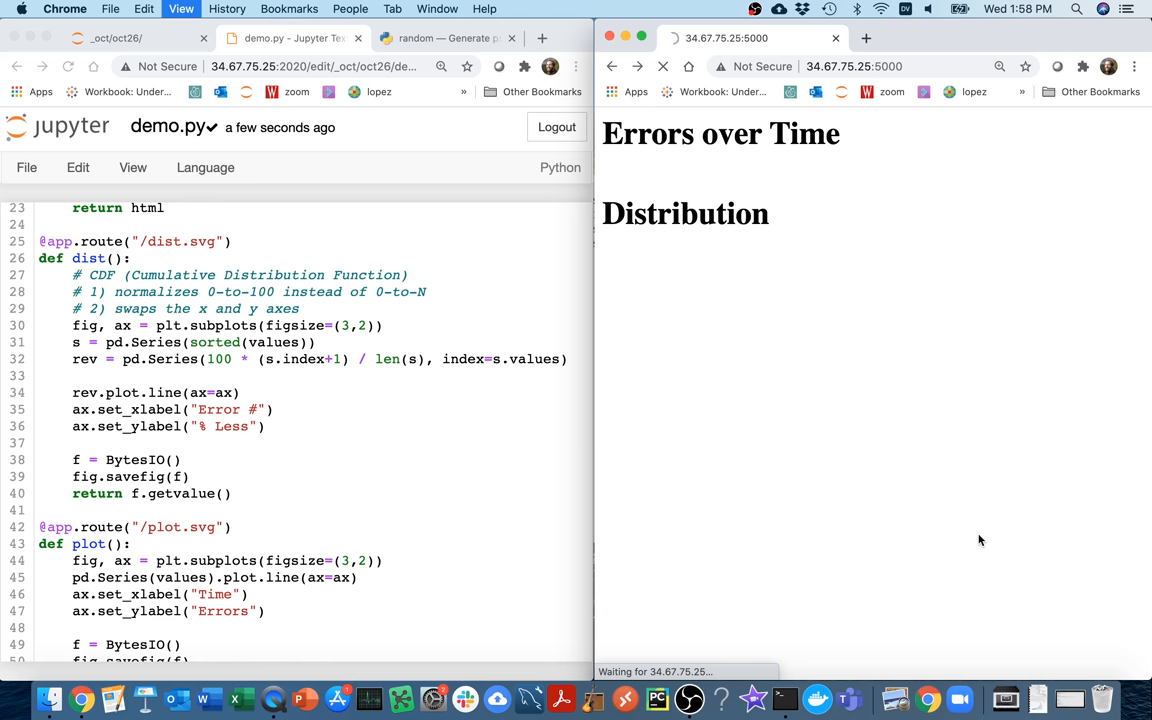
{"action": "left_click", "coordinate": [662, 66]}
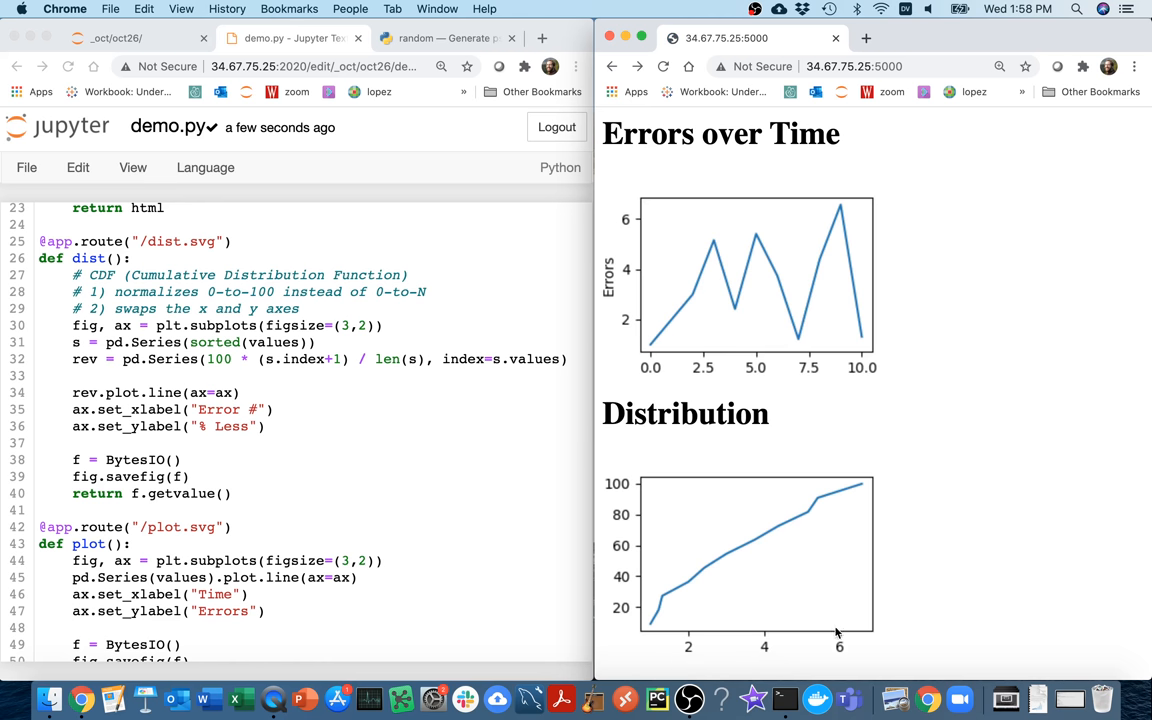
{"action": "mouse_move", "coordinate": [828, 492]}
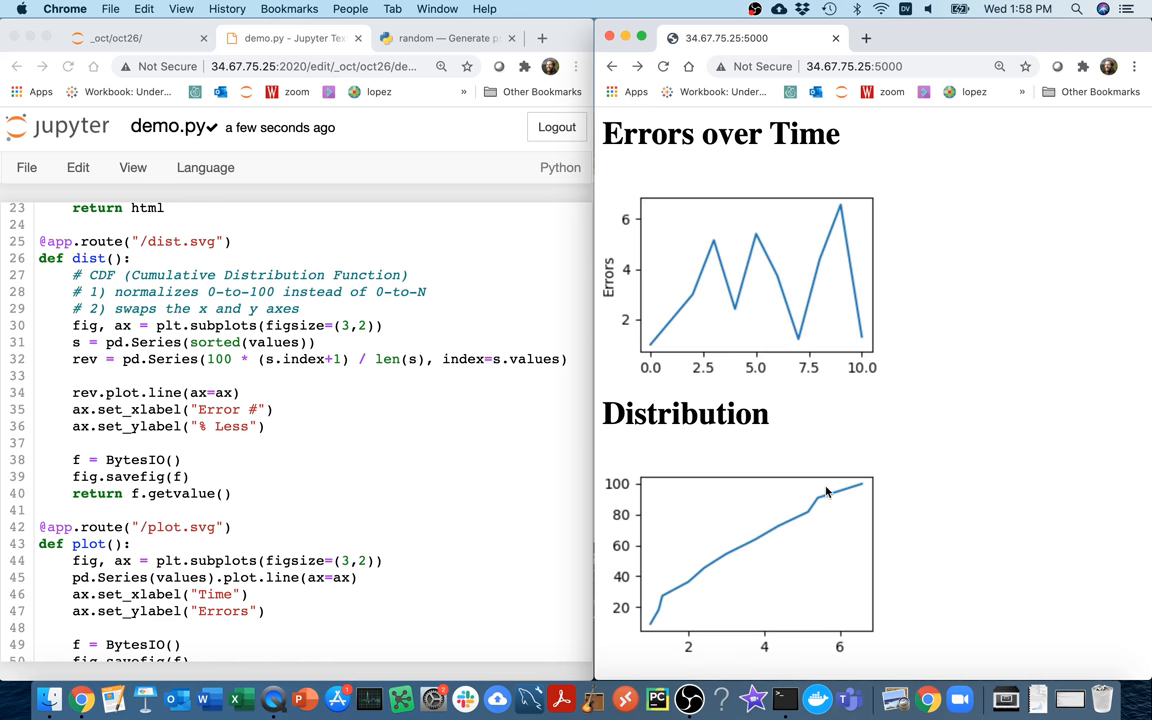
{"action": "mouse_move", "coordinate": [614, 484]}
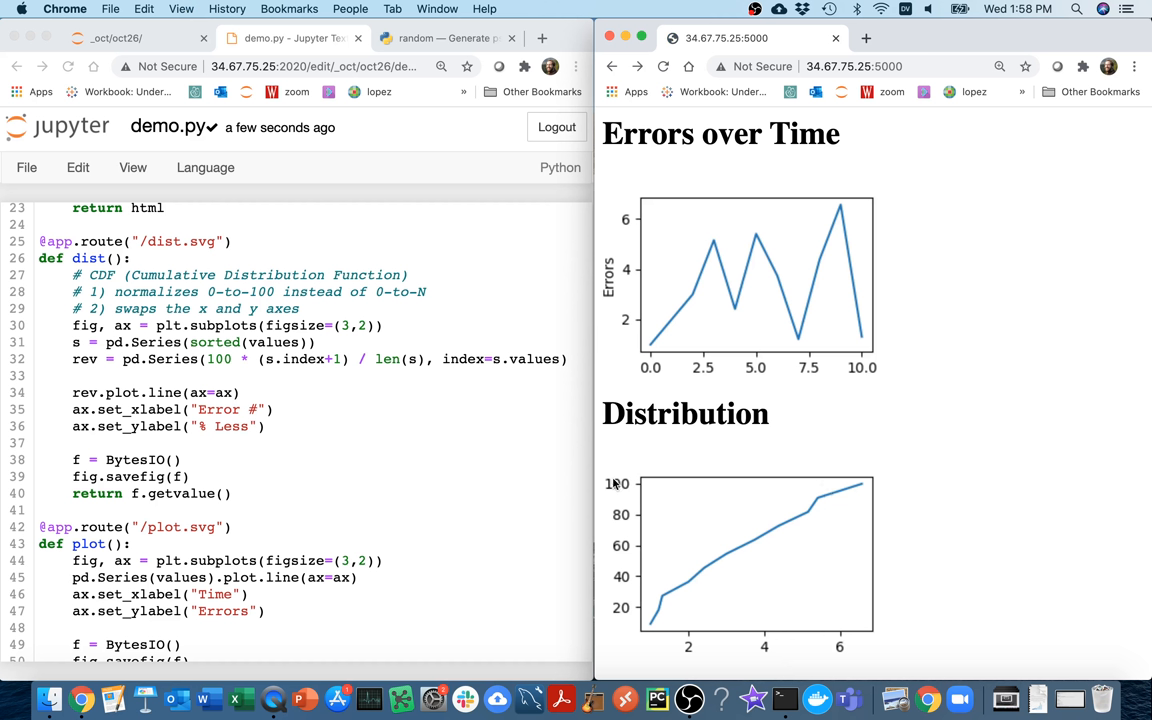
{"action": "mouse_move", "coordinate": [598, 466]}
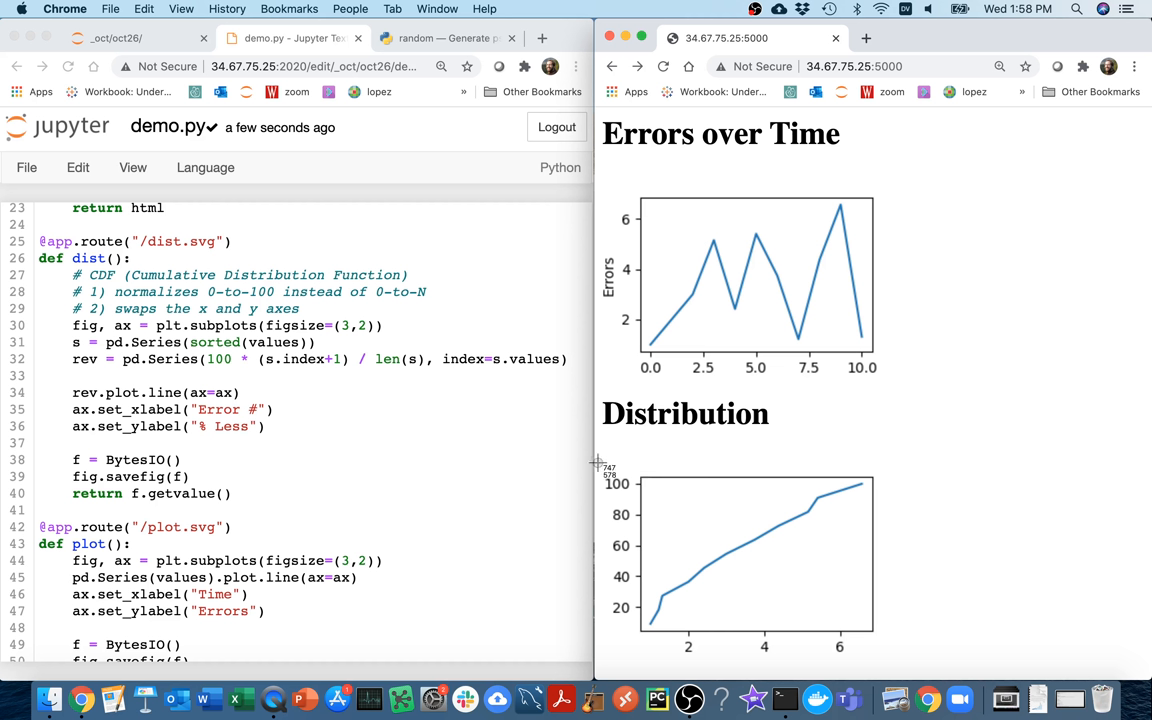
{"action": "mouse_move", "coordinate": [785, 602]}
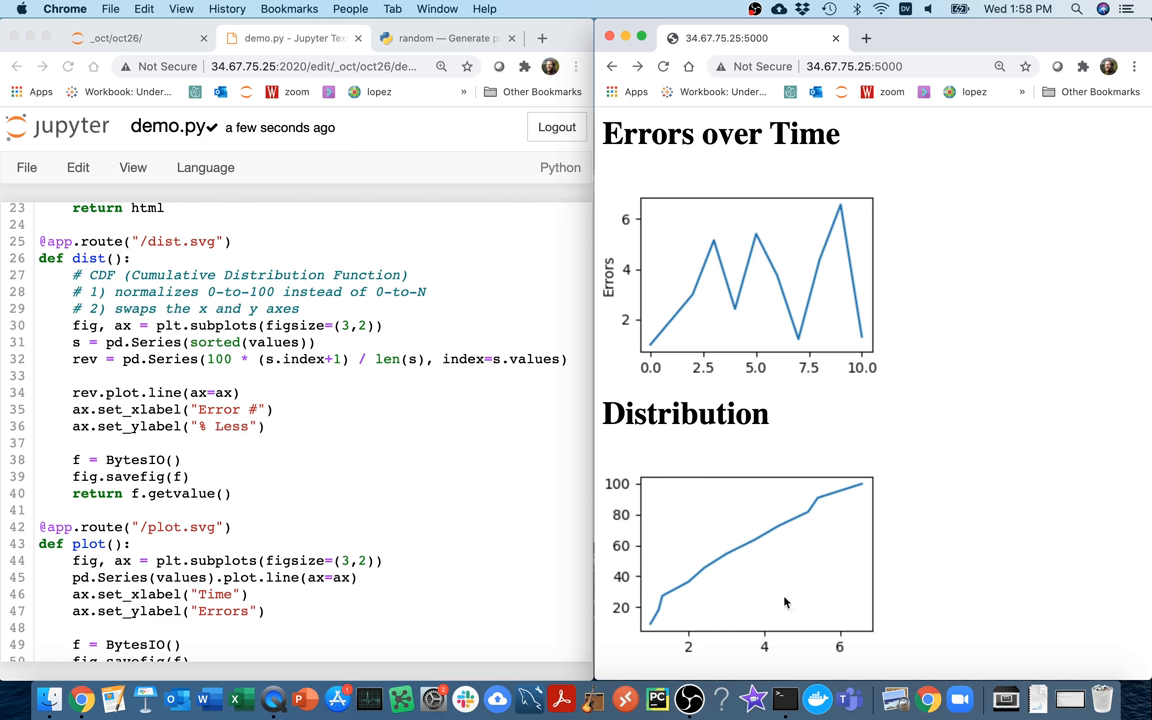
{"action": "mouse_move", "coordinate": [695, 638]}
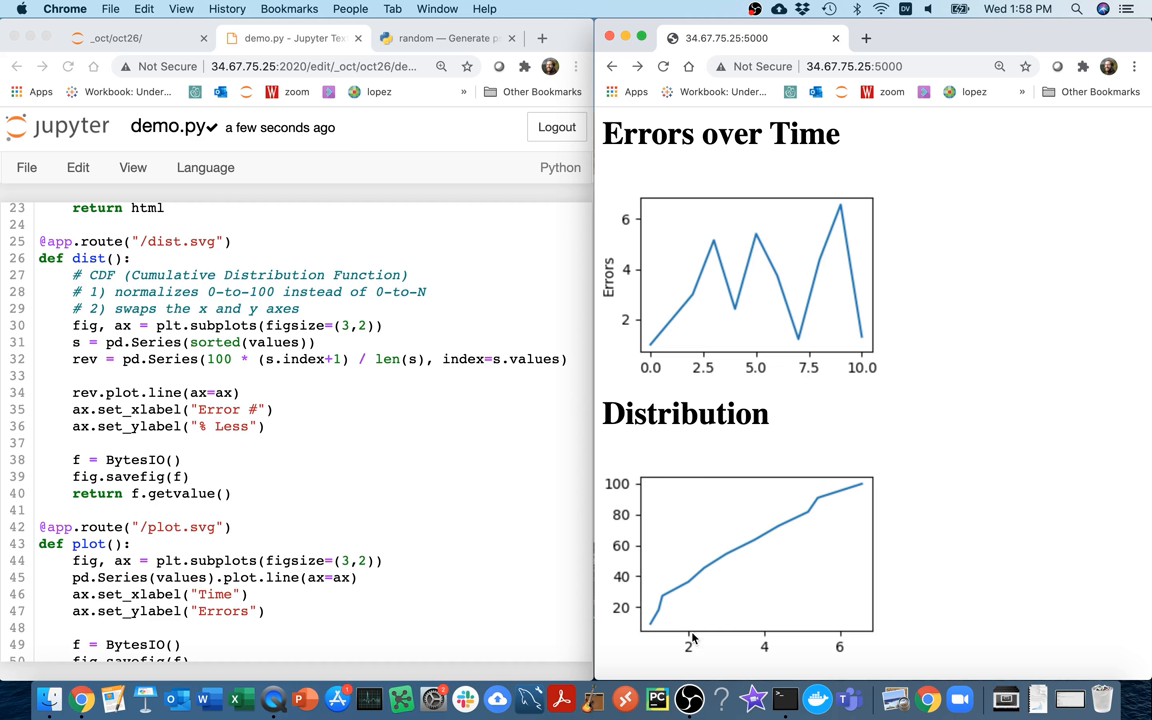
{"action": "mouse_move", "coordinate": [648, 596]}
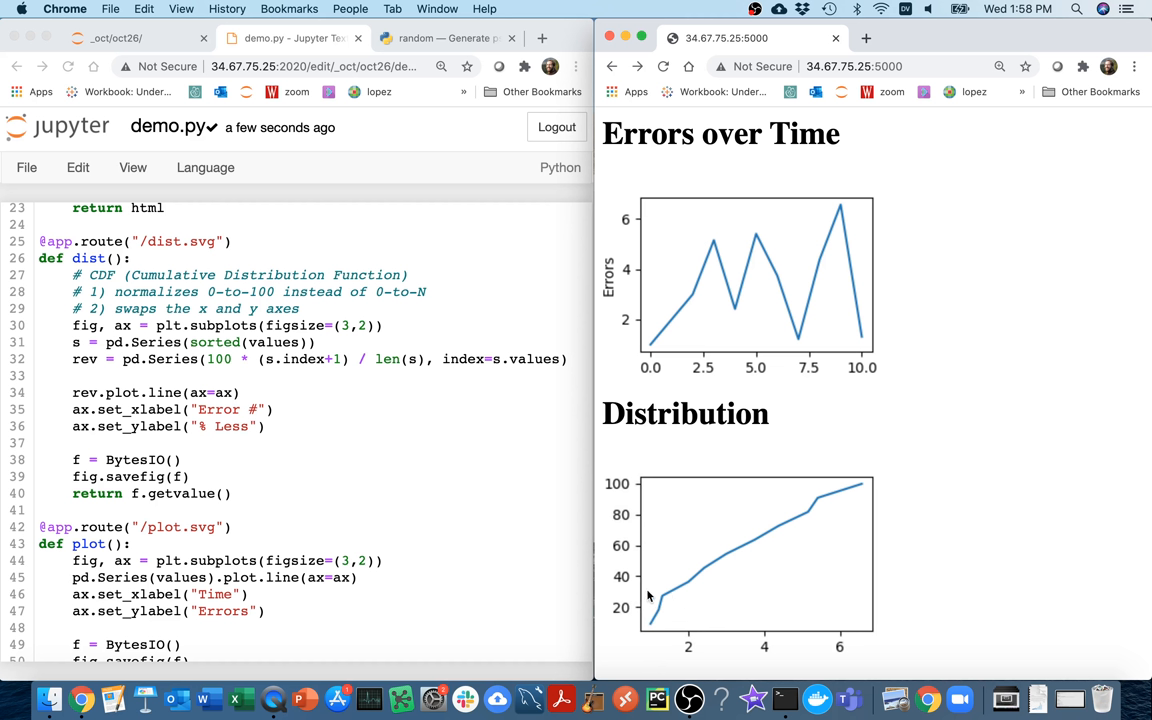
{"action": "mouse_move", "coordinate": [754, 547]}
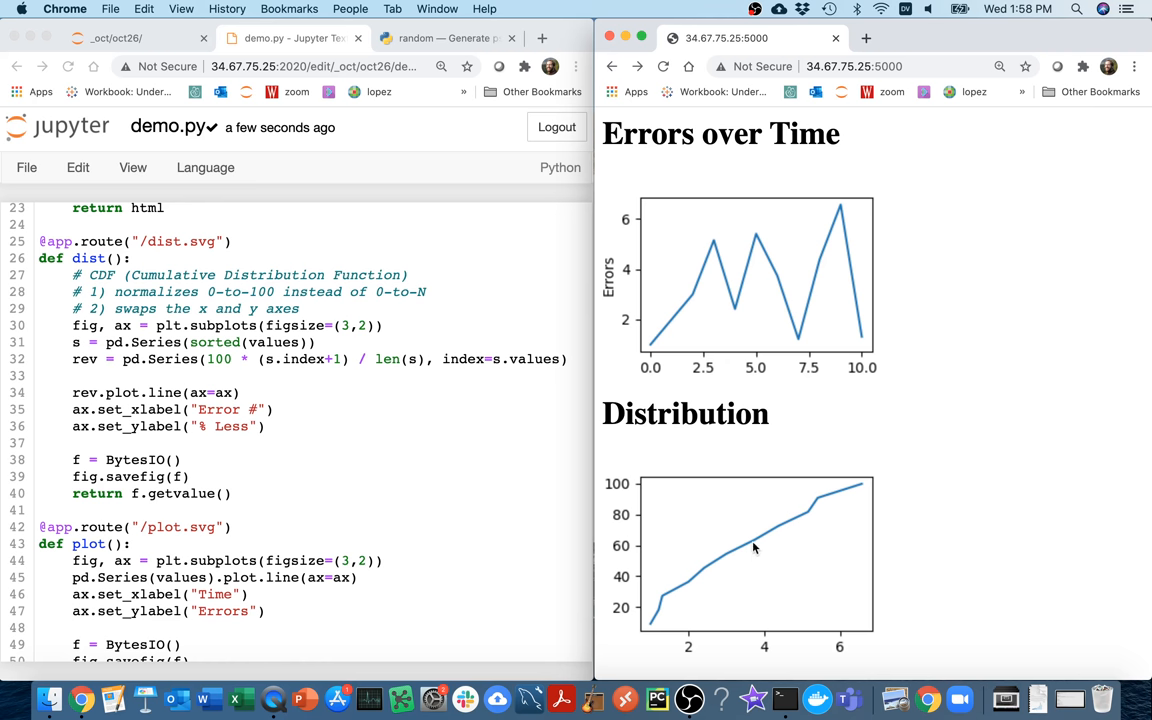
{"action": "mouse_move", "coordinate": [642, 547]}
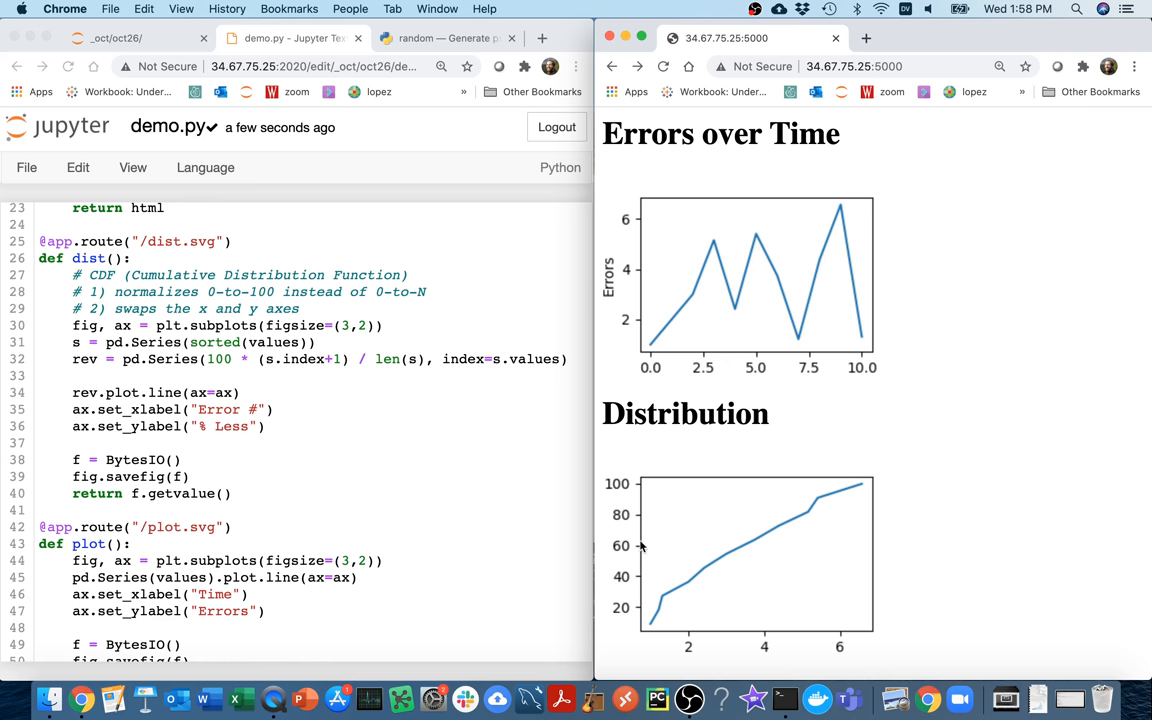